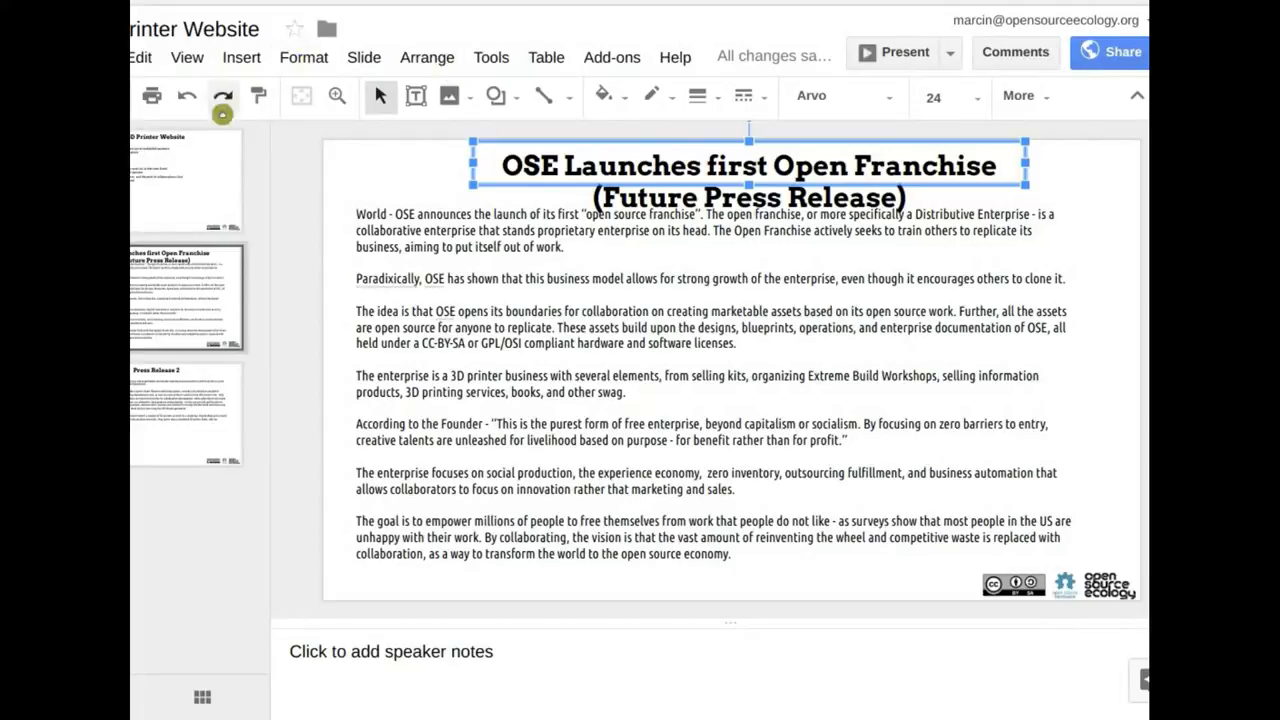
- Select the '3D Printer Website' slide on modules, licensing and finances from the filmstrip
click(186, 180)
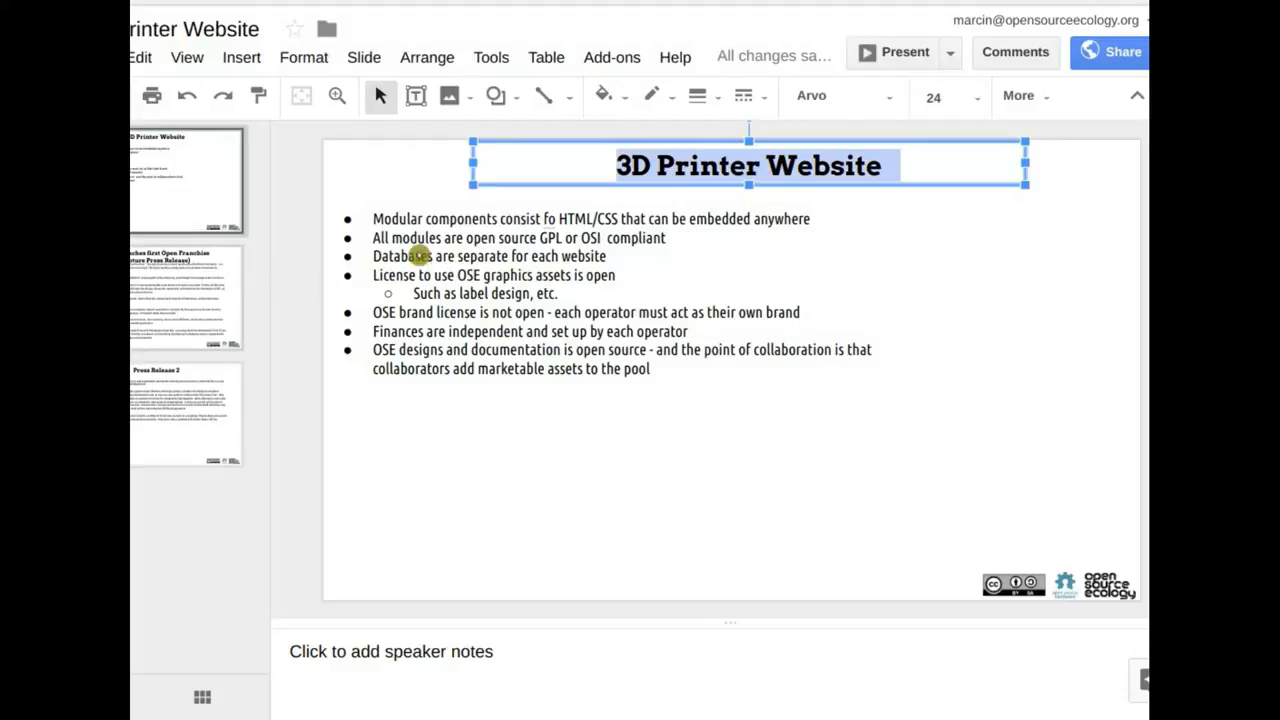
click(185, 295)
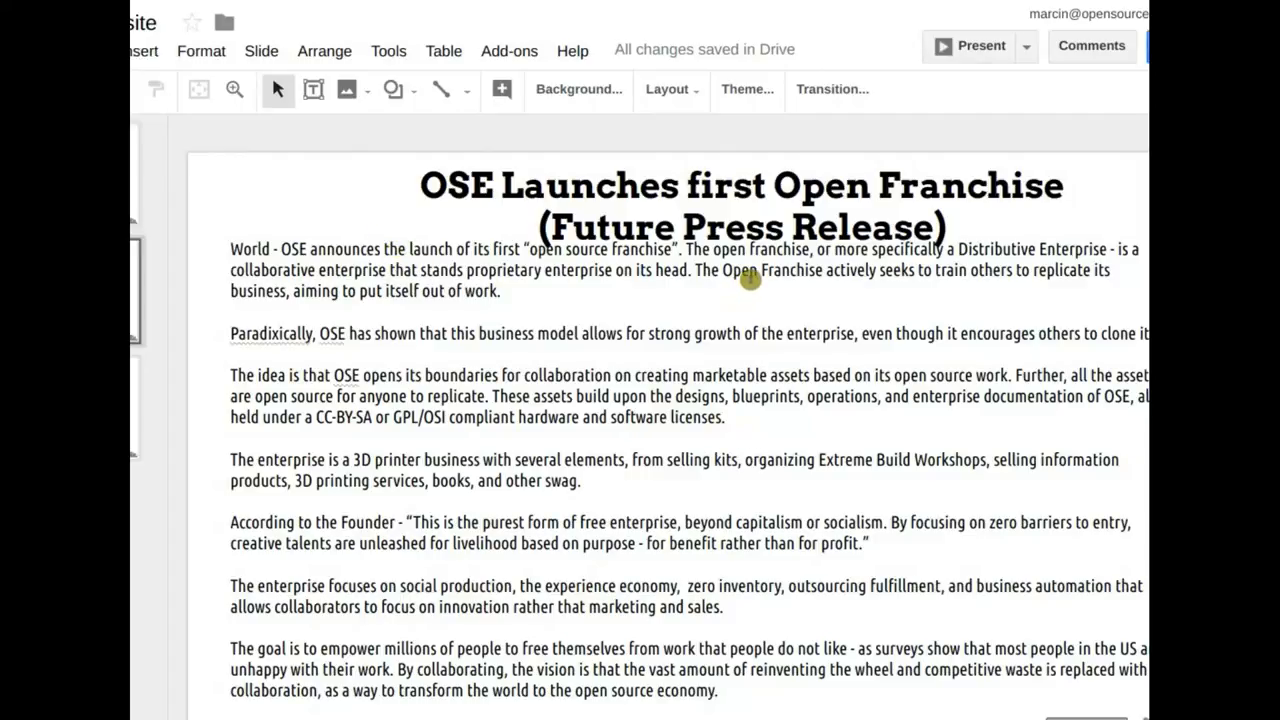
mouse_move(604, 300)
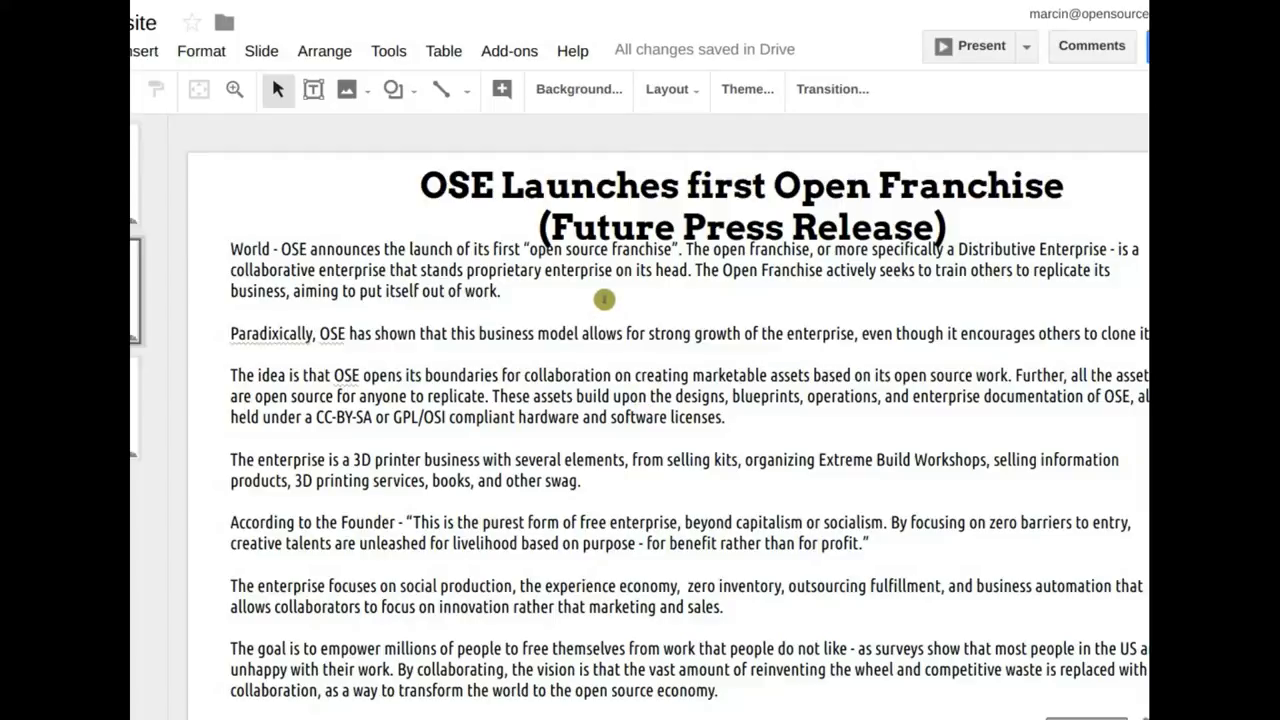
mouse_move(693, 270)
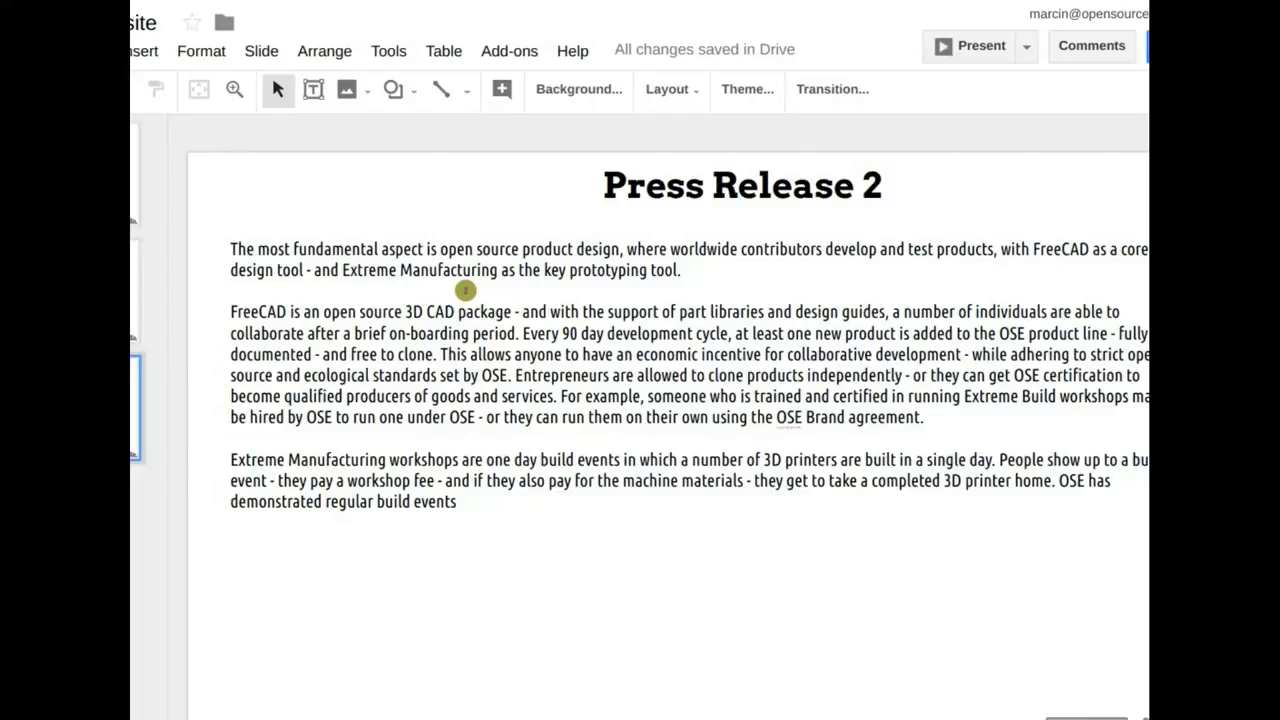
mouse_move(437, 581)
text( ...)
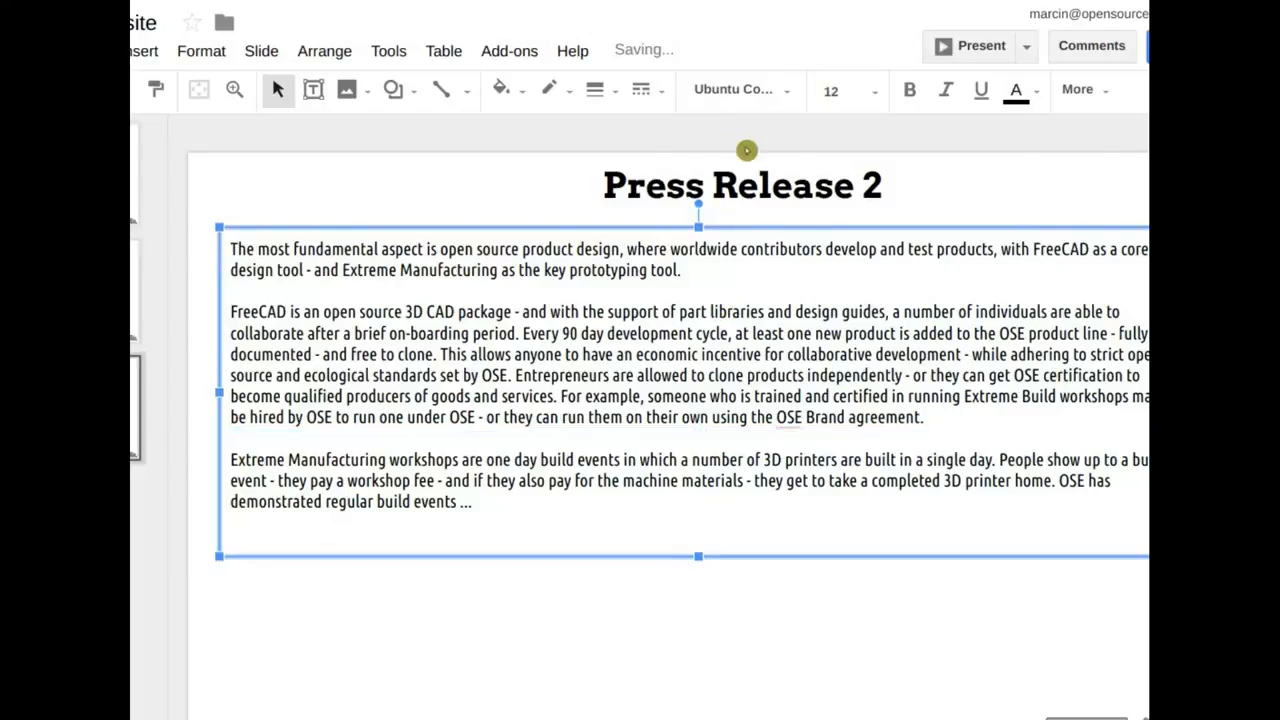
click(742, 185)
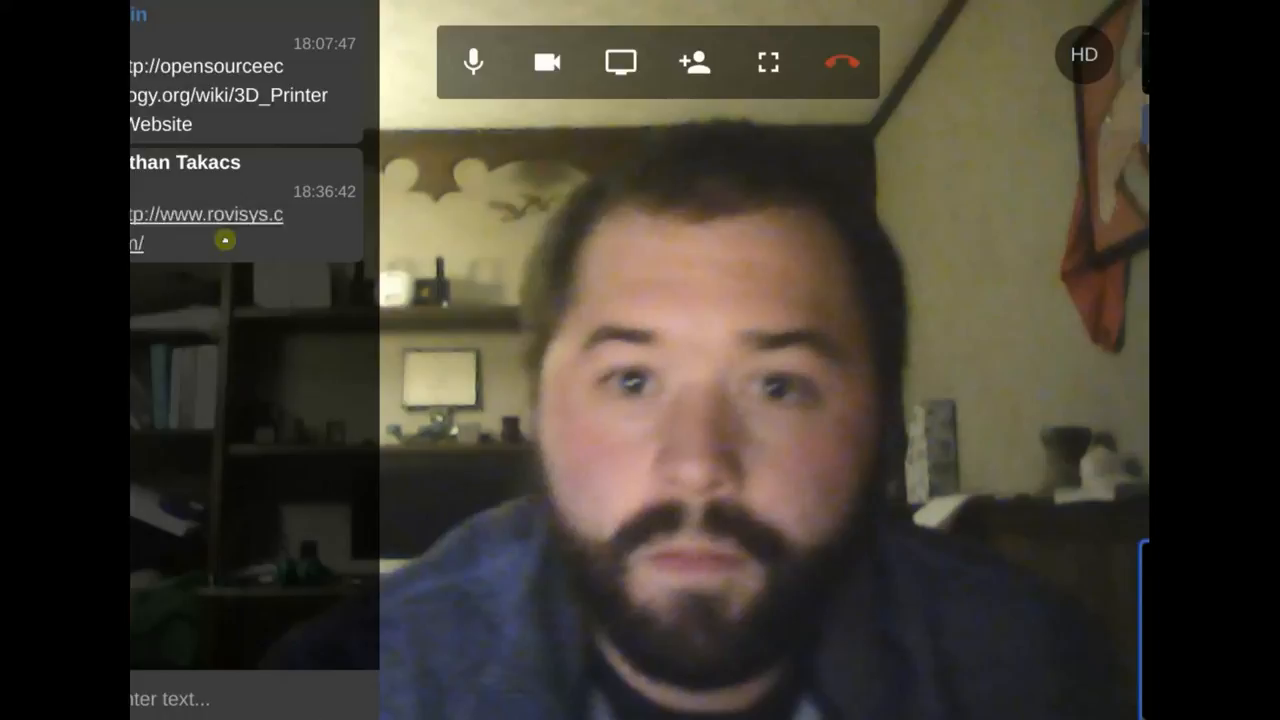
- Open the rovisys.com link shared in the Hangouts chat
click(196, 214)
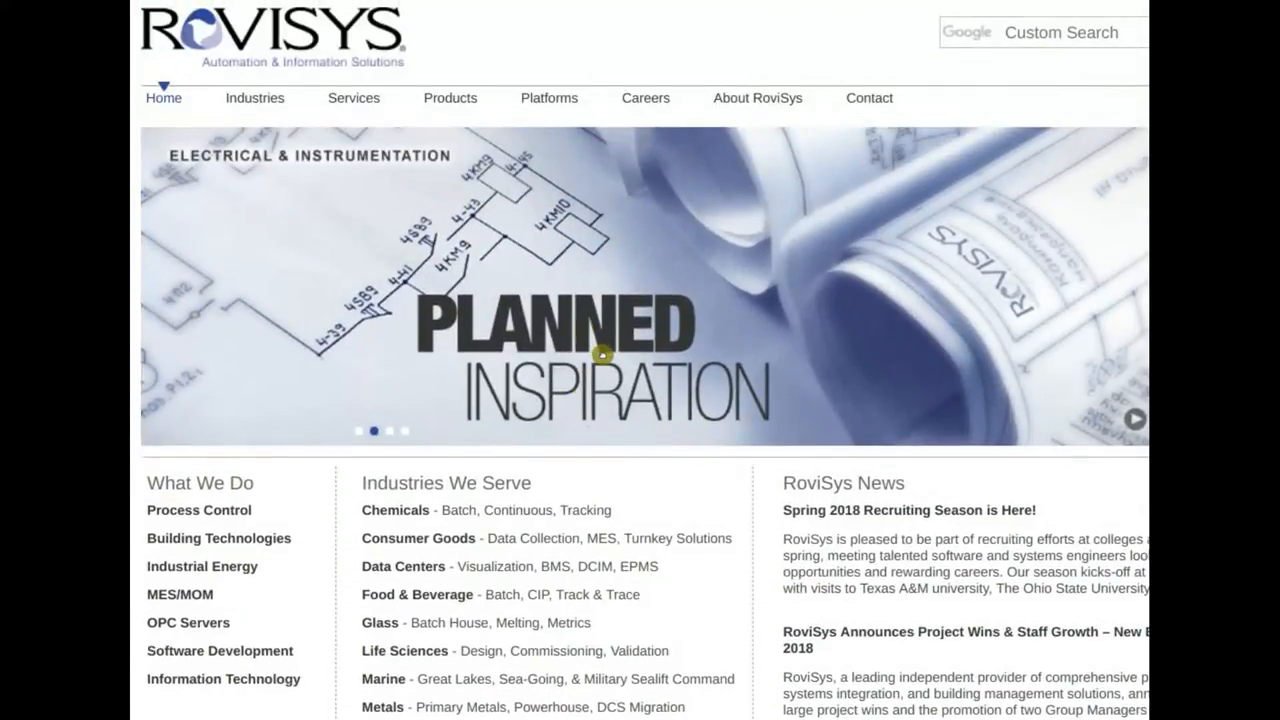
scroll(down, 3)
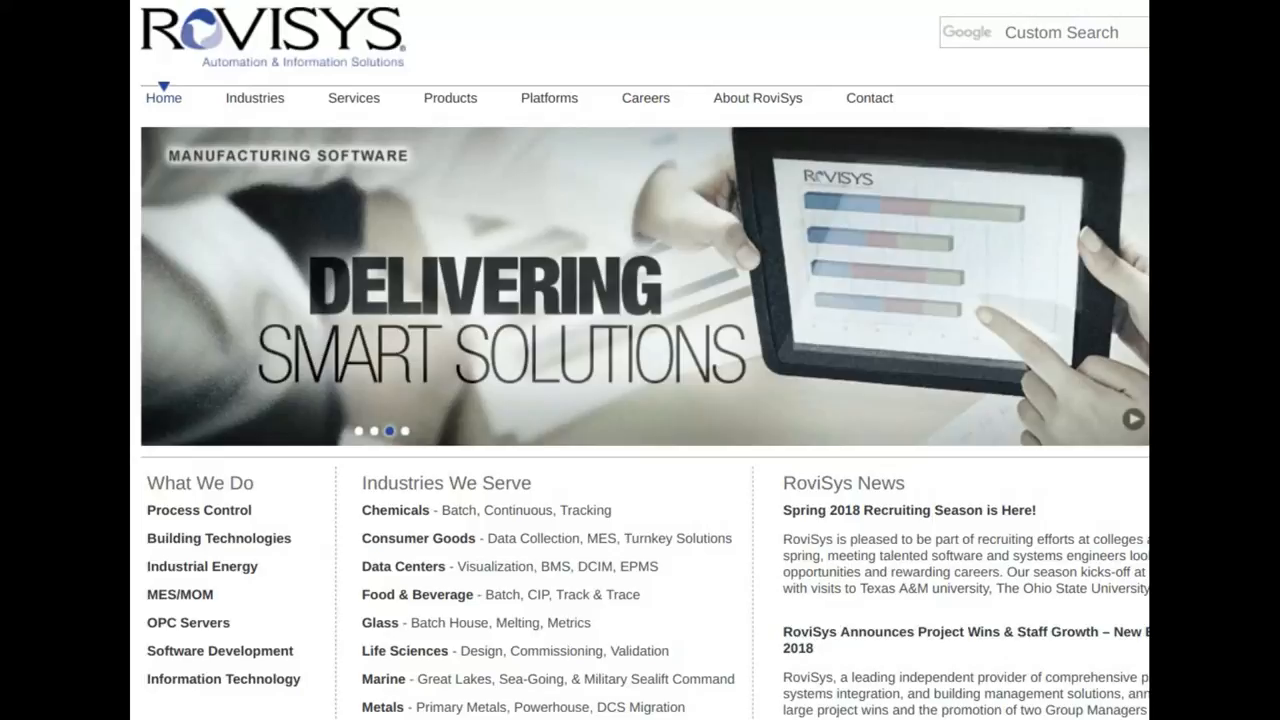
mouse_move(255, 98)
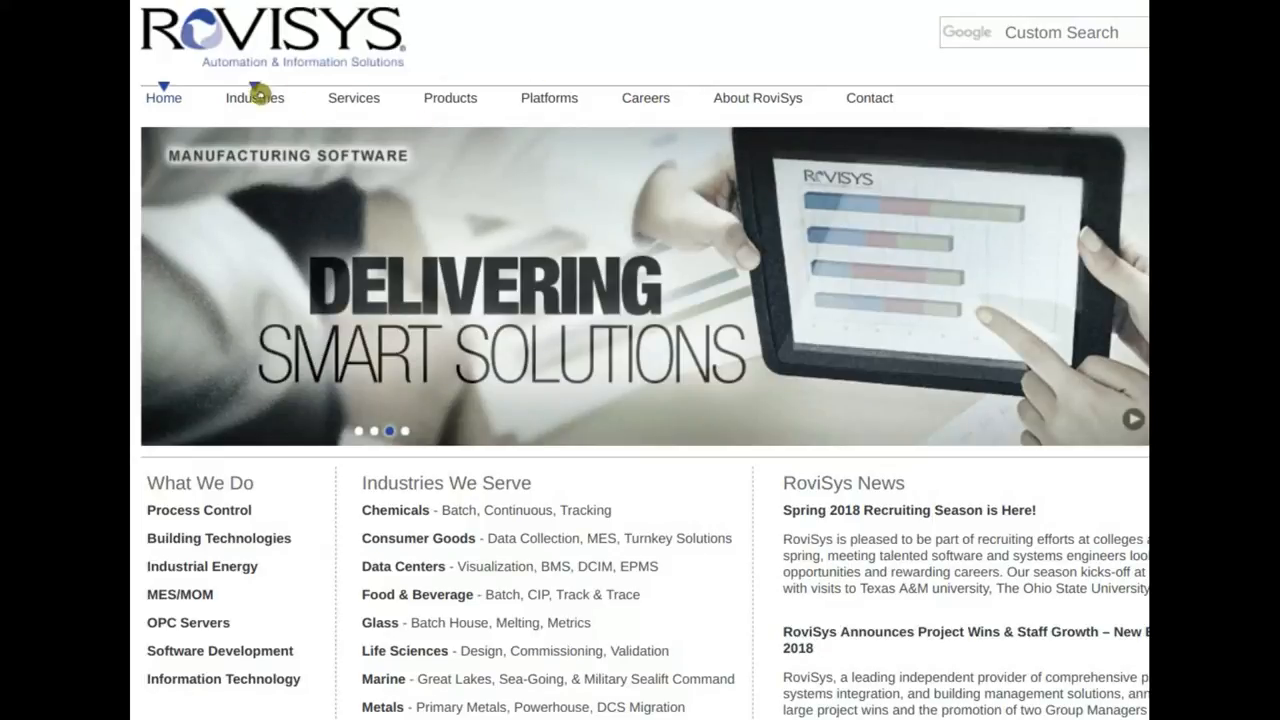
click(254, 97)
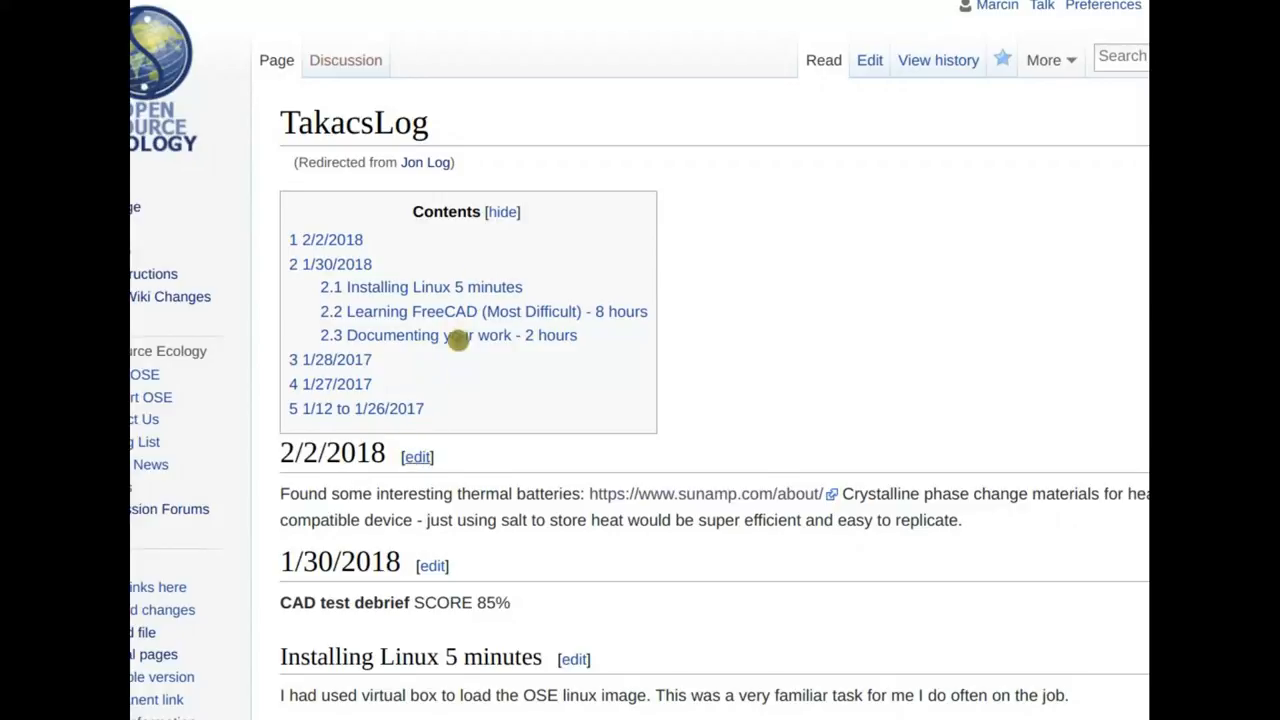
- Start the section with a 'Week 1 - open source the filament runout sensor' bullet
click(416, 457)
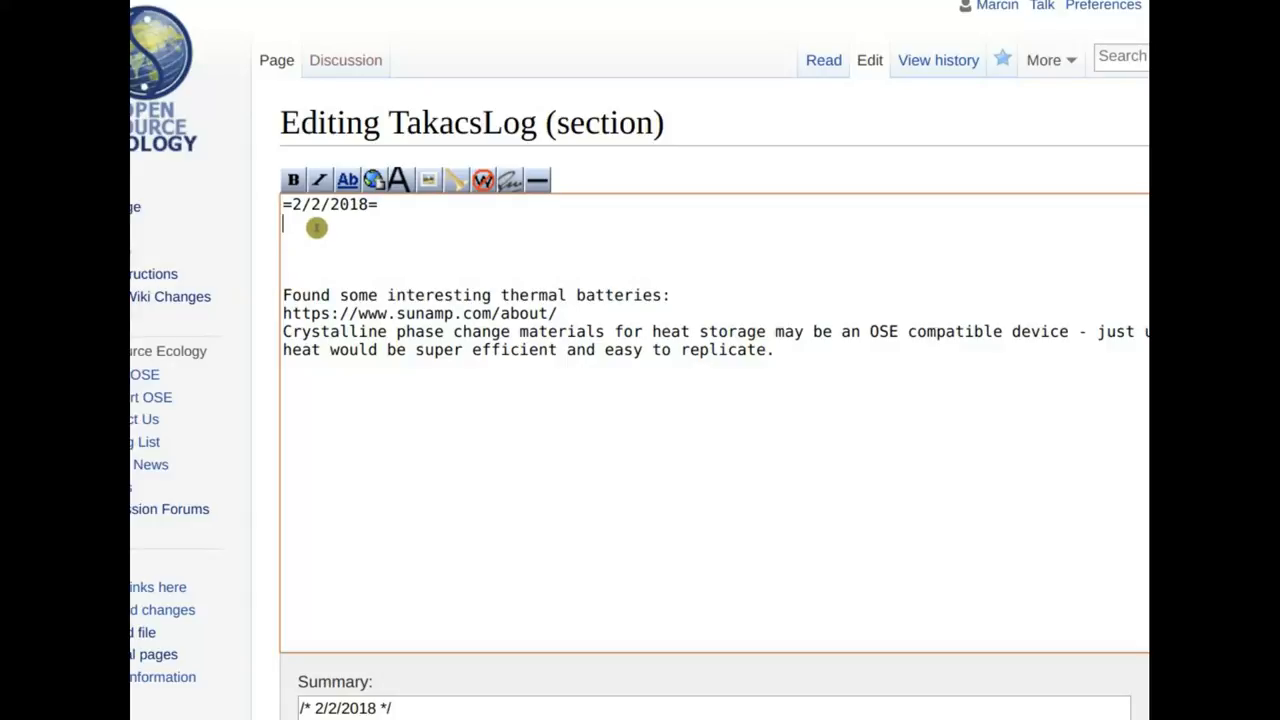
text(==12 Week Plan==)
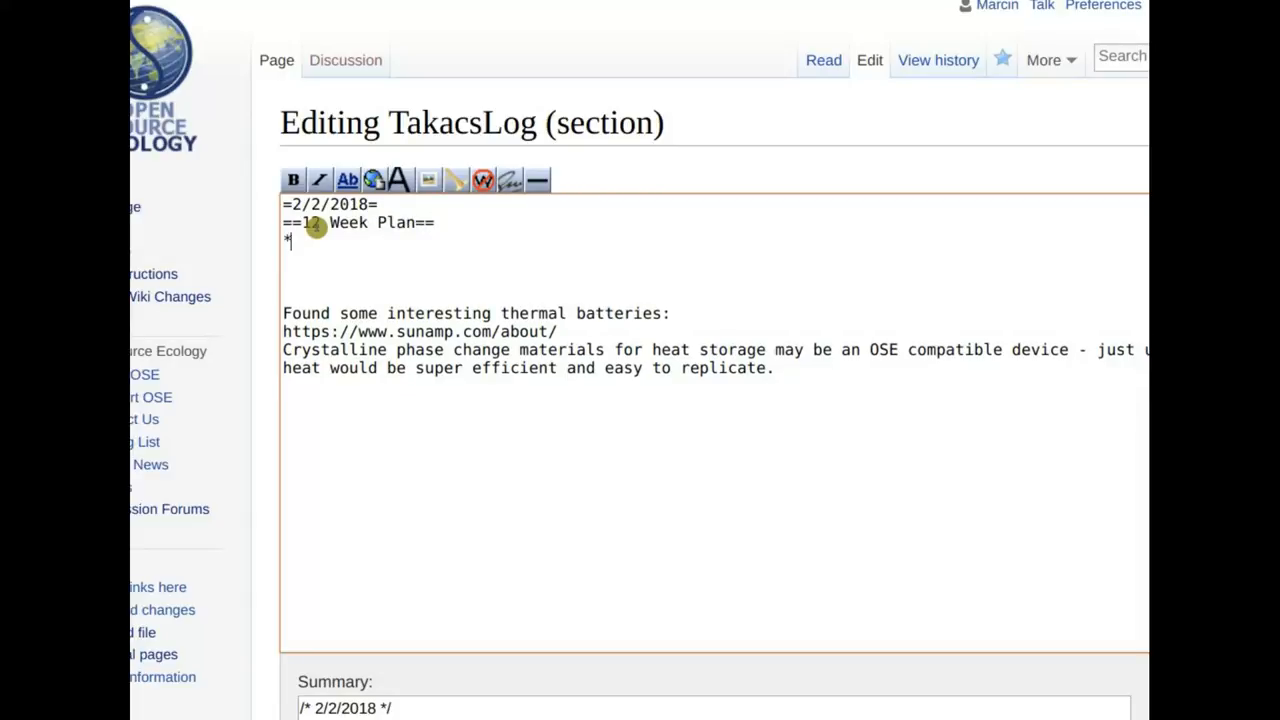
text(Week 1 -)
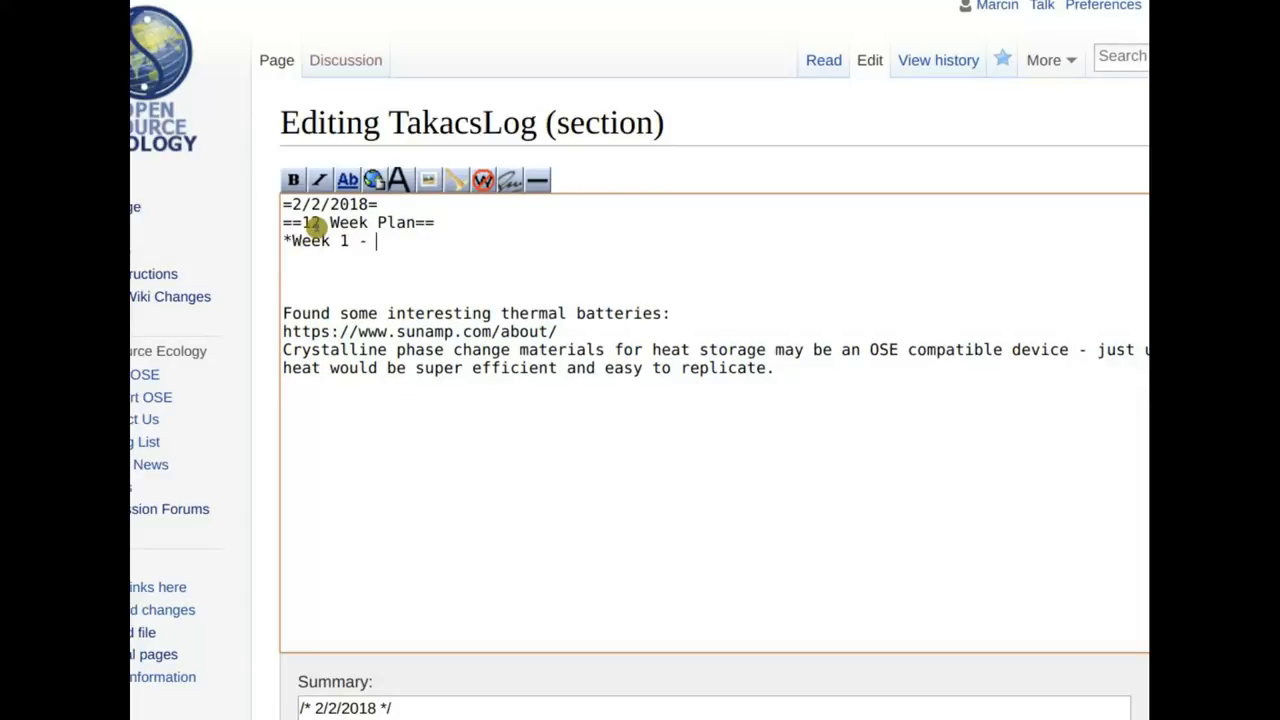
text(open source th)
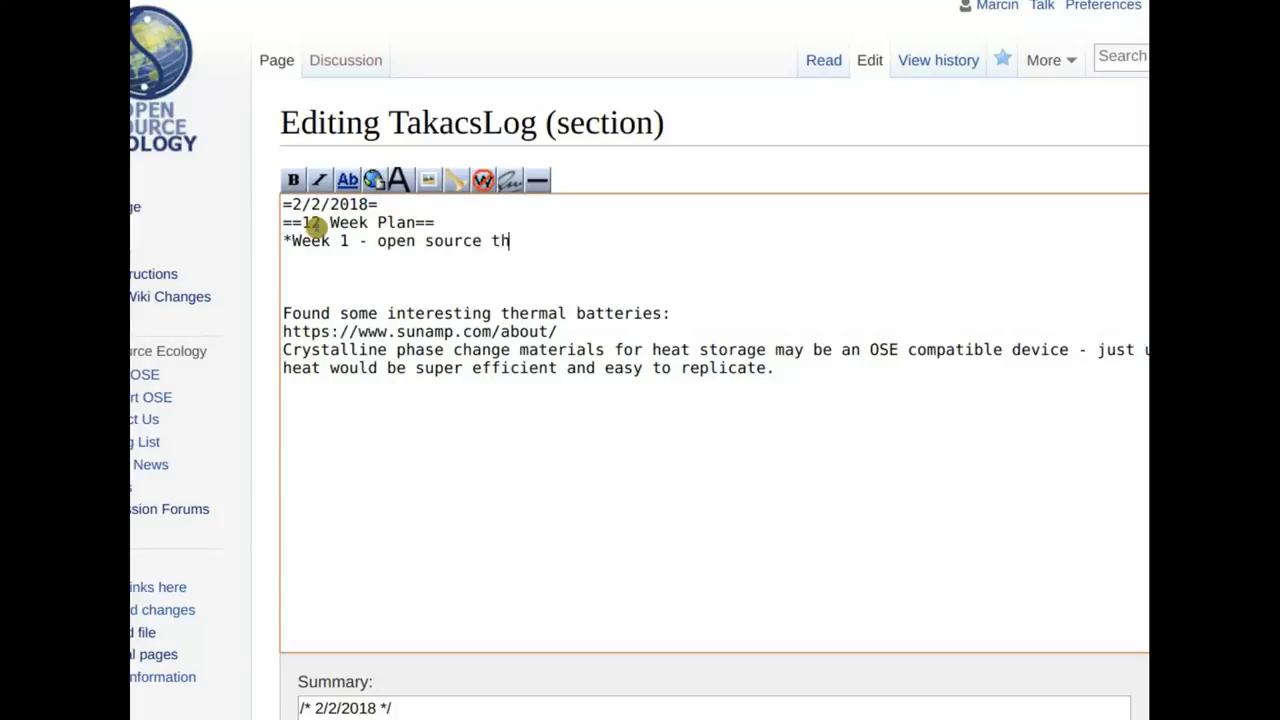
text(e filem)
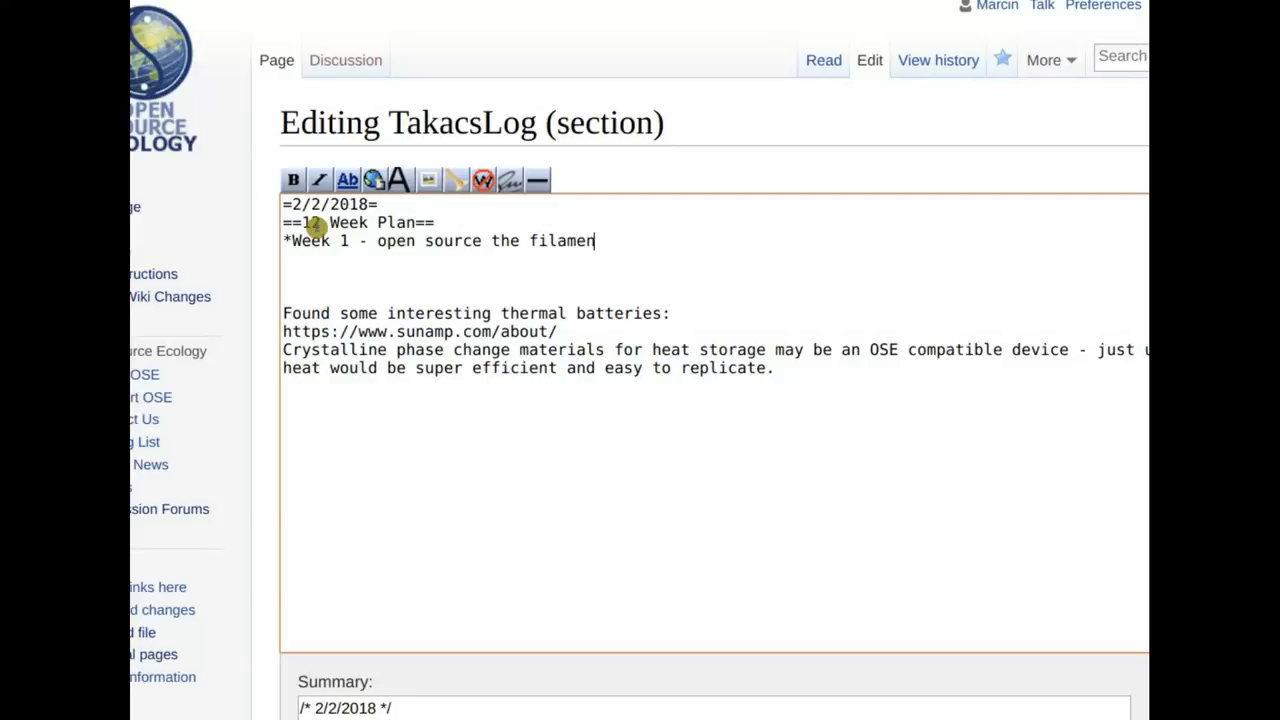
text(runout sens)
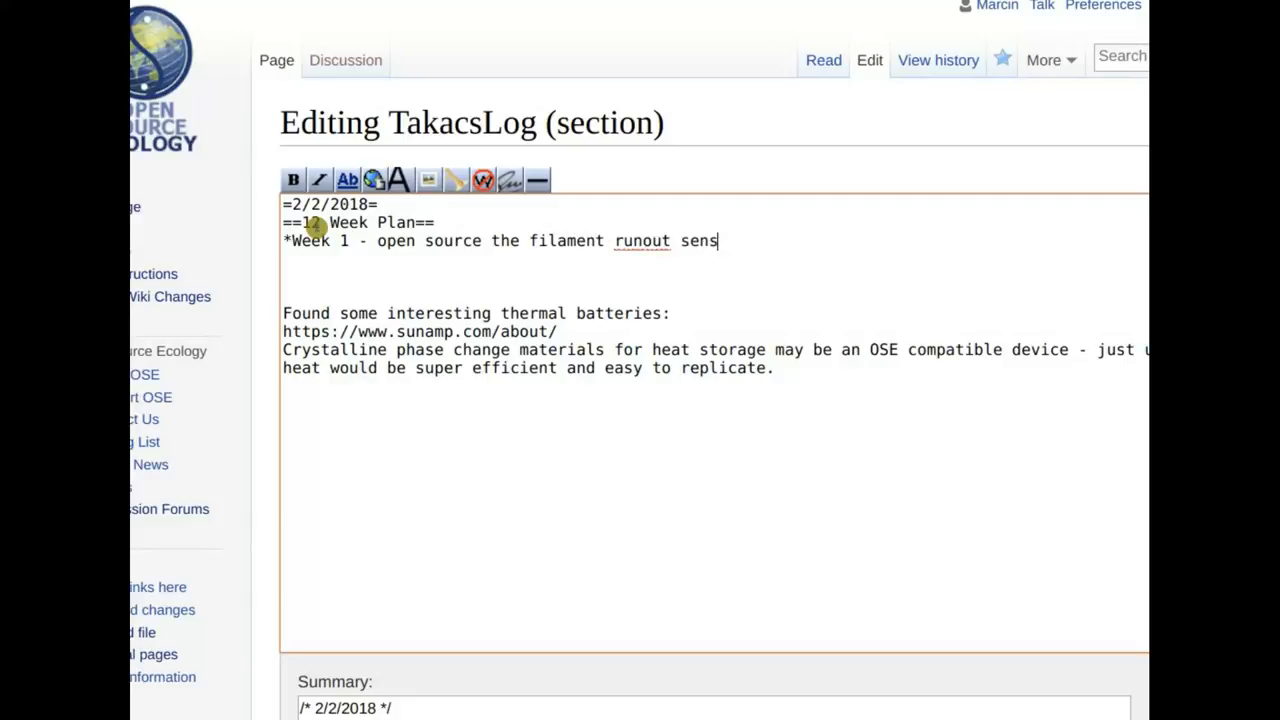
text(or =)
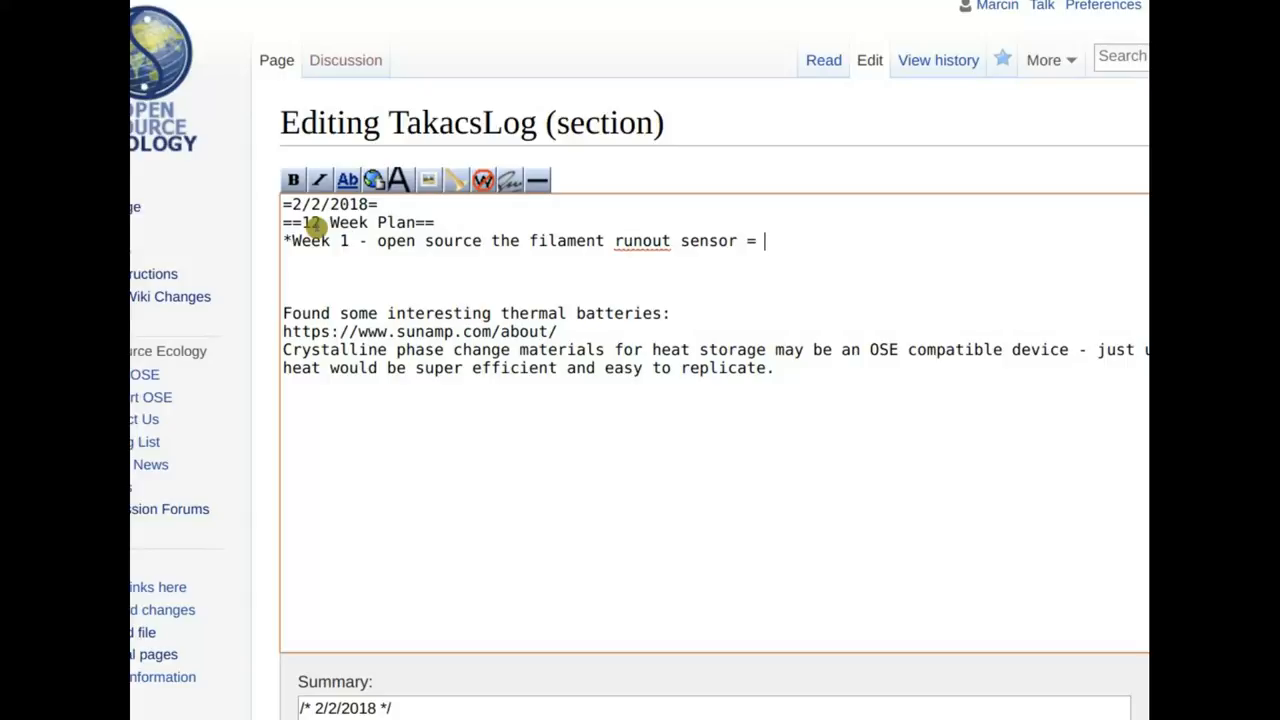
text(- when)
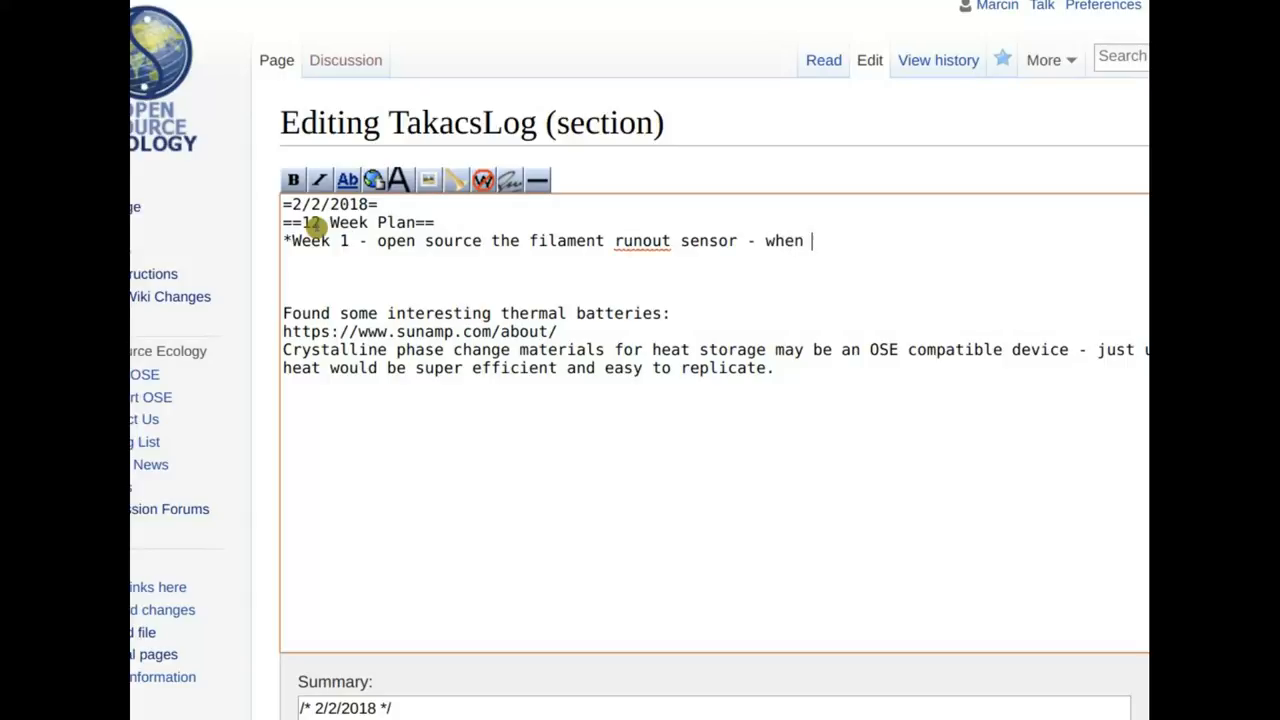
key(Backspace)
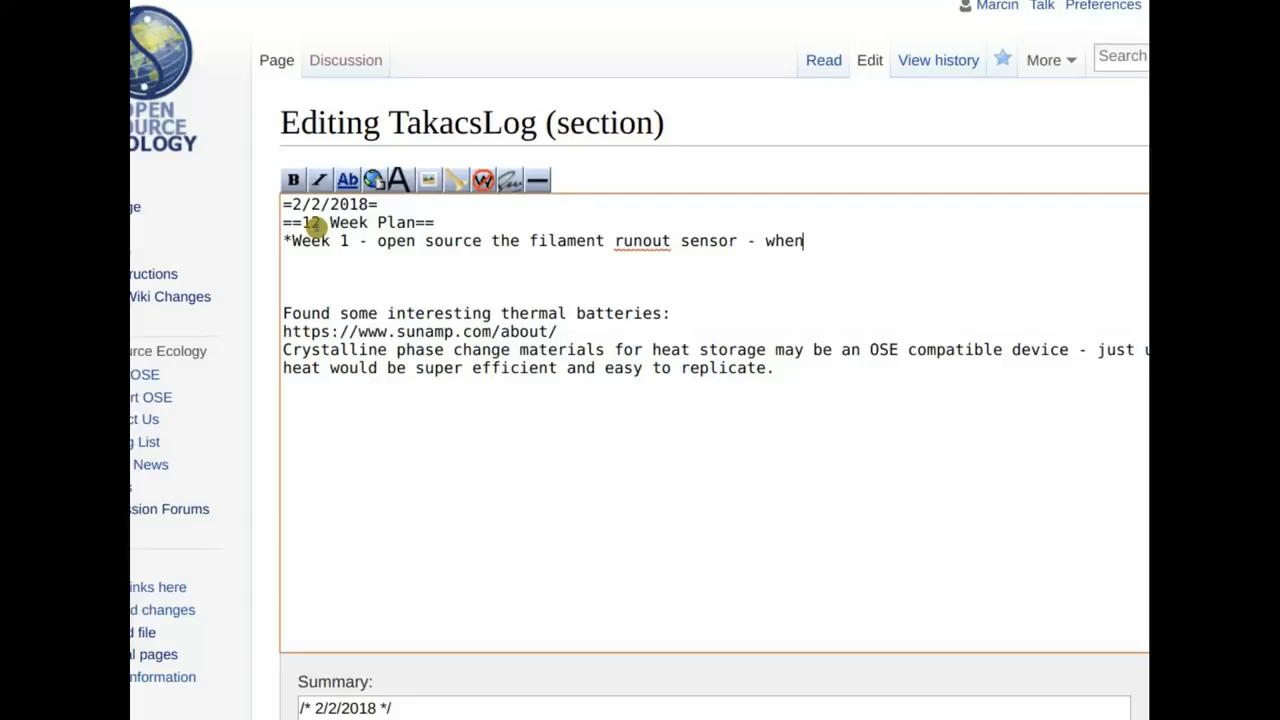
- Add mechanical and electrical design into preexisting Marlin Firmware, and 'Clearly document this.'
text(mechani)
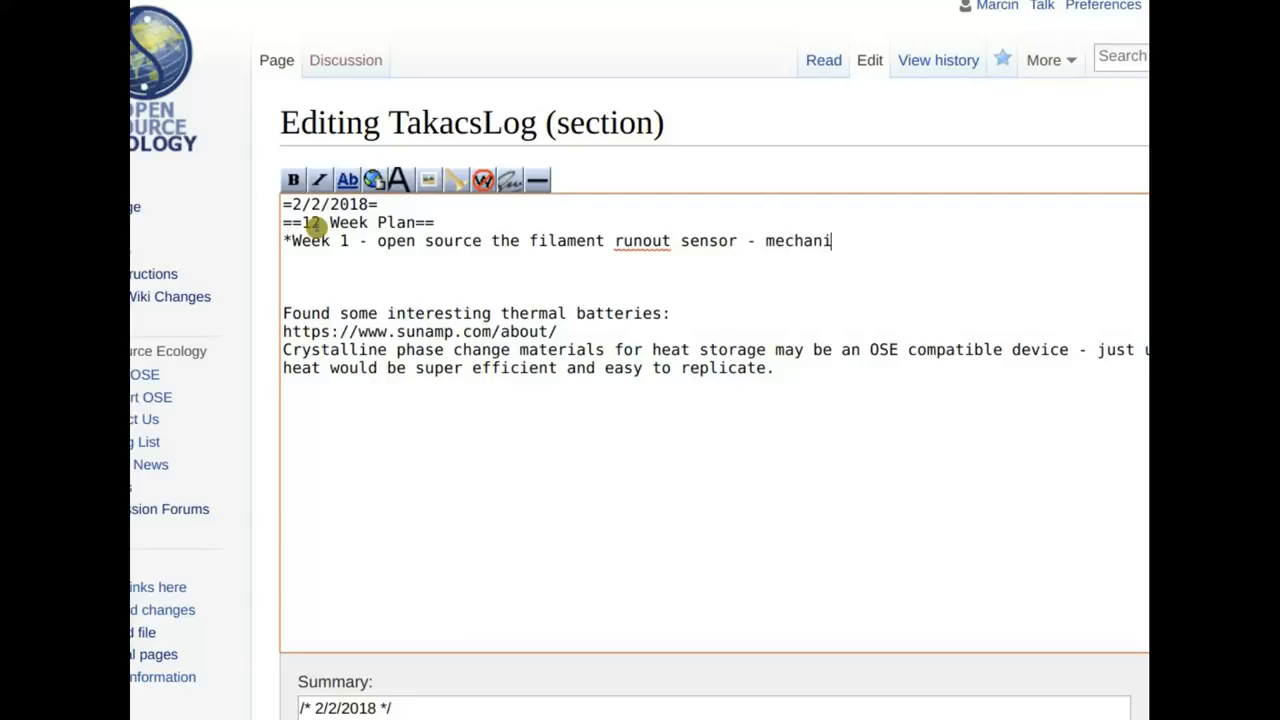
text(cal and elec)
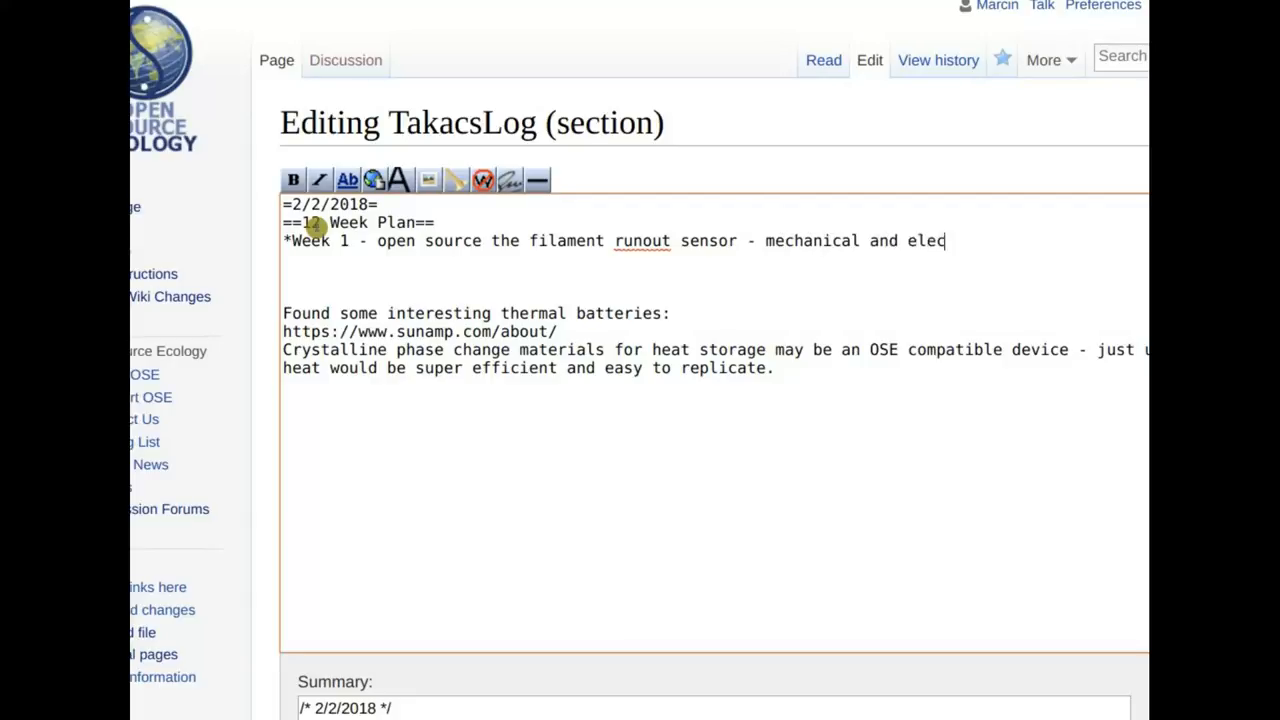
text(trical design that)
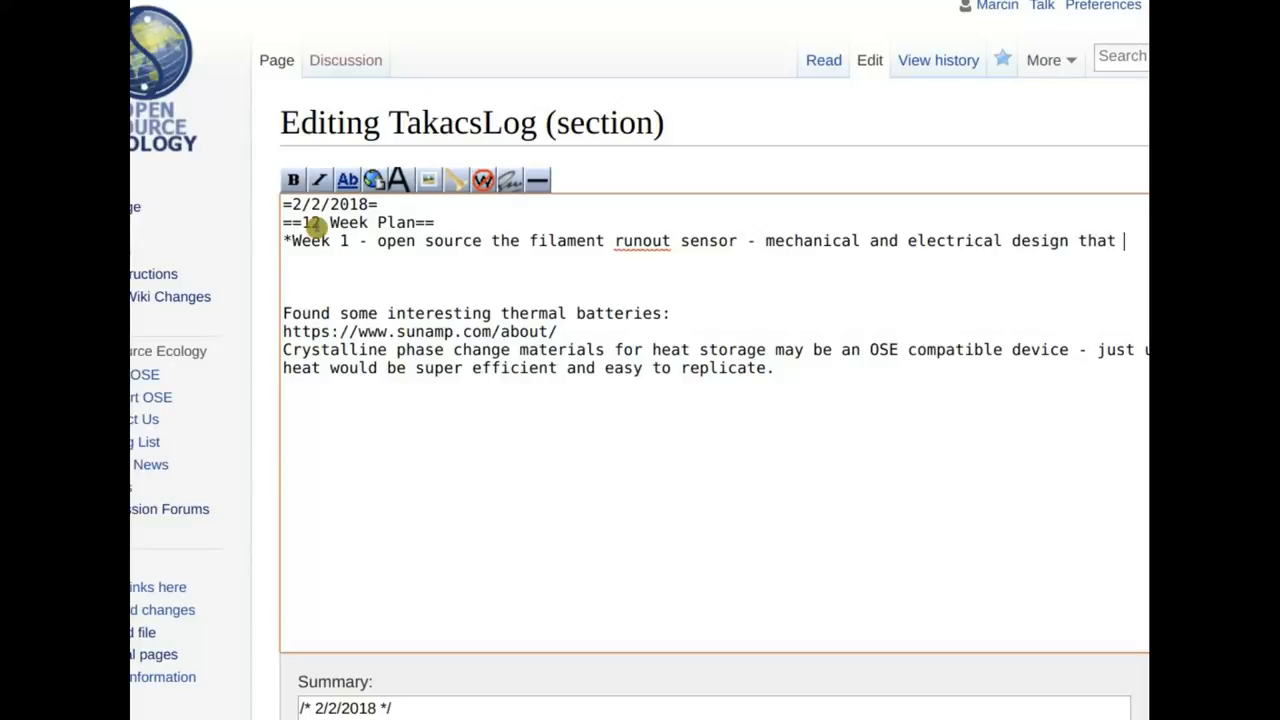
text(int)
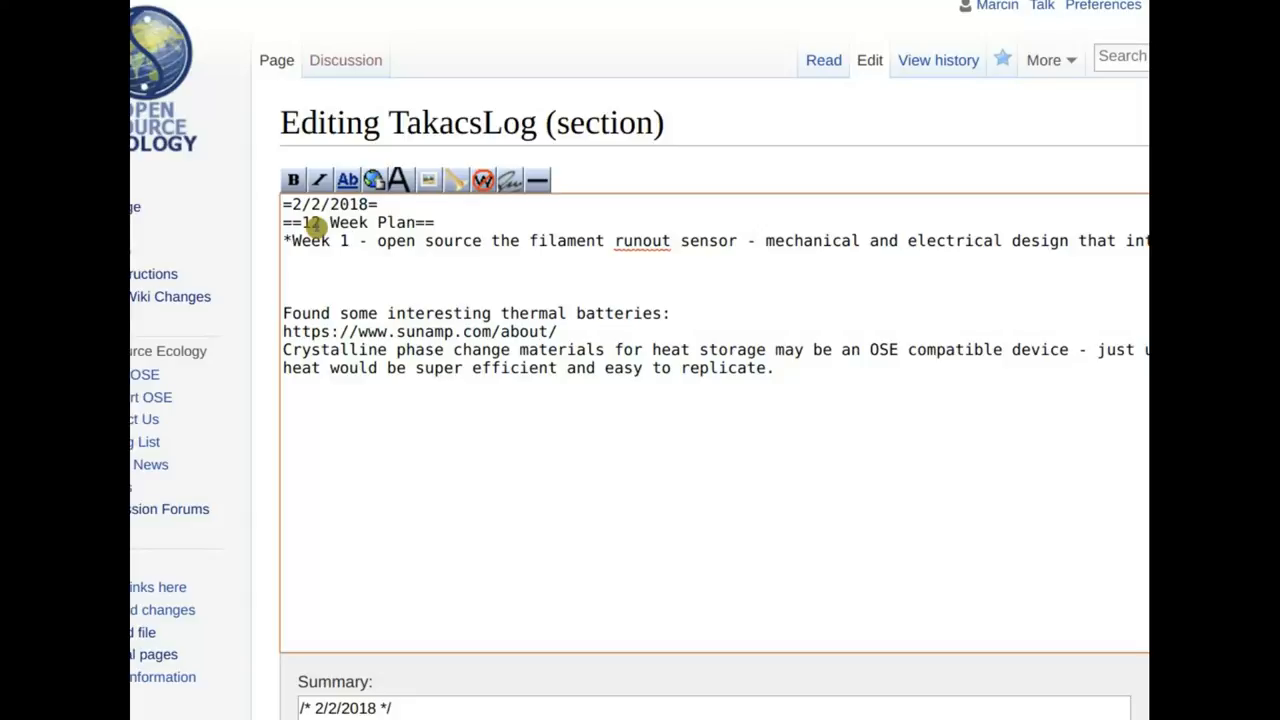
text(preexisting)
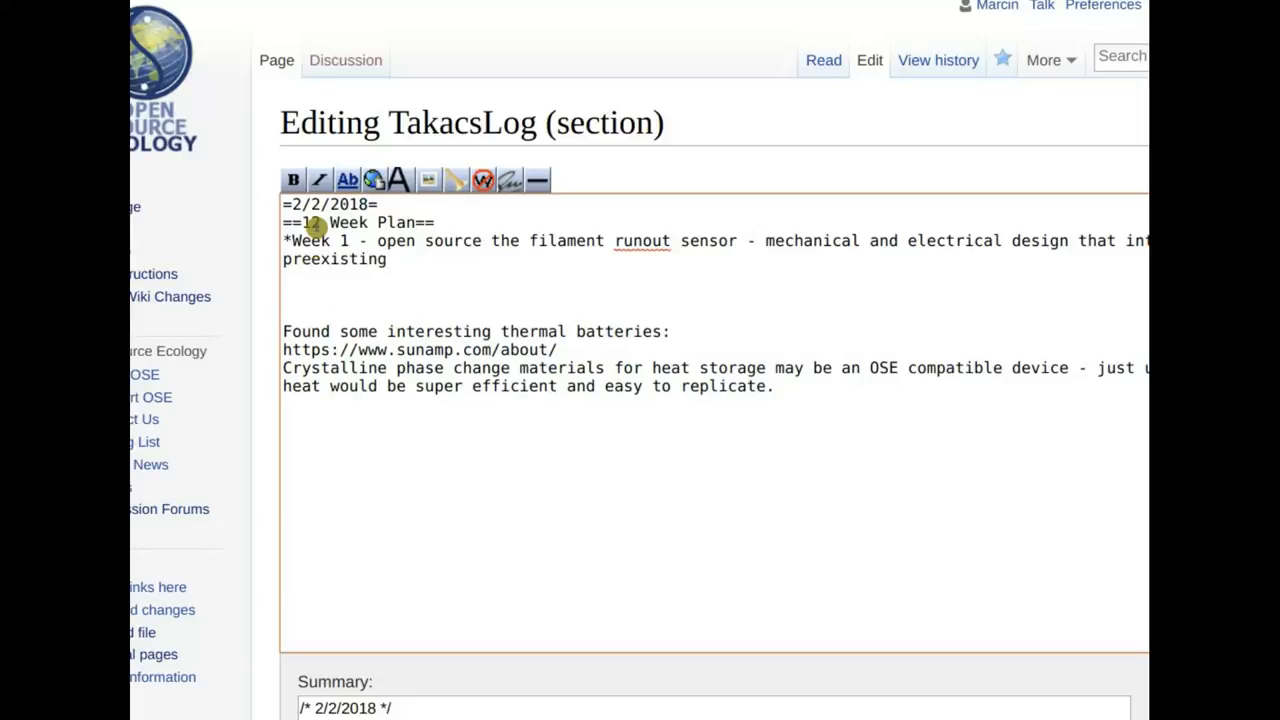
text(Mar)
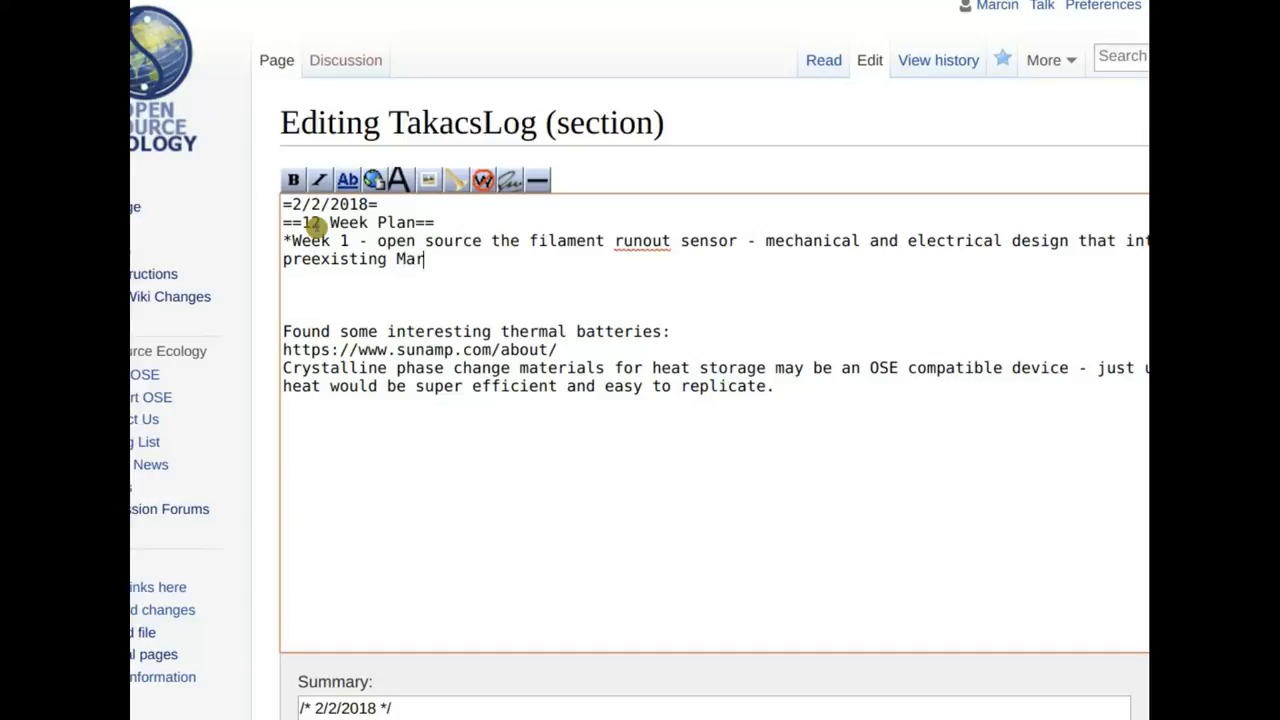
text(lin Firm)
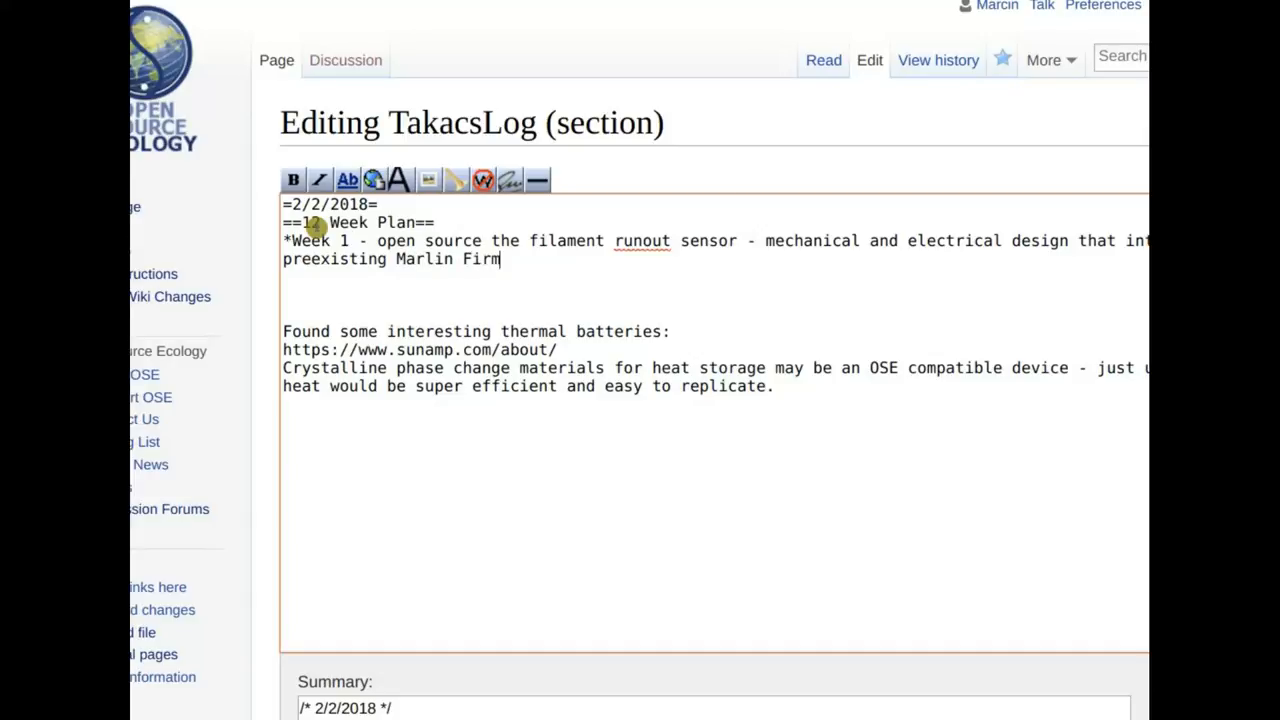
text(ware. Clear)
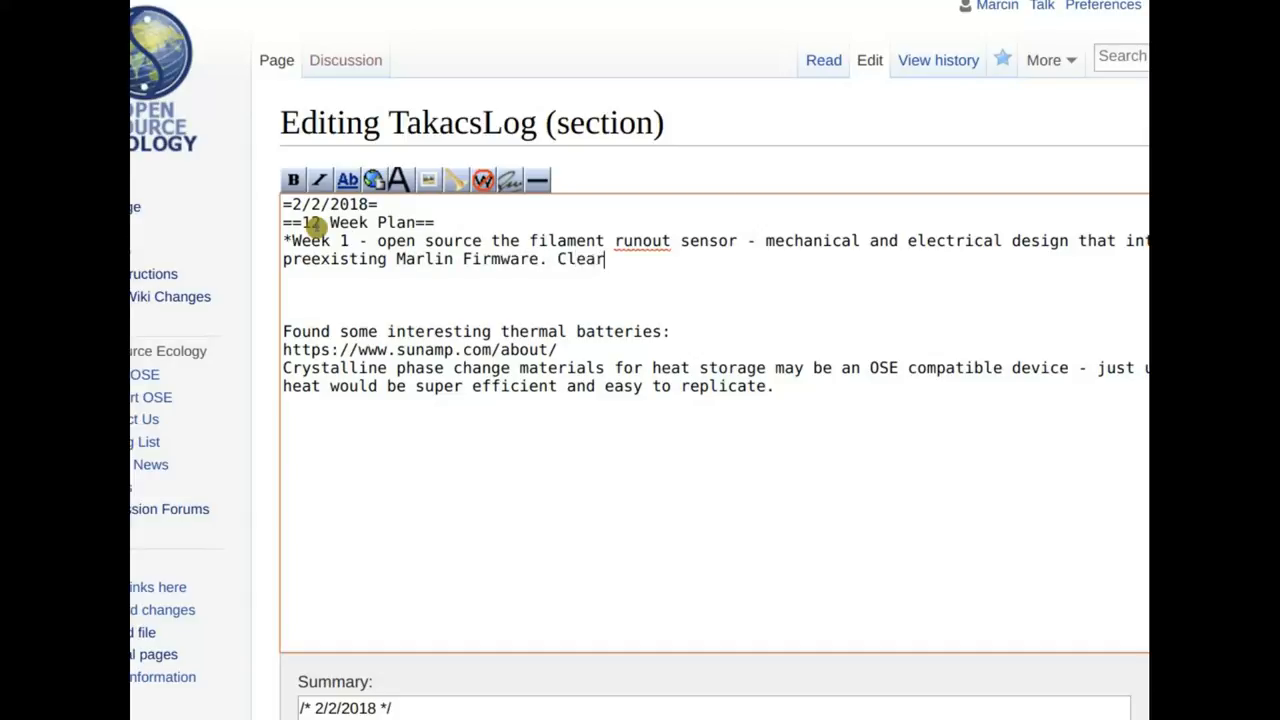
text(ly document)
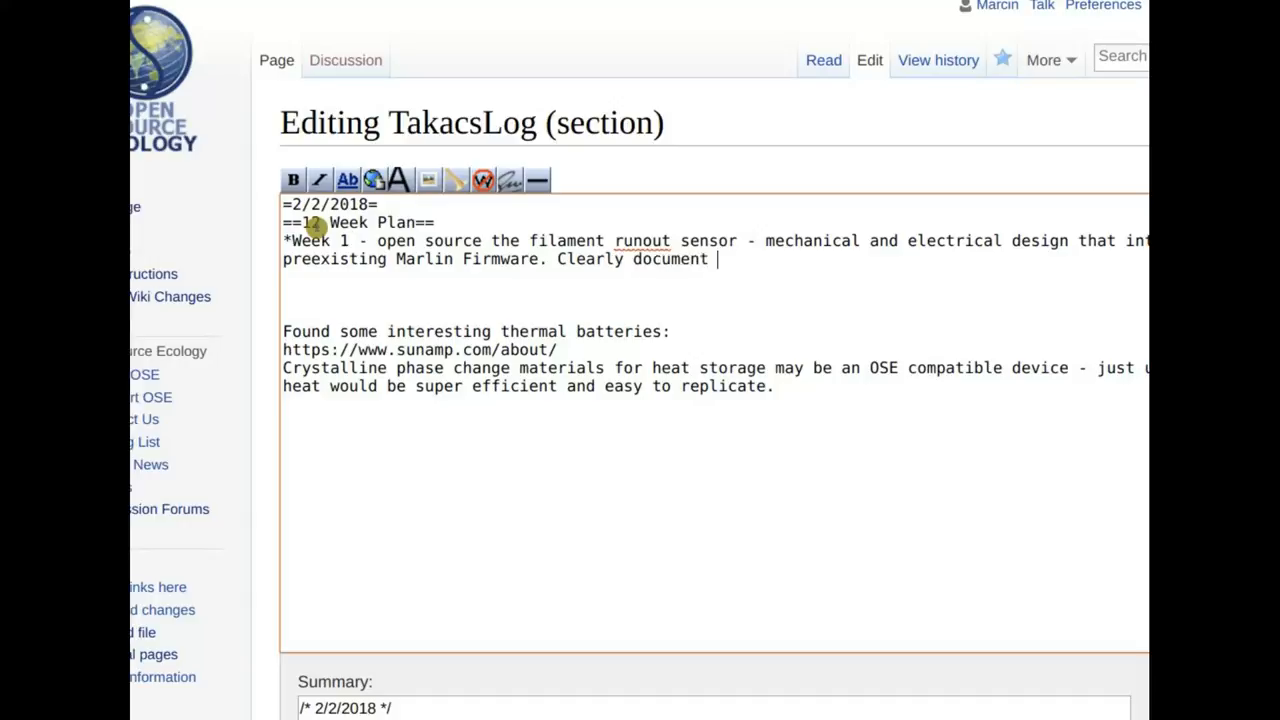
text(this.)
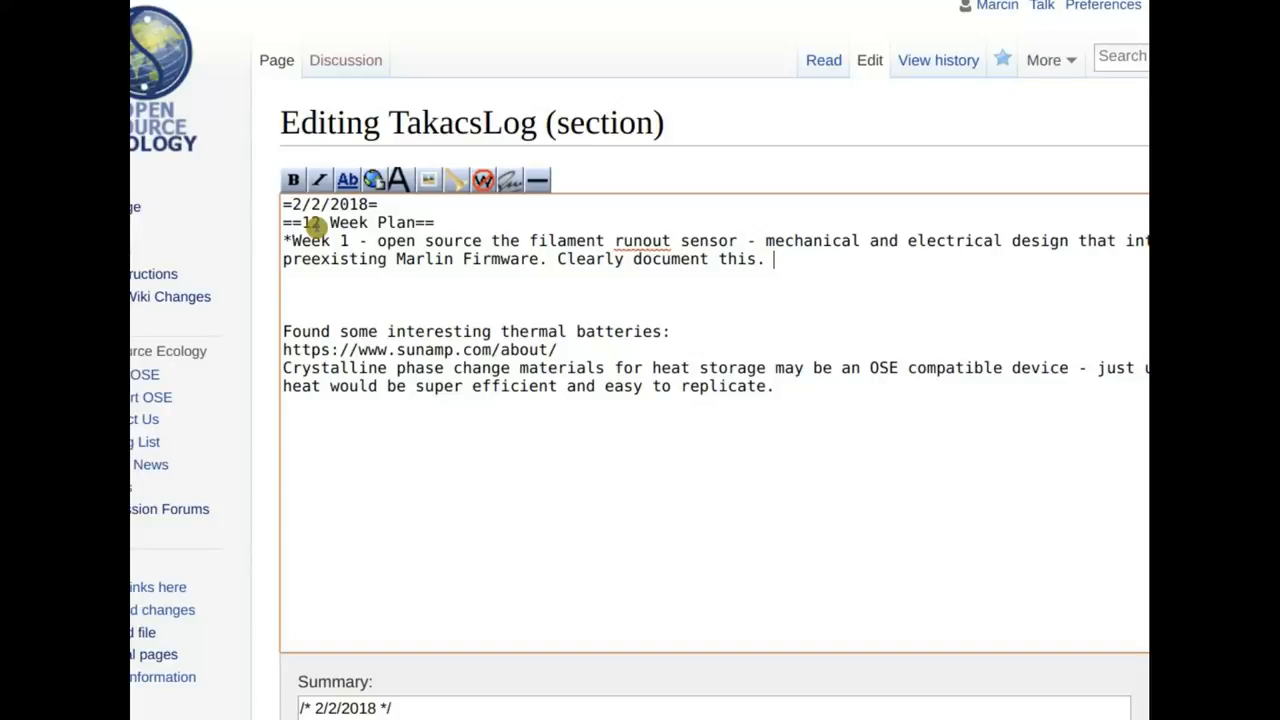
- Add 'Upload code to your log', a Design Docs presentation-embedded note, and relabel Week 1-2
text(I)
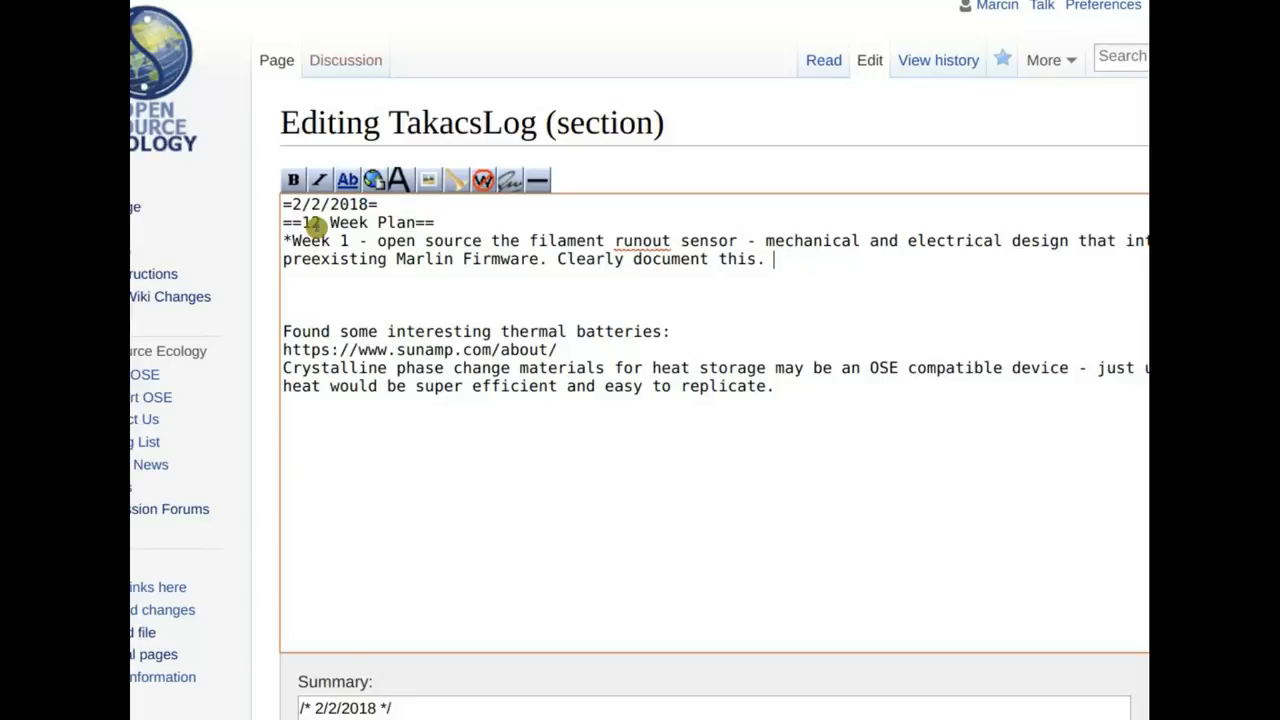
text(Upload)
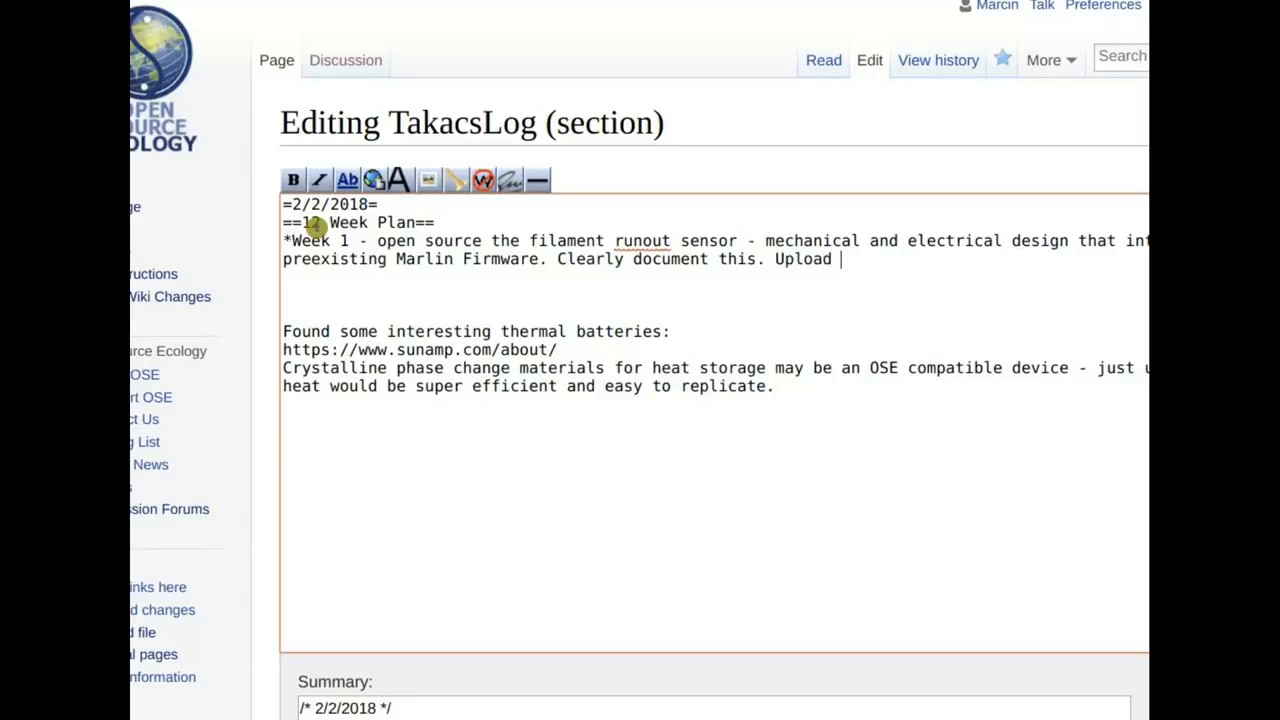
text(code t)
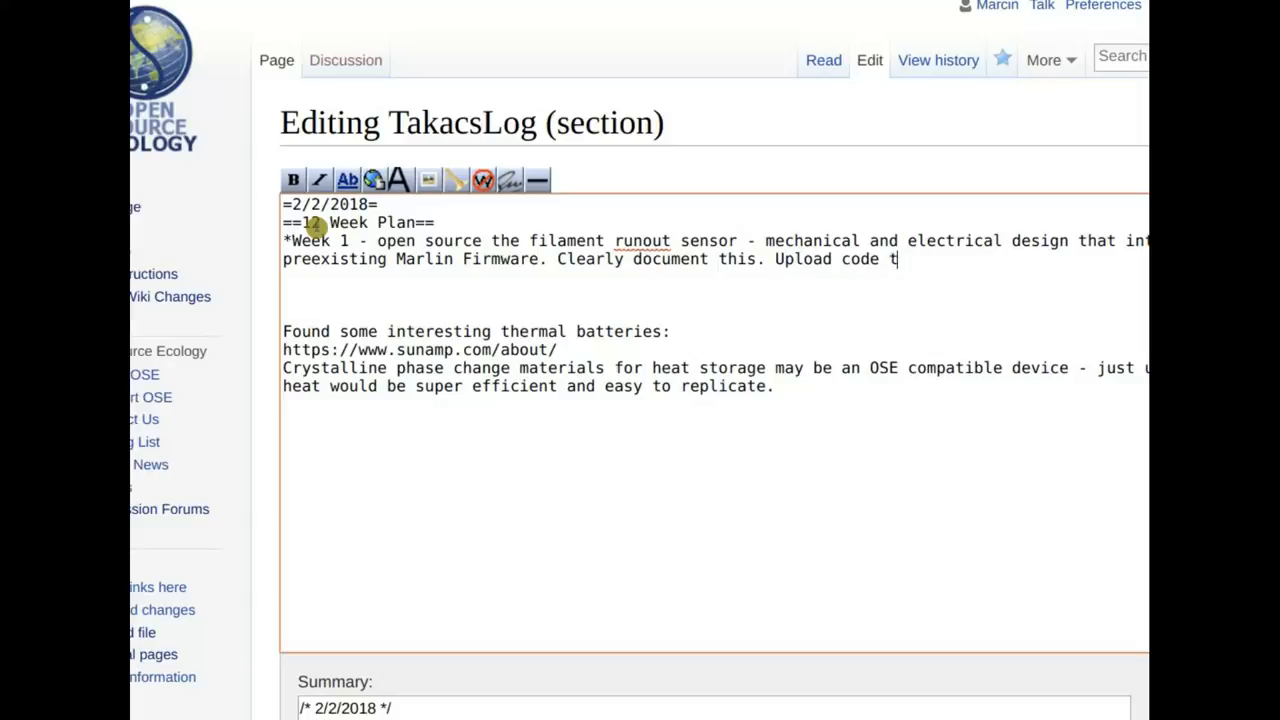
text(o yo)
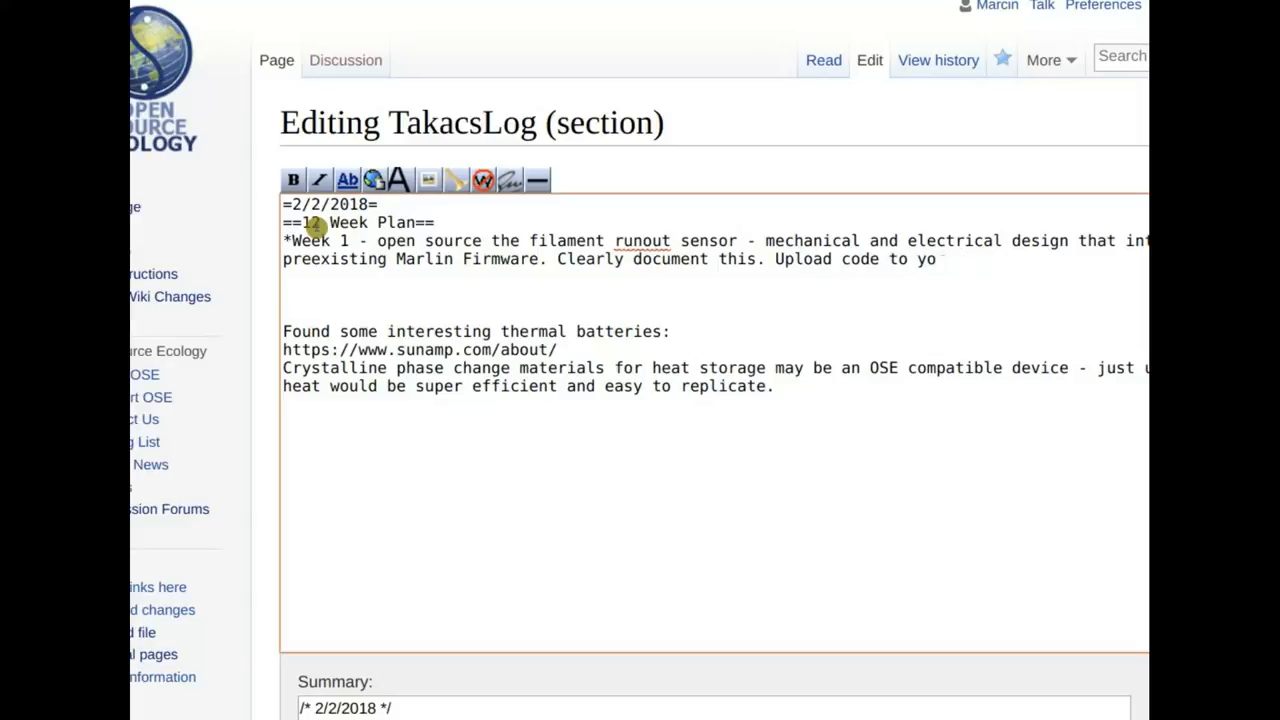
text(ur log.)
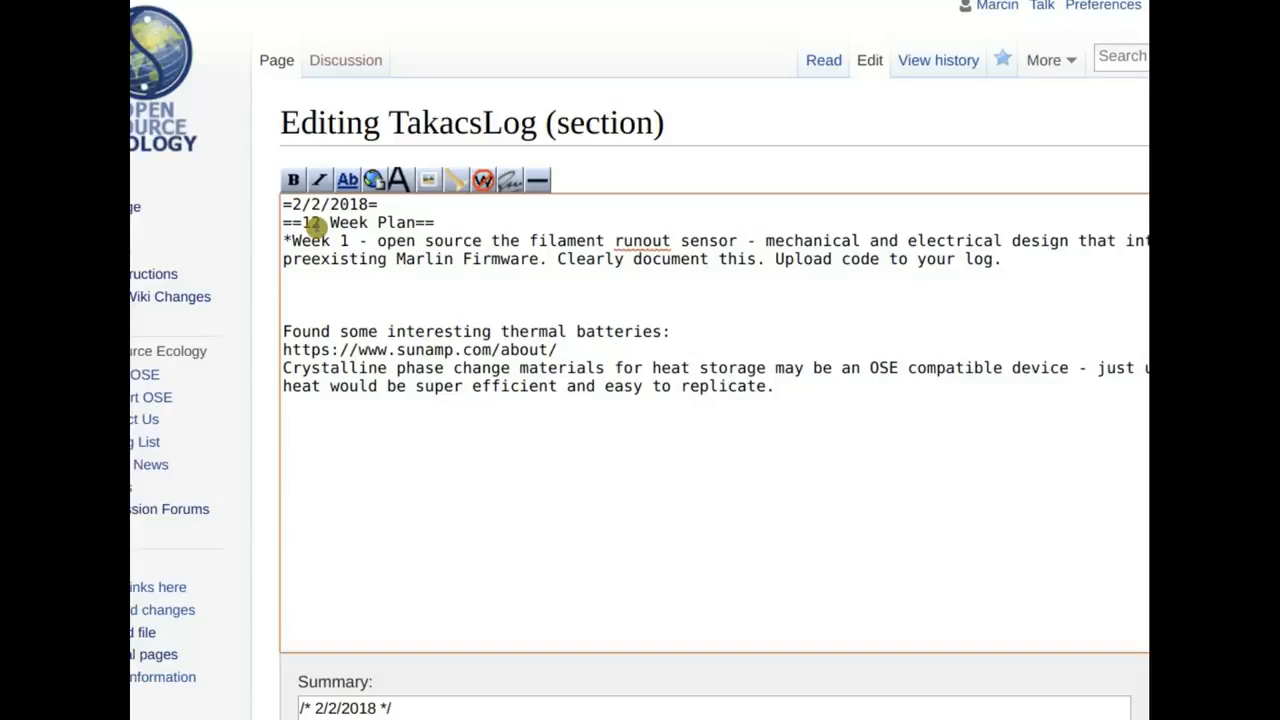
text(Entries +)
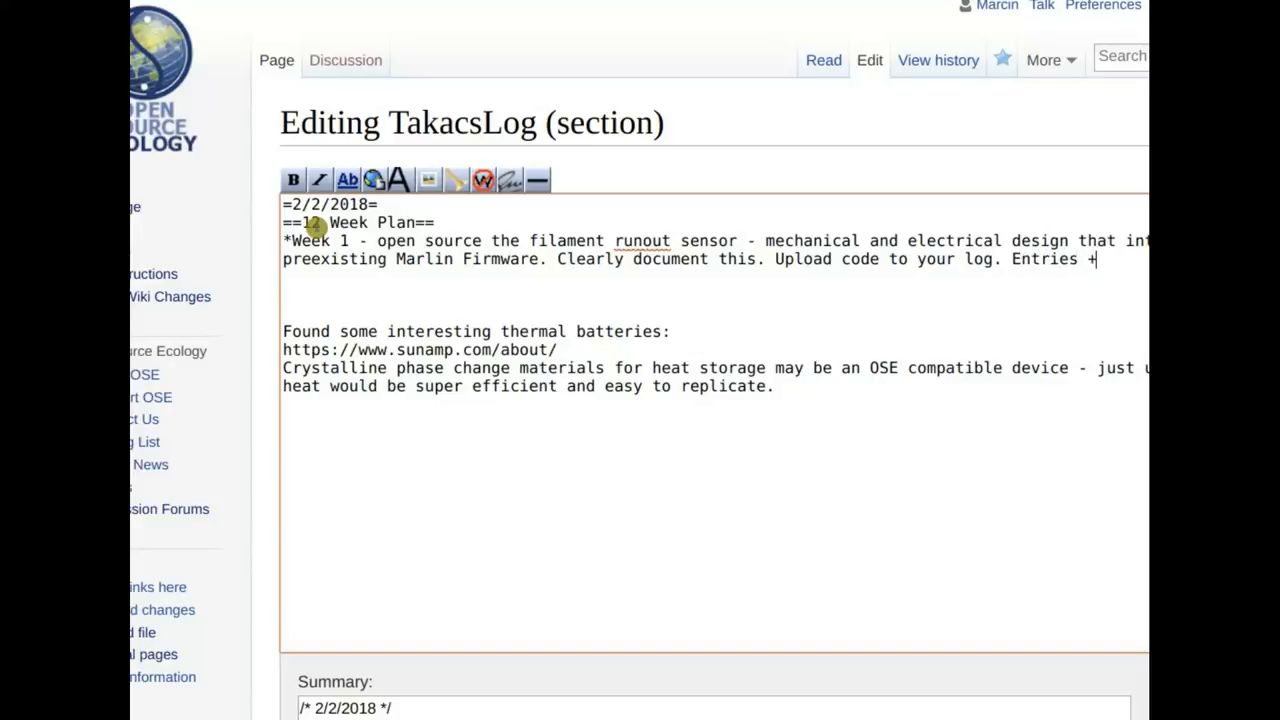
text(Desig)
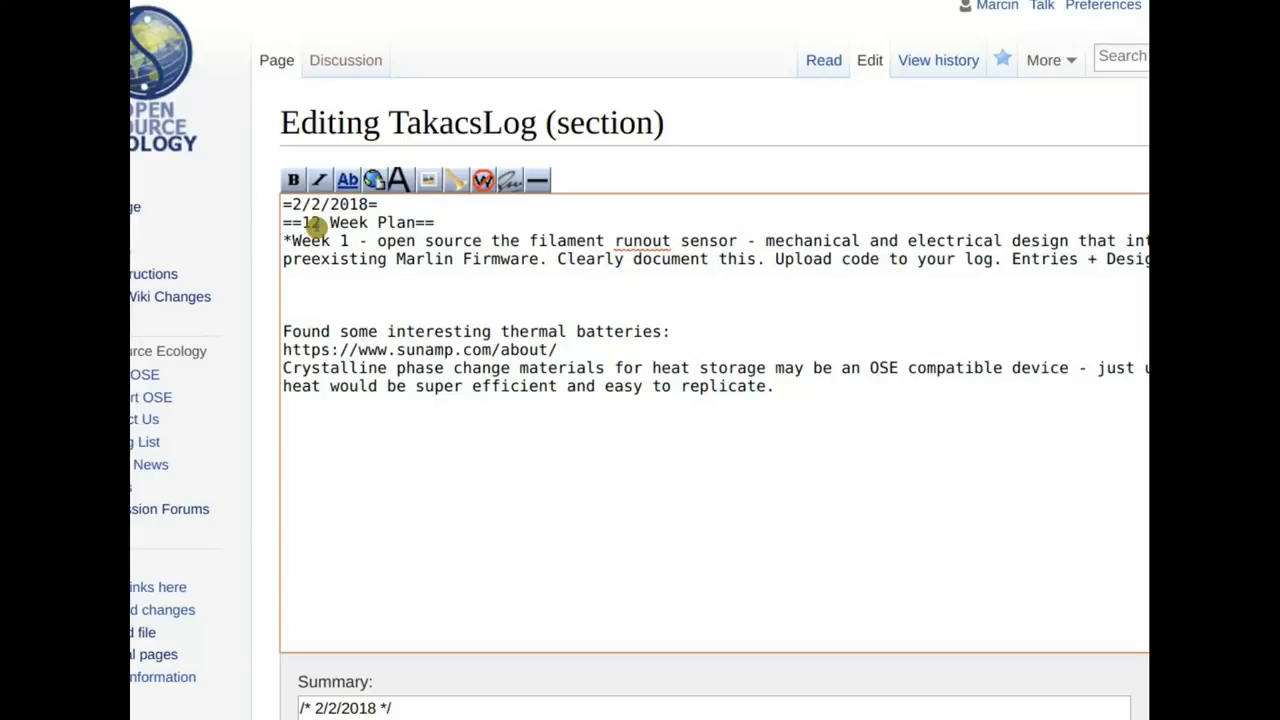
text(Docs)
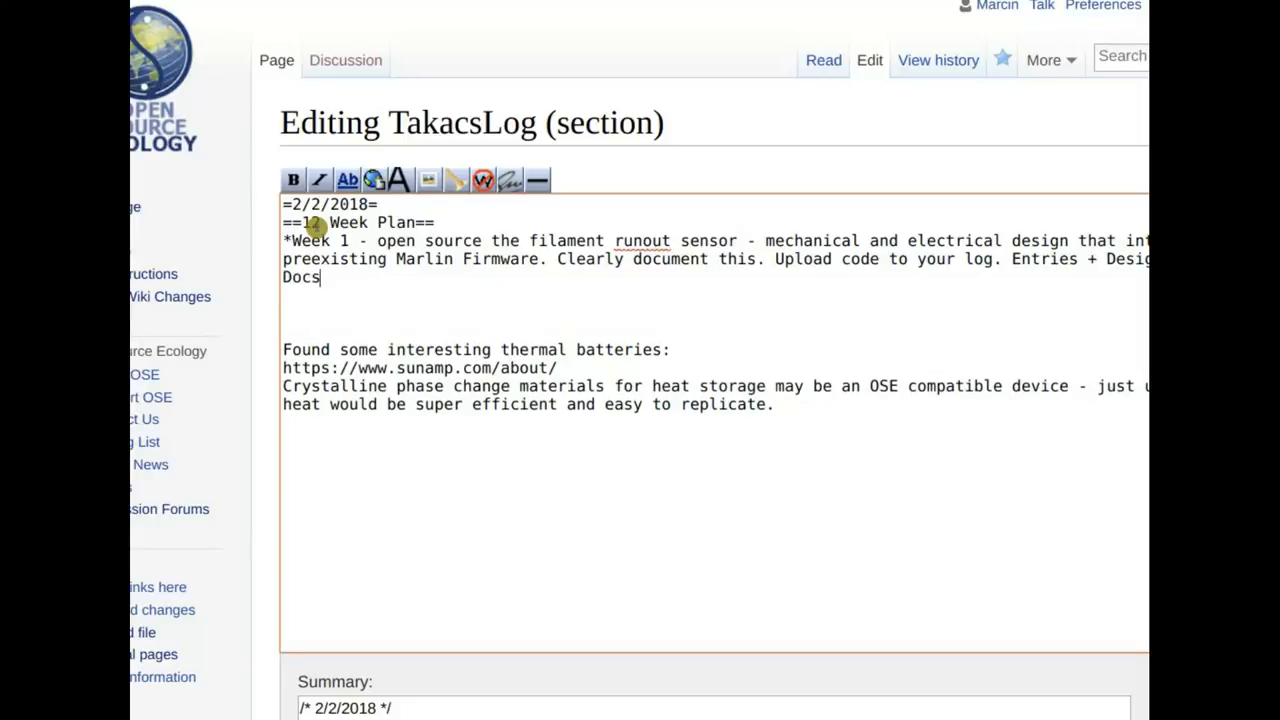
text(per)
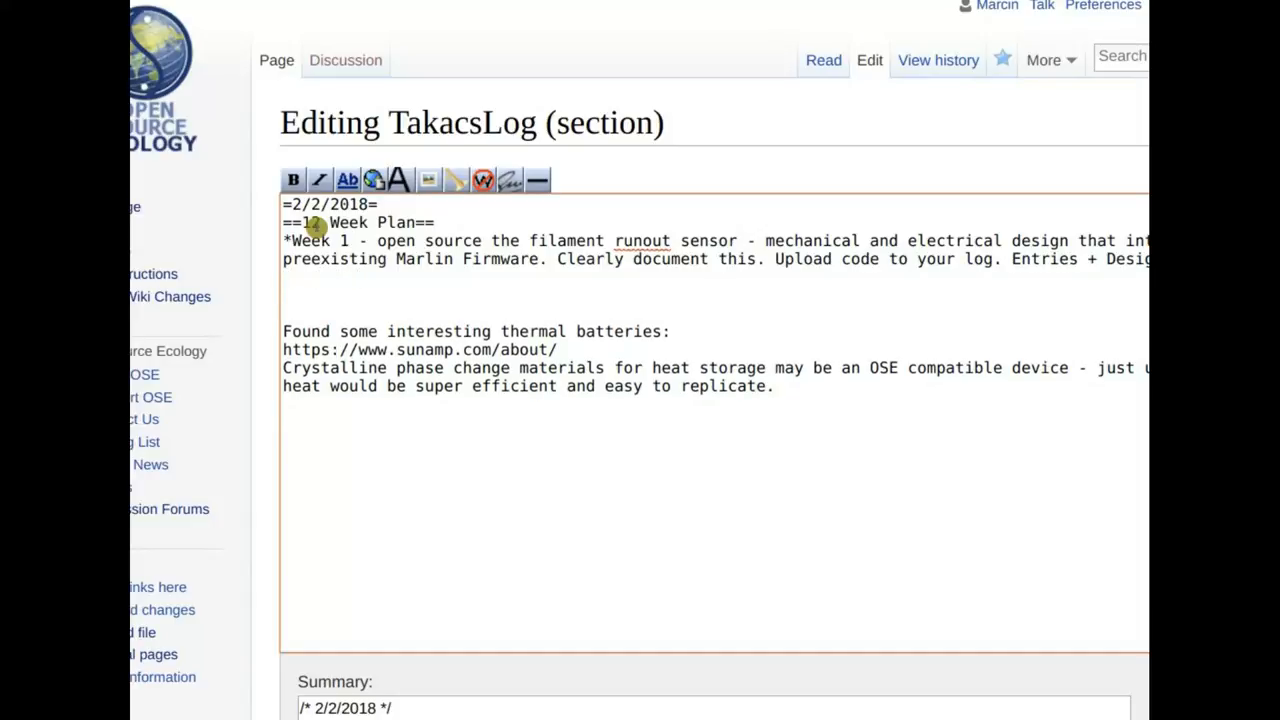
text(Presentation emb)
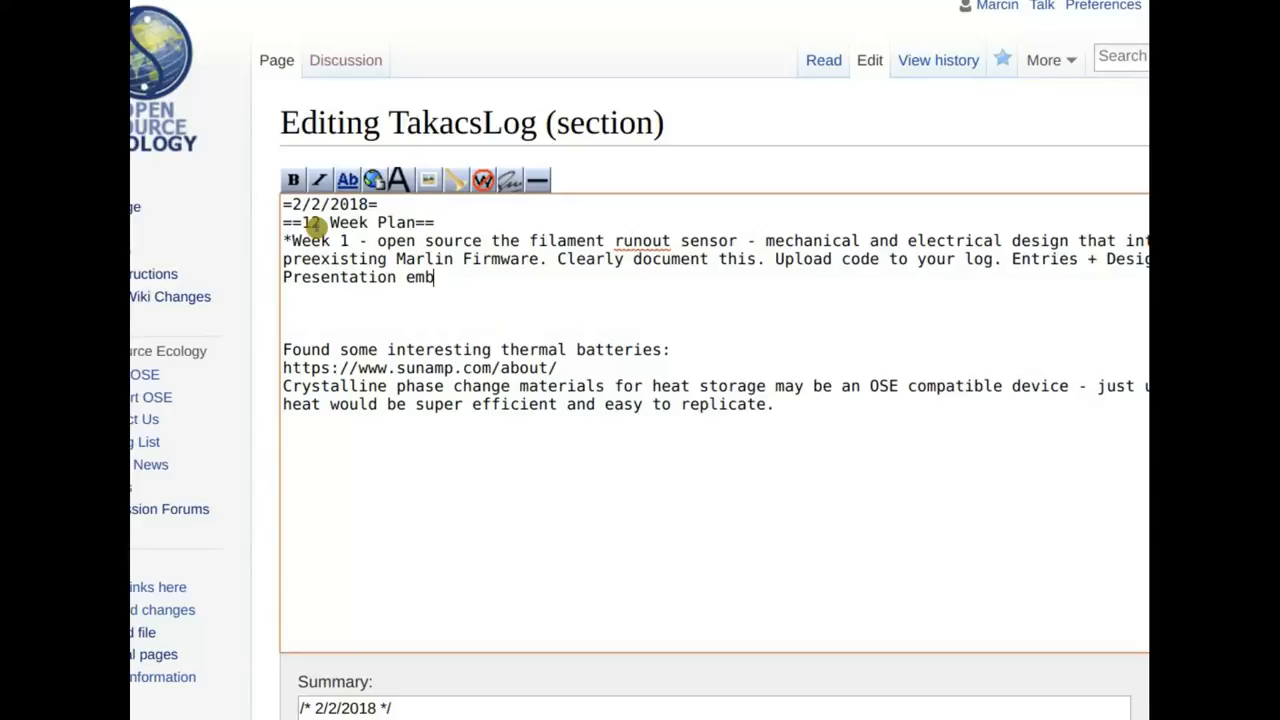
text(edded in your)
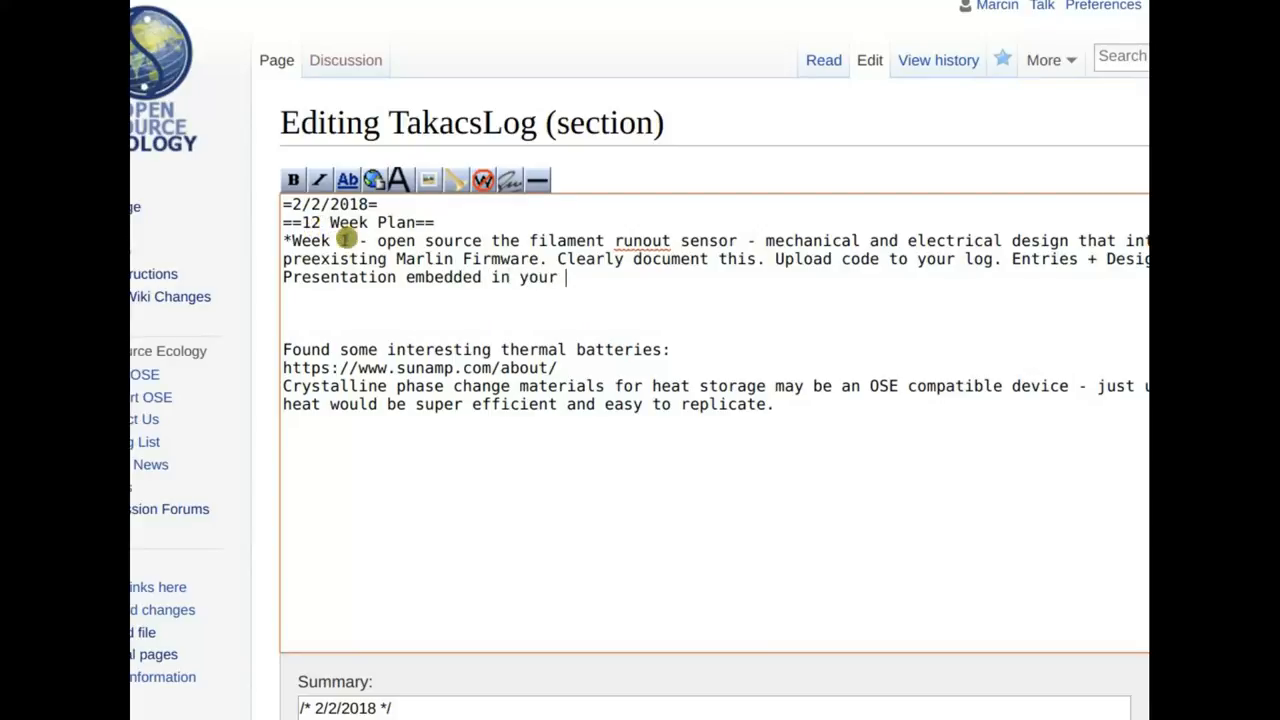
text(1-2)
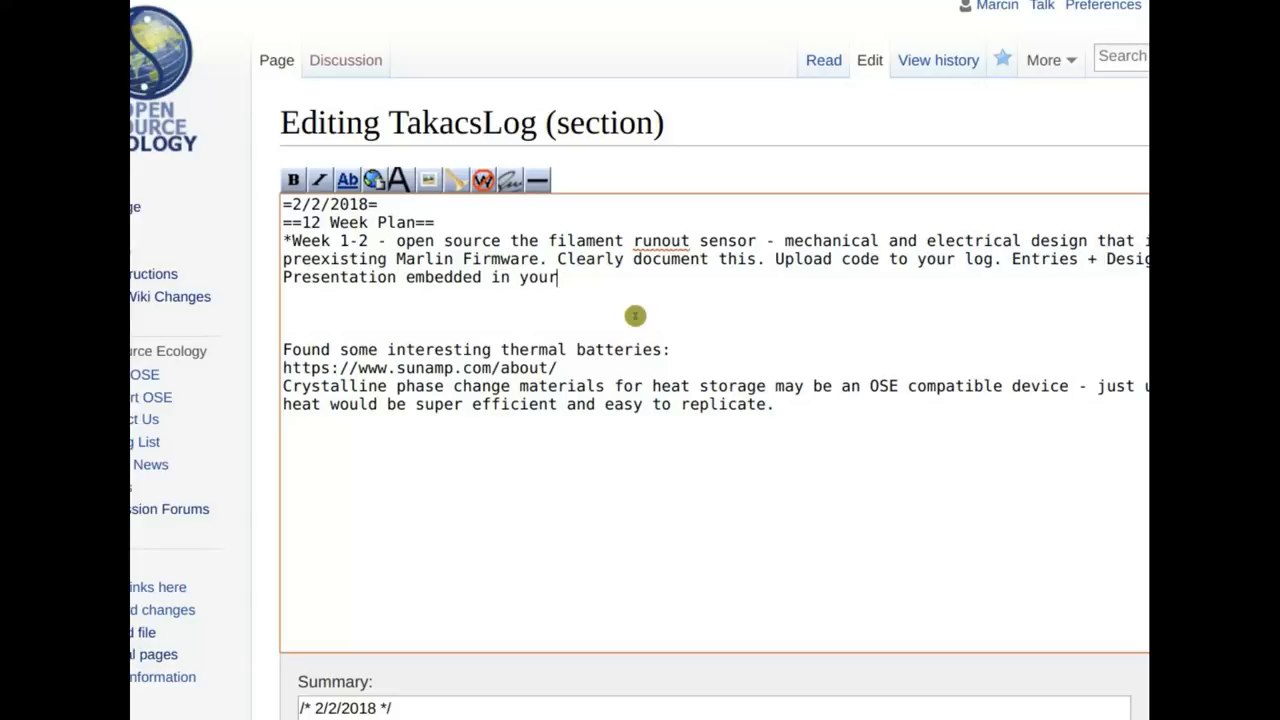
- Finish the Week 1-2 bullet with 'Log.' and FreeCAD 'modifying the existing extruder'
text(.)
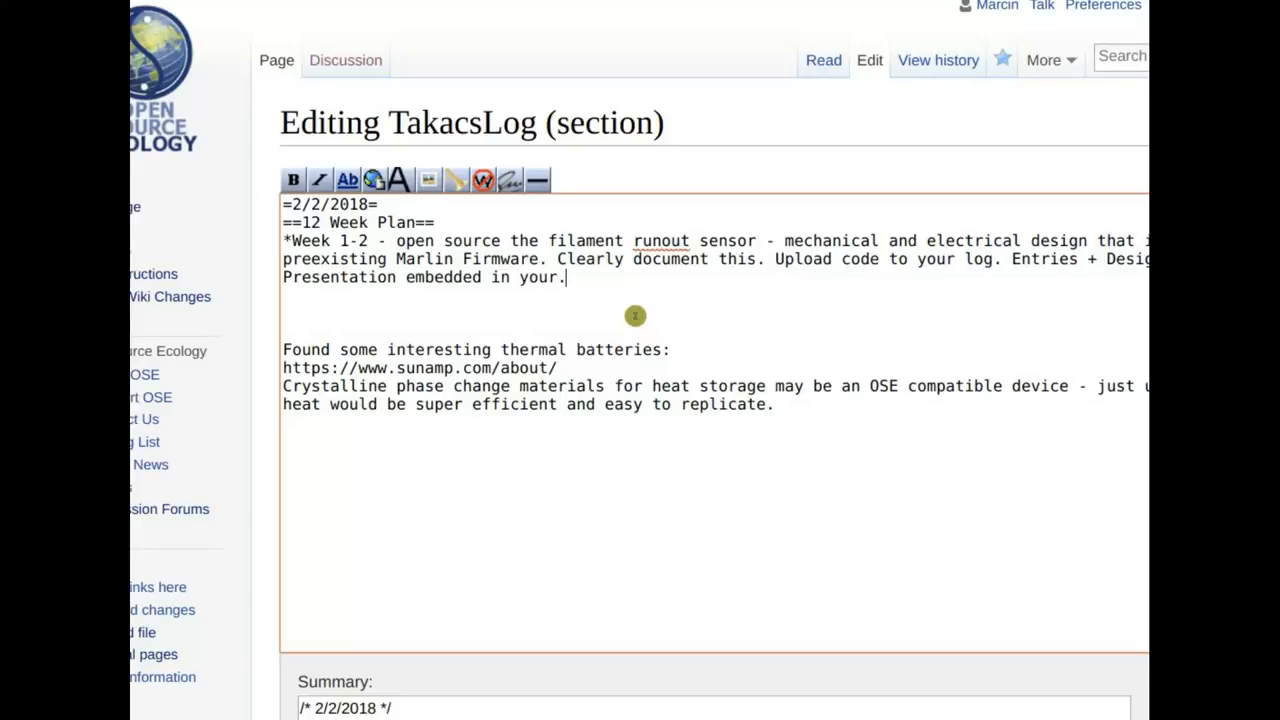
text(Log.)
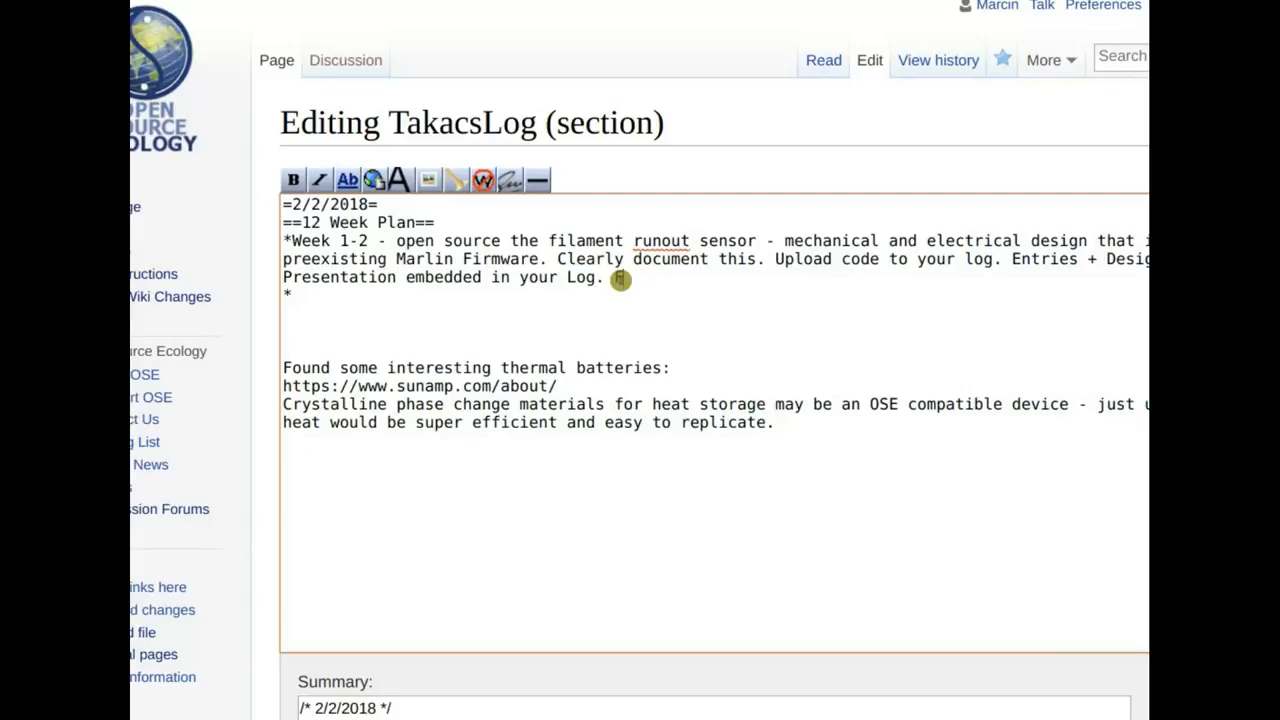
text(re)
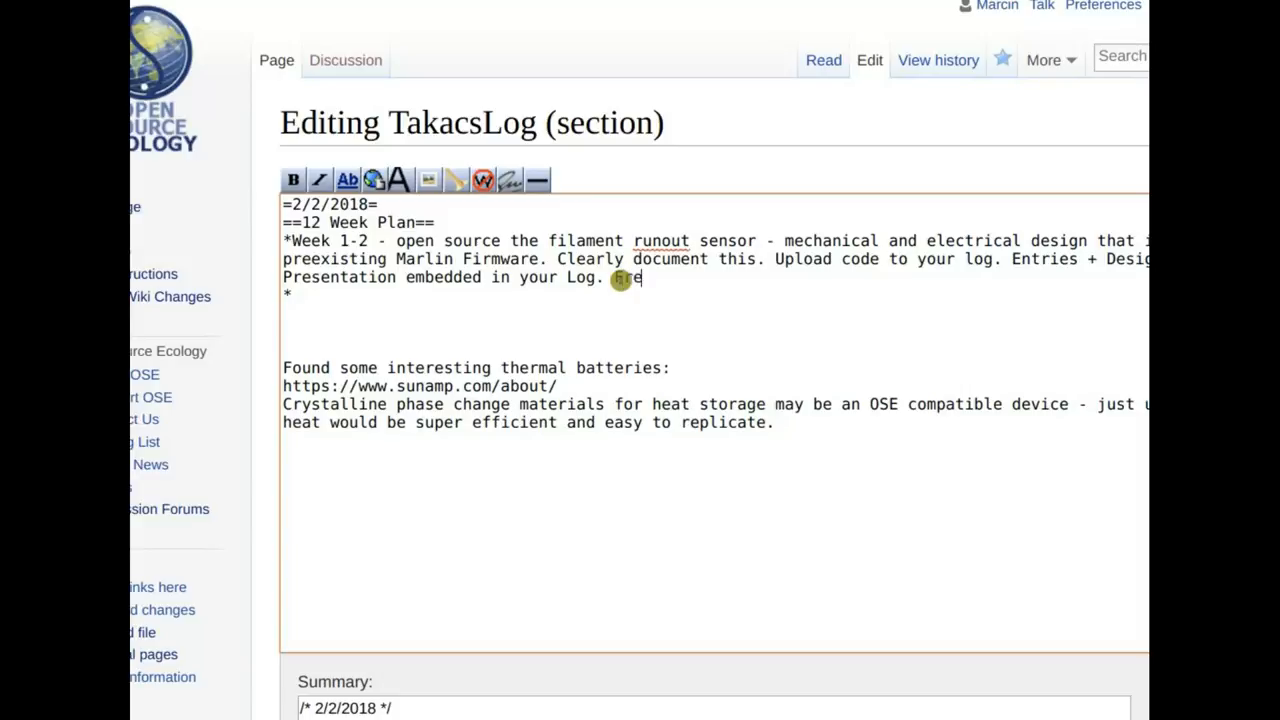
text(eCC)
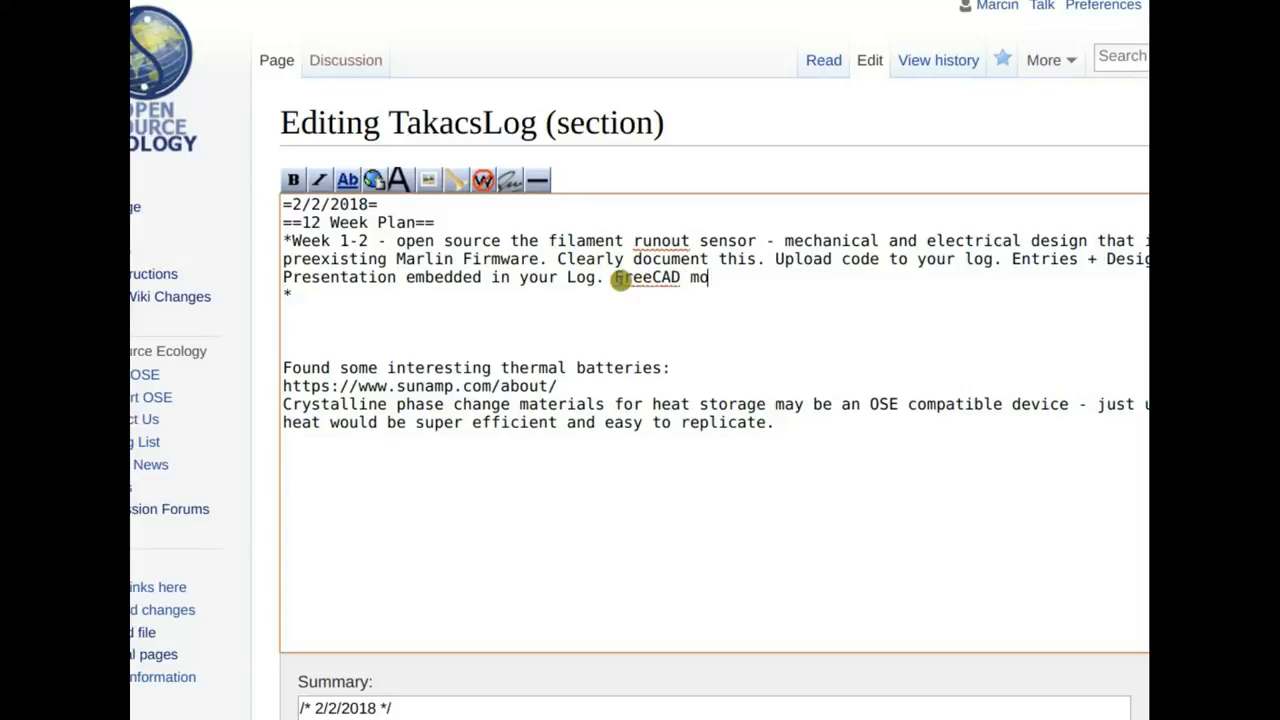
text(difying)
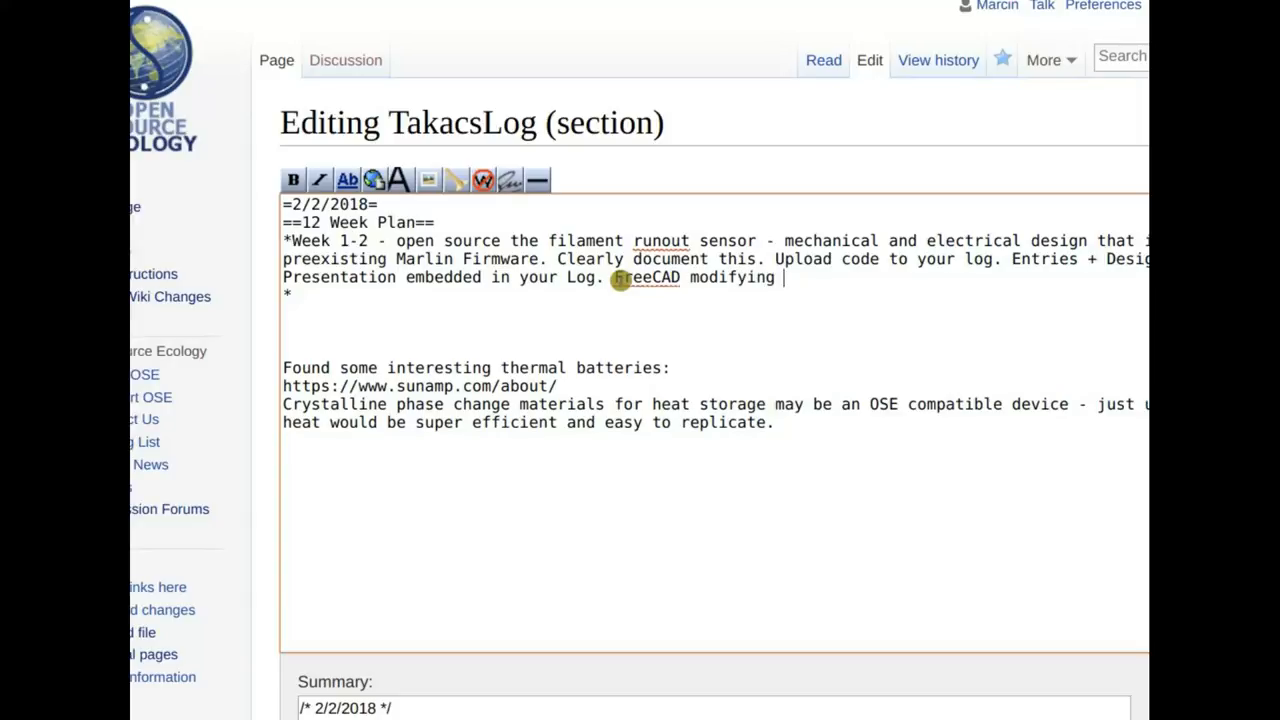
text(the existi)
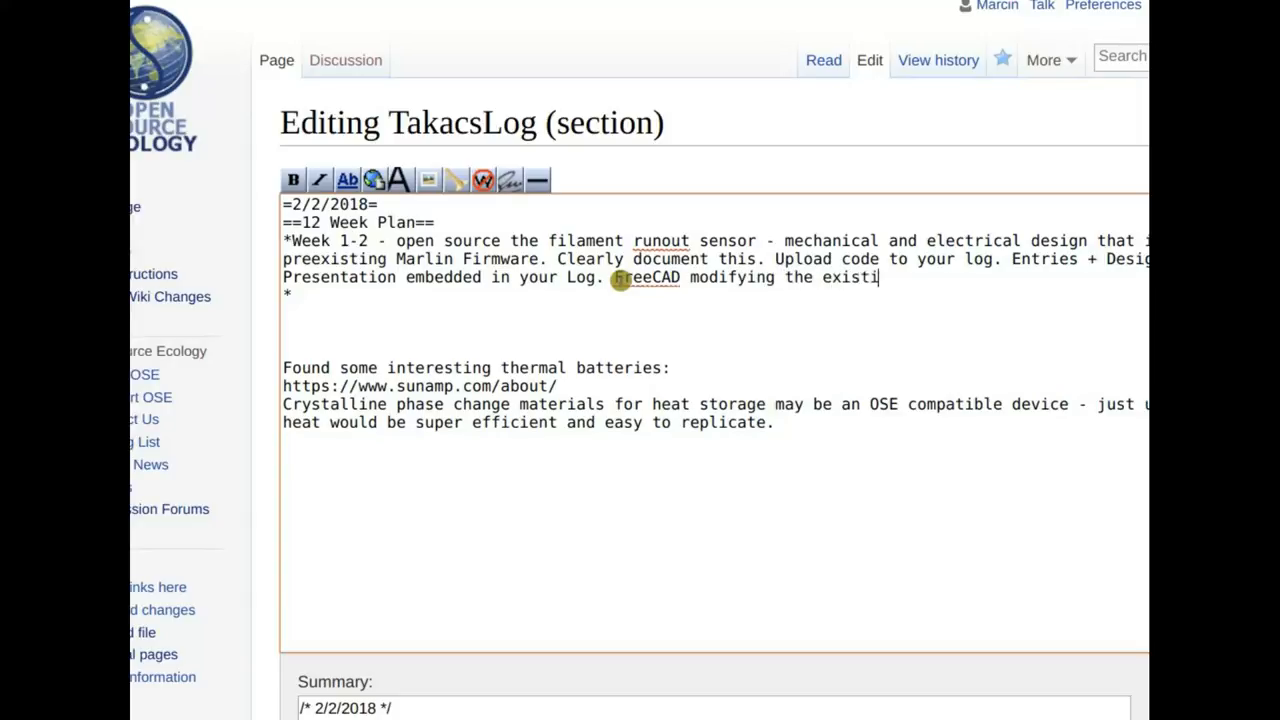
text(ng extruder.)
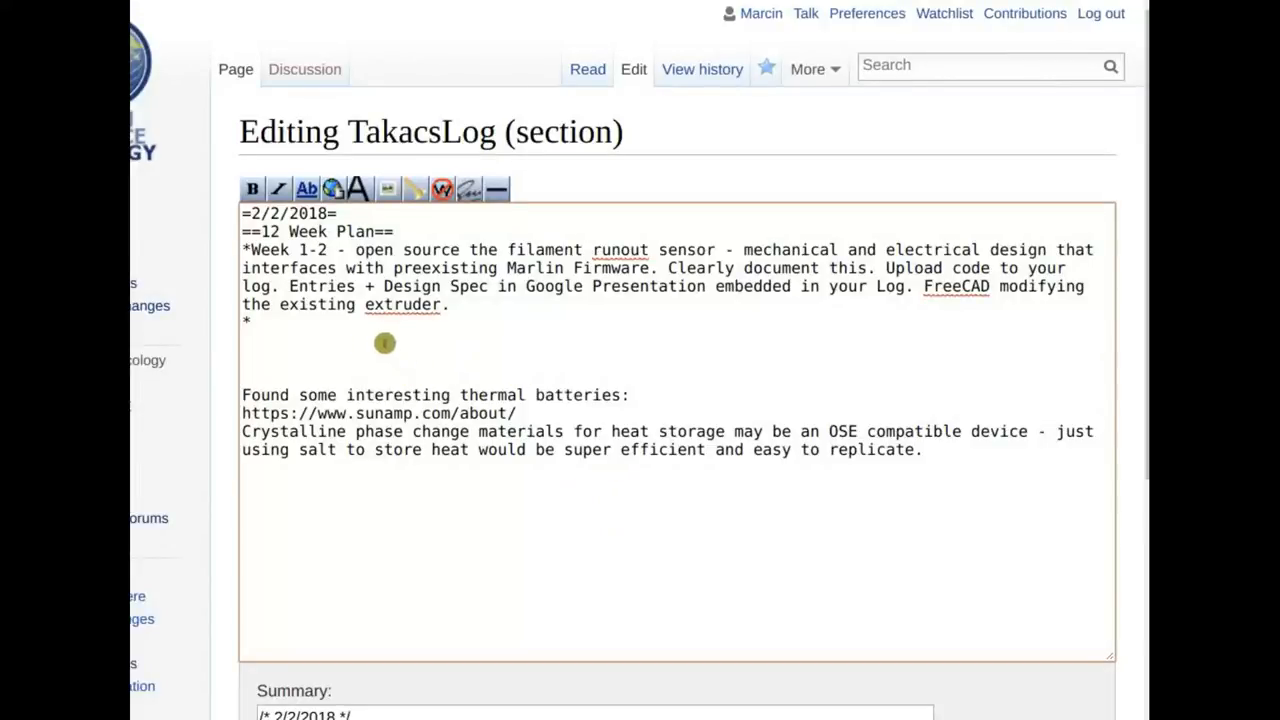
mouse_move(321, 330)
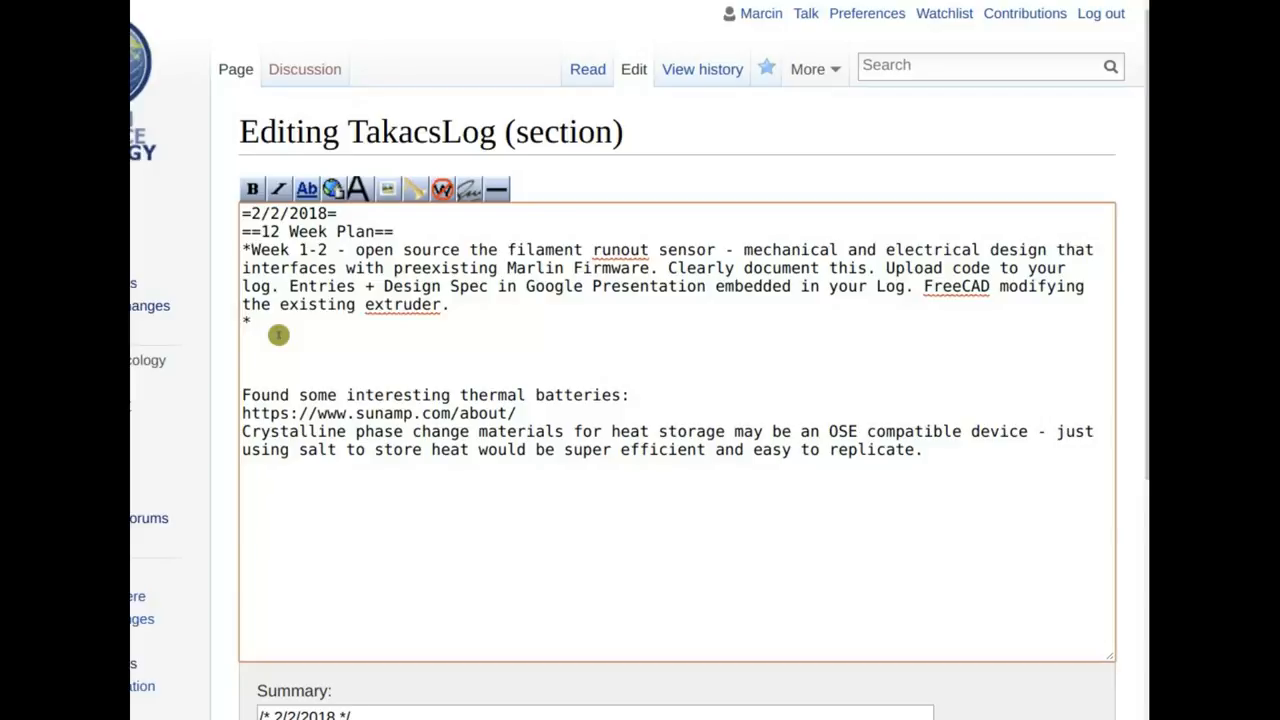
- Type the new bullet 'Build a PVC version of D3D -'
text(Build a PV)
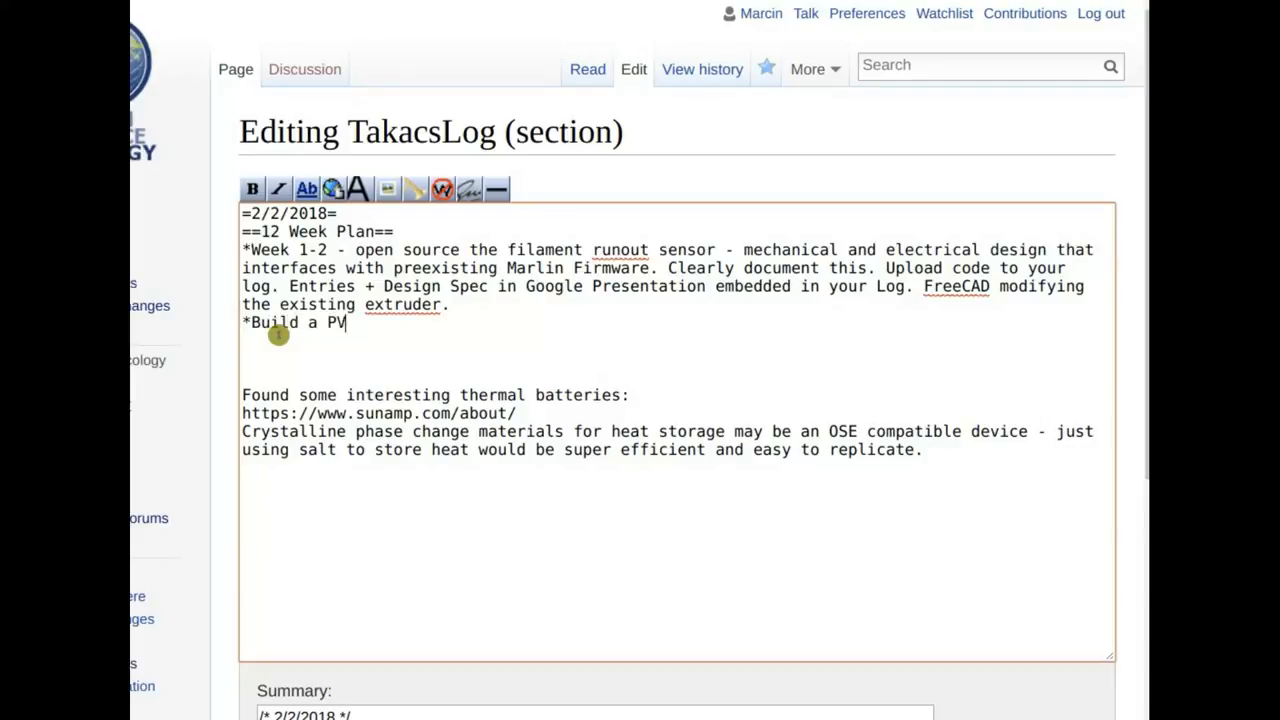
text(C version -)
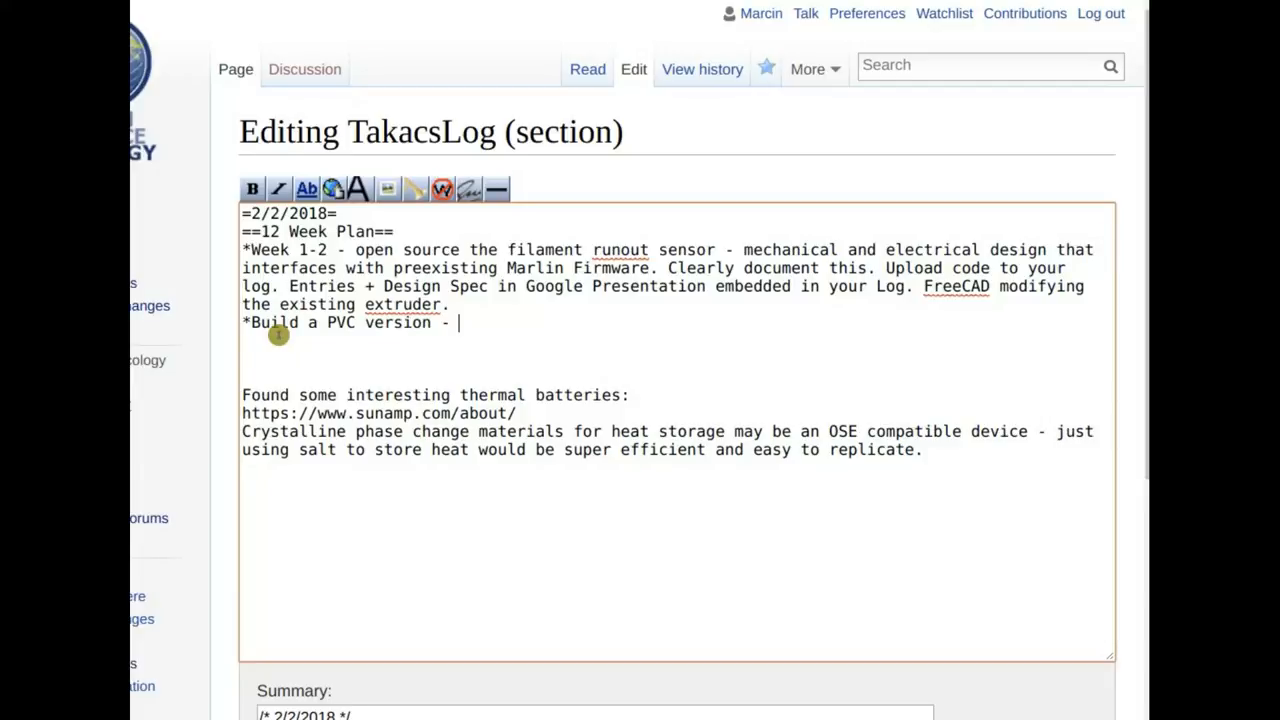
text(of D3)
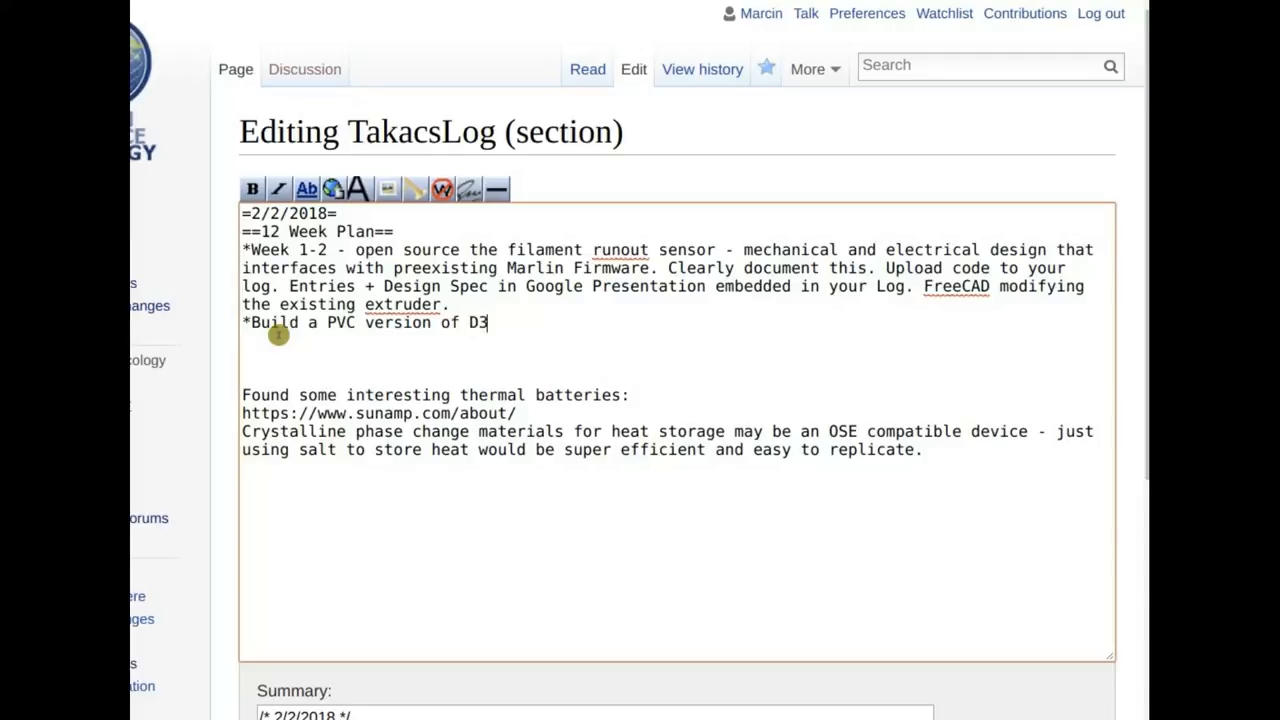
text(D -)
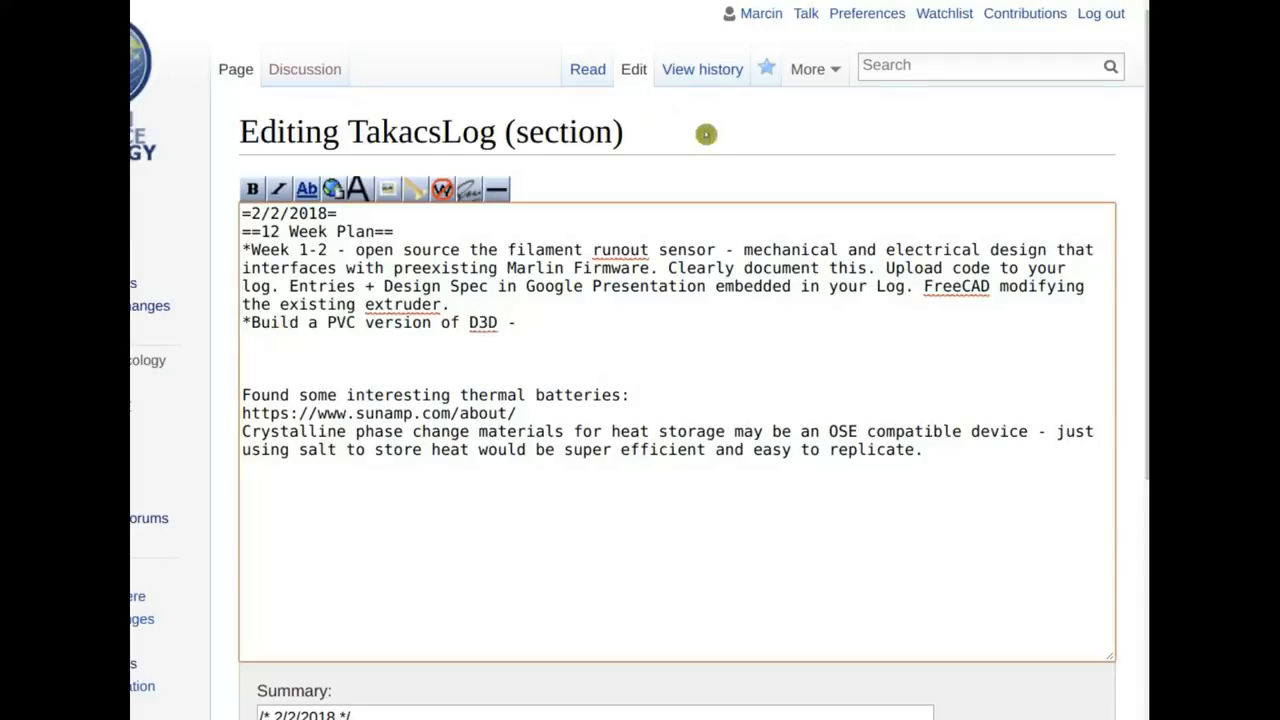
- Save the page and reopen the 12 Week Plan section for editing
scroll(down, 3)
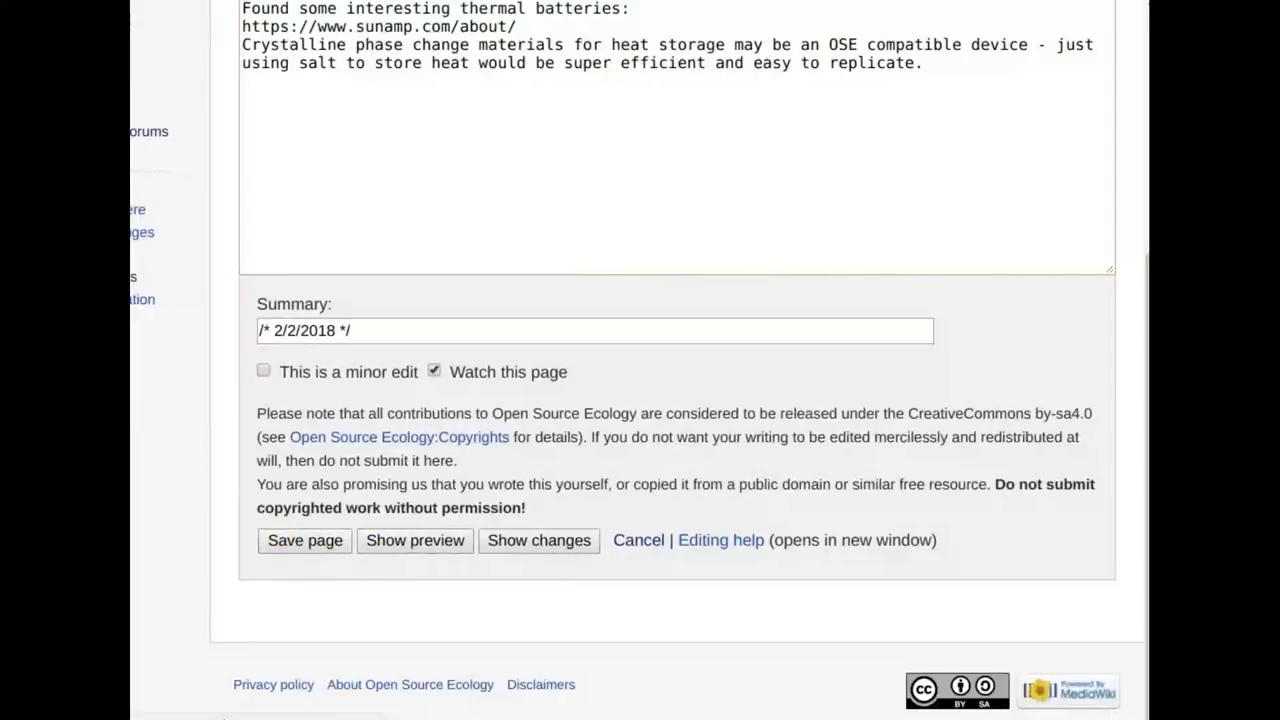
click(305, 540)
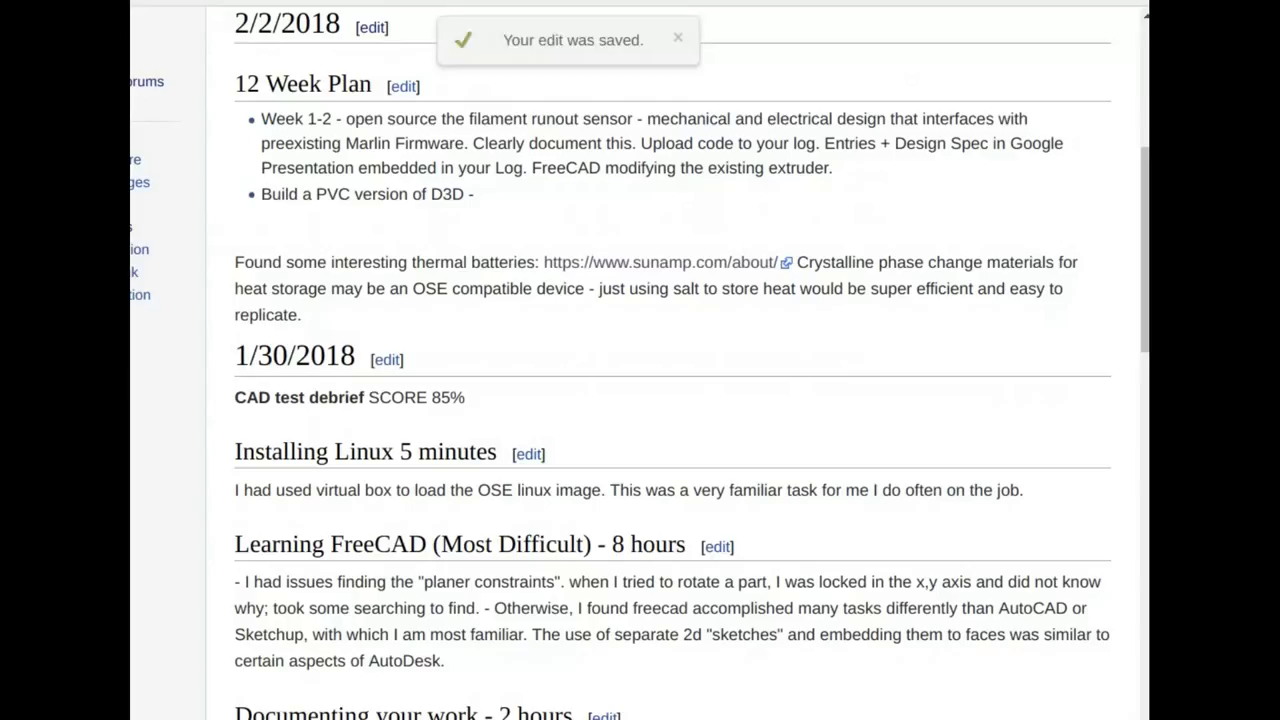
click(678, 38)
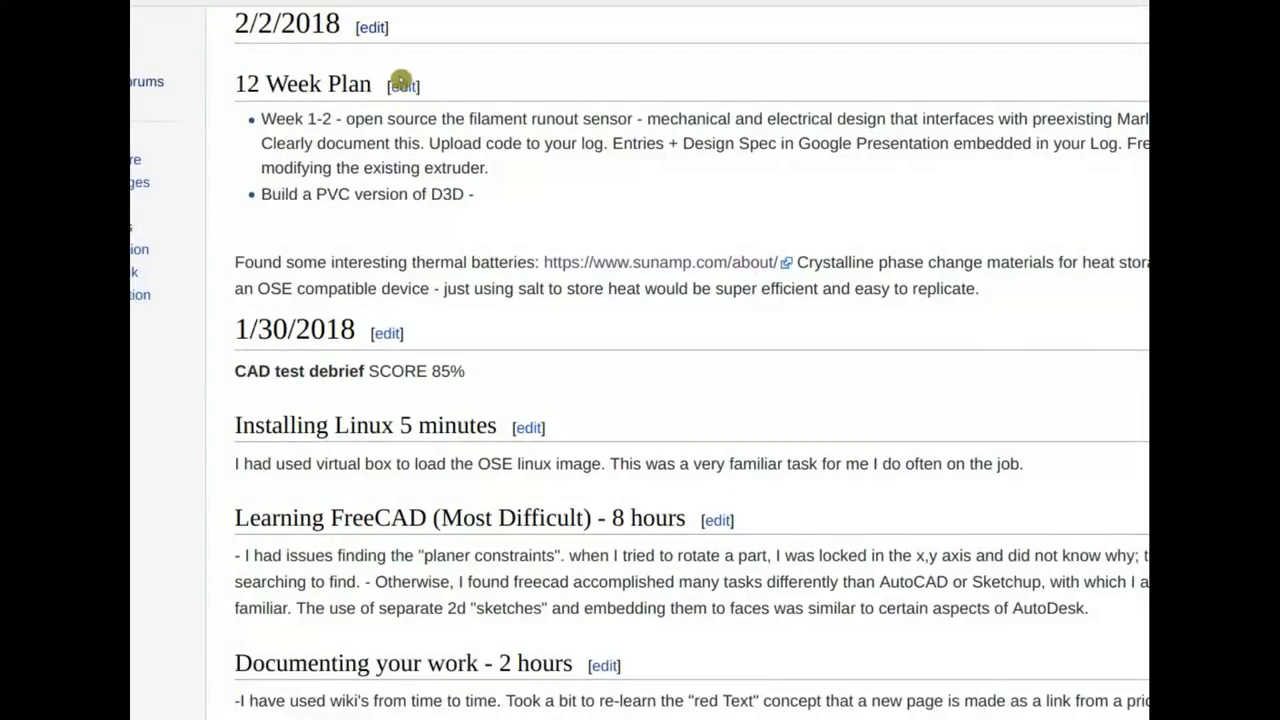
mouse_move(481, 103)
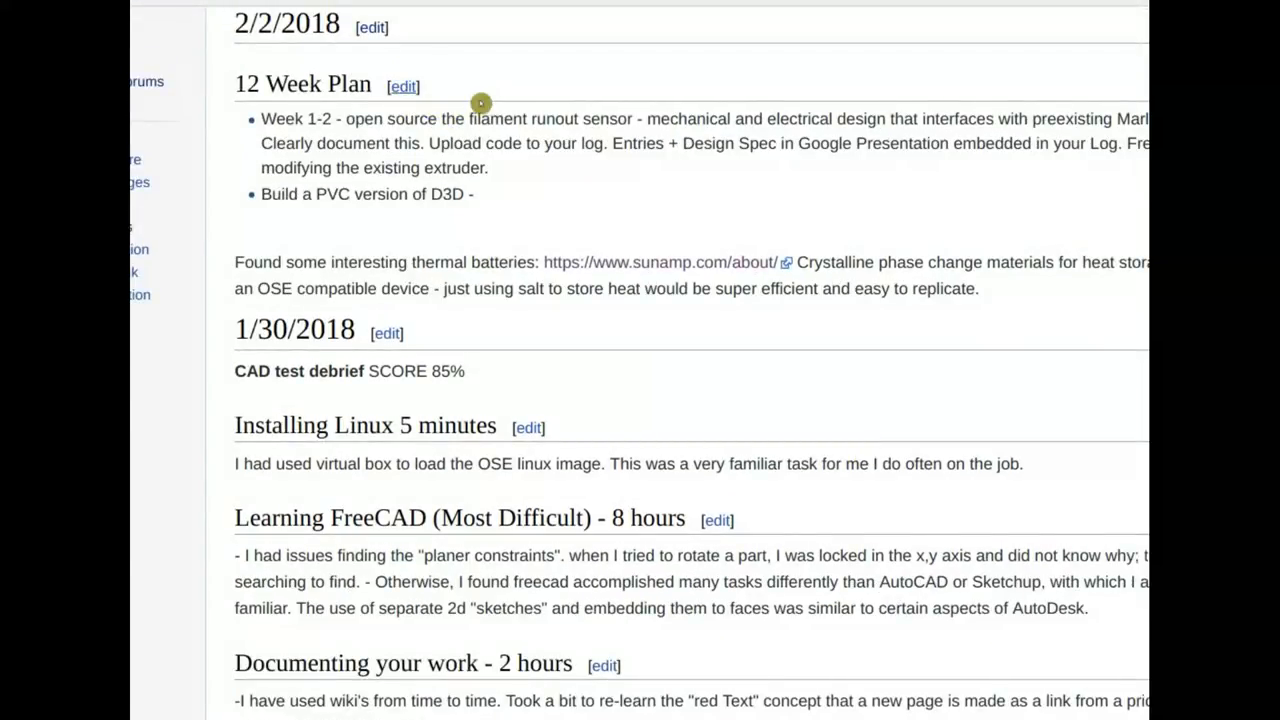
click(402, 86)
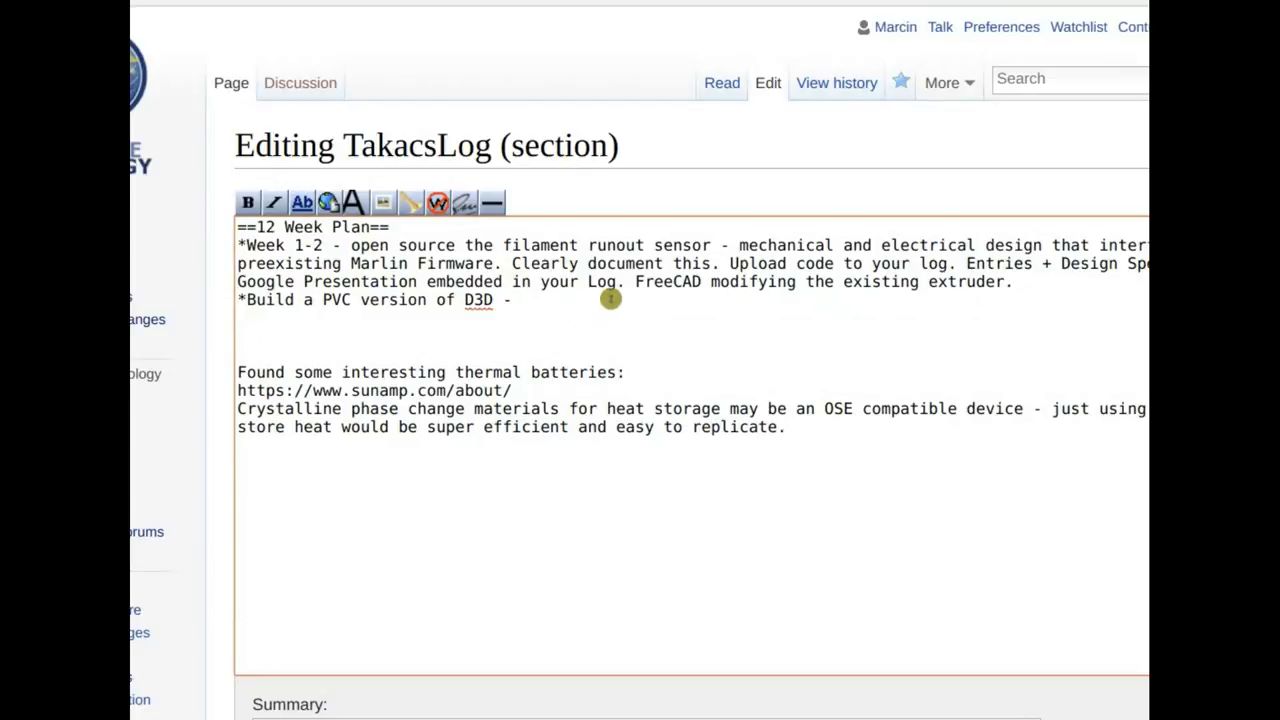
- Add the bullet '*All the modules are already in CAD -' below the Week 1-2 bullet
click(515, 300)
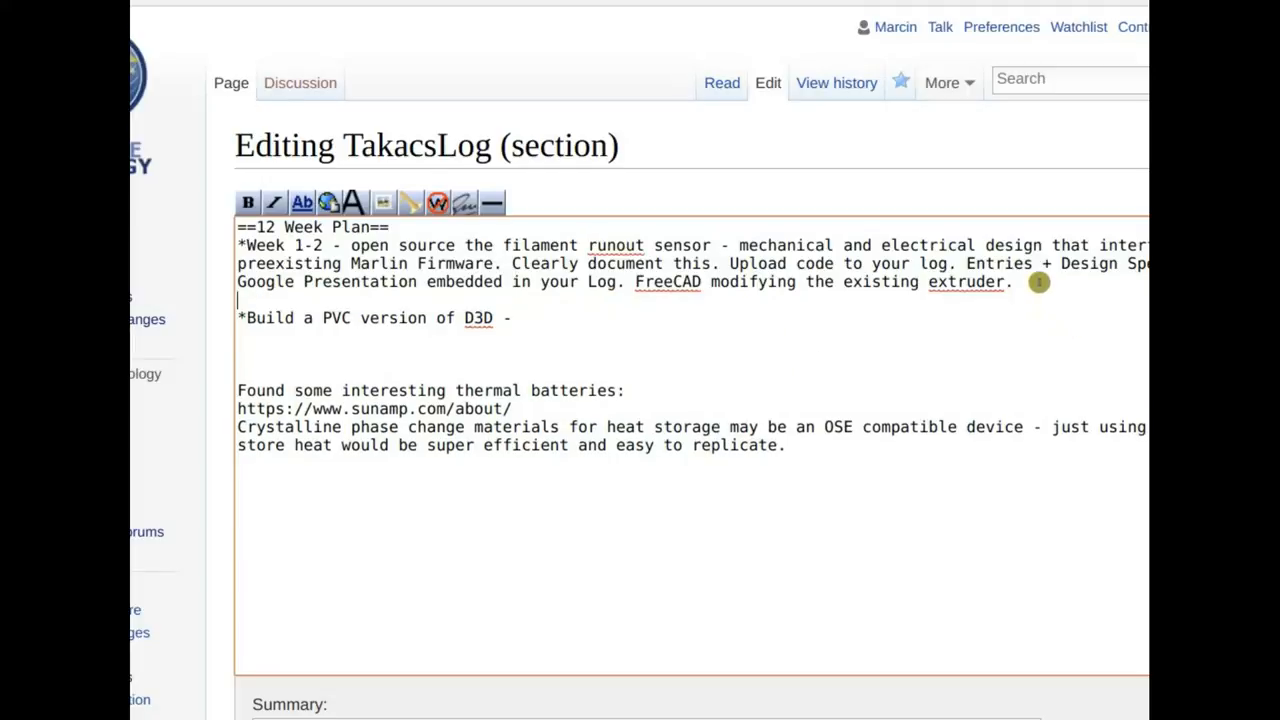
text(*)
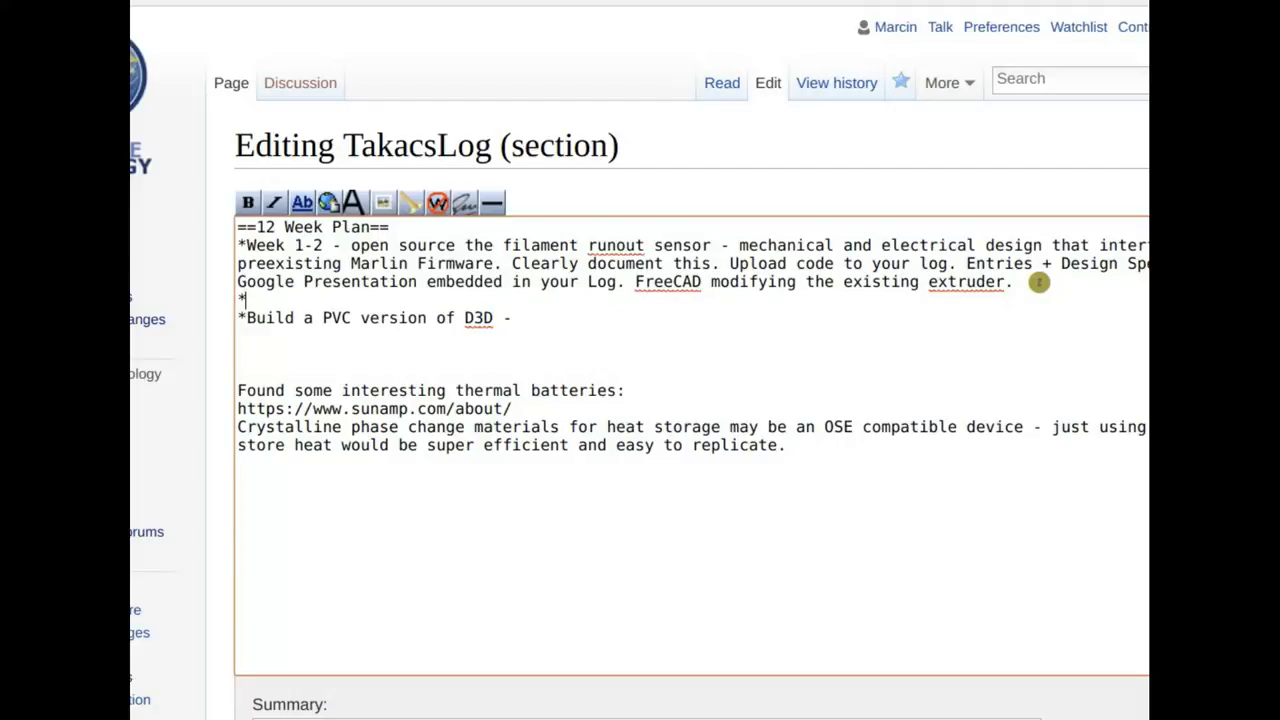
text(All the mod)
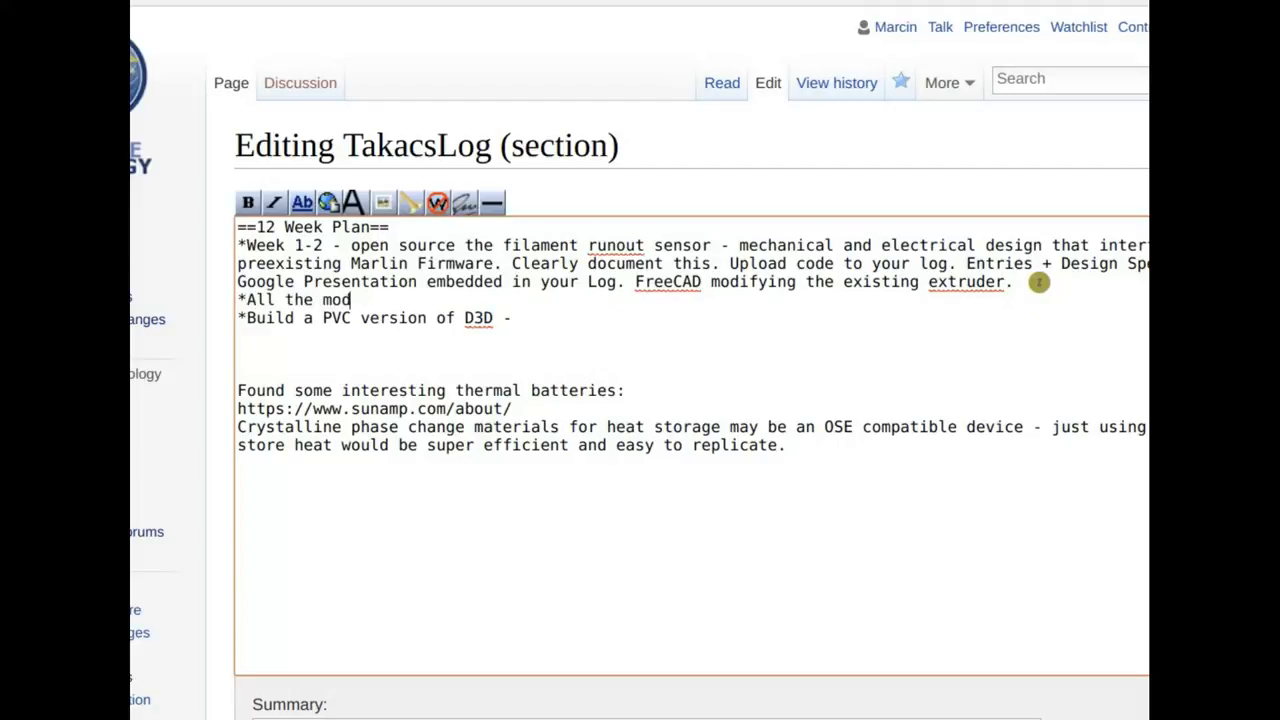
text(ules are)
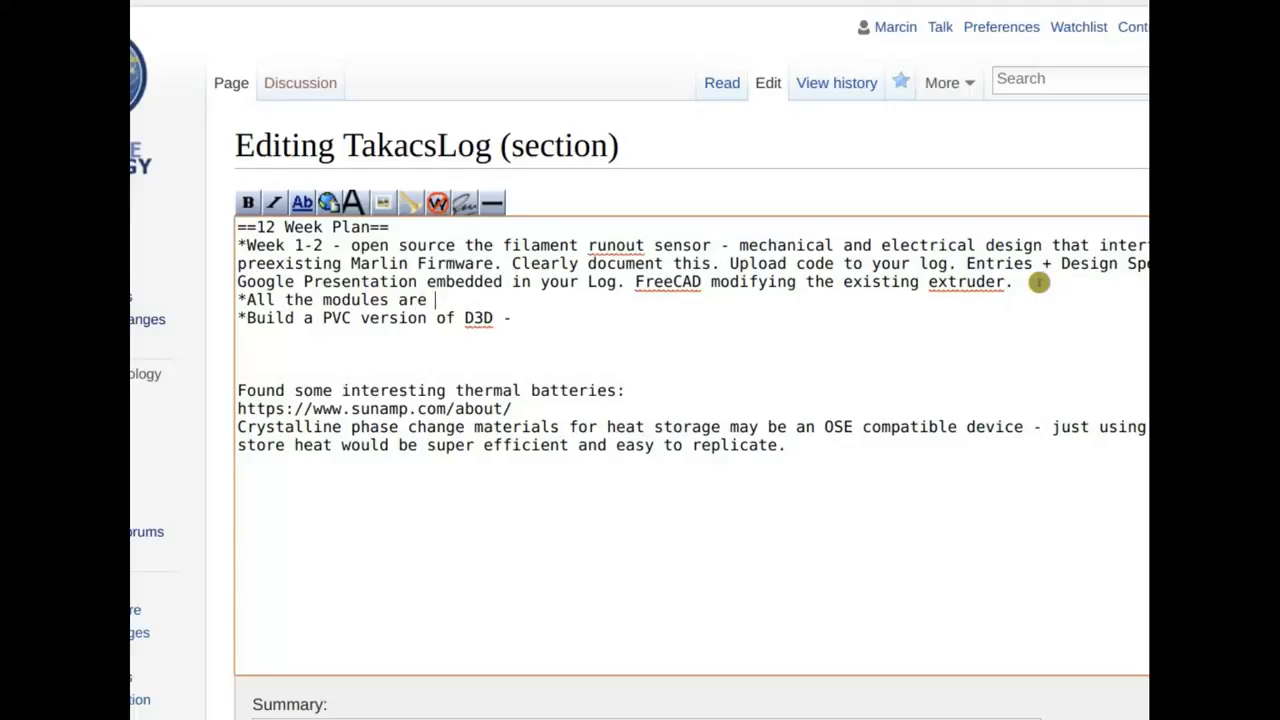
text(already in CD)
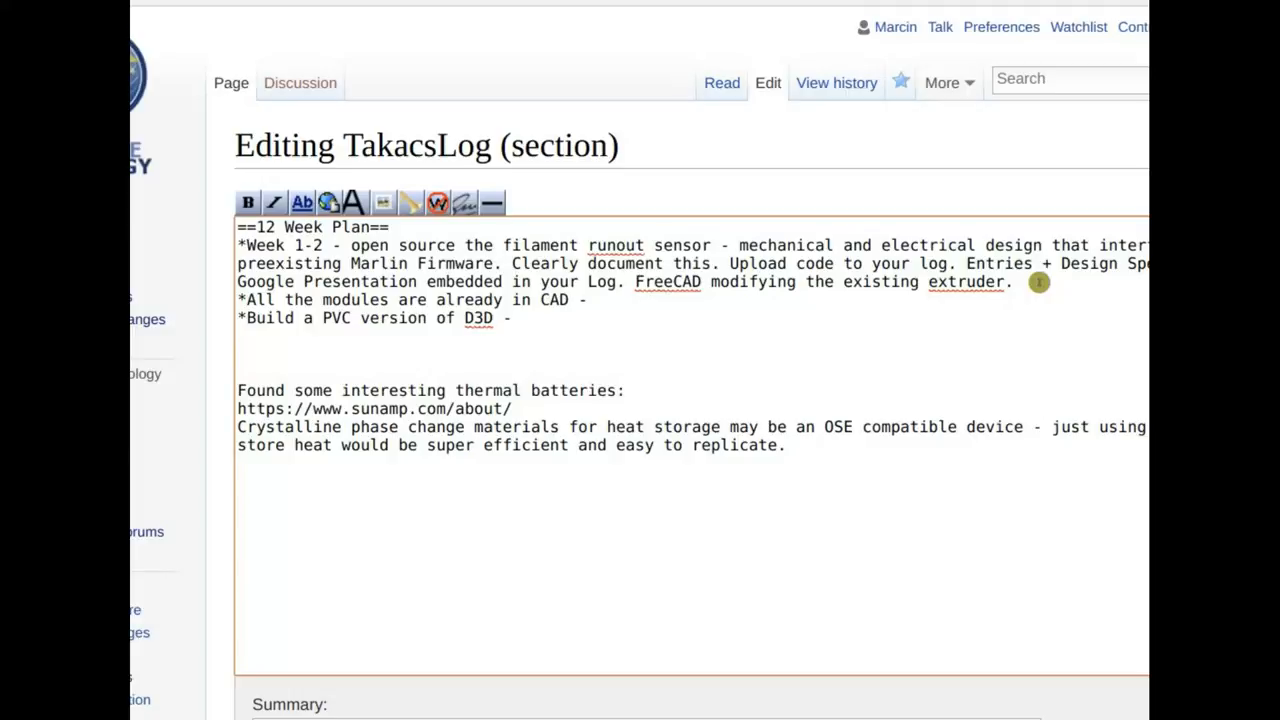
click(595, 300)
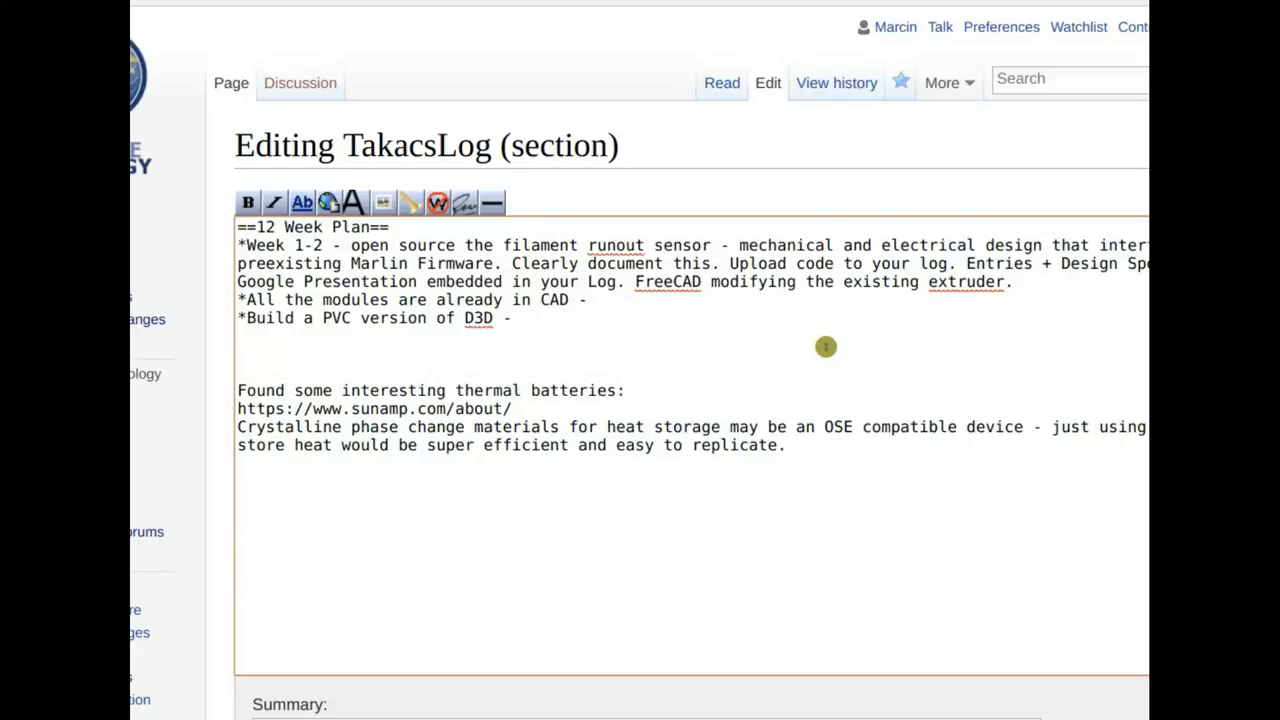
click(595, 300)
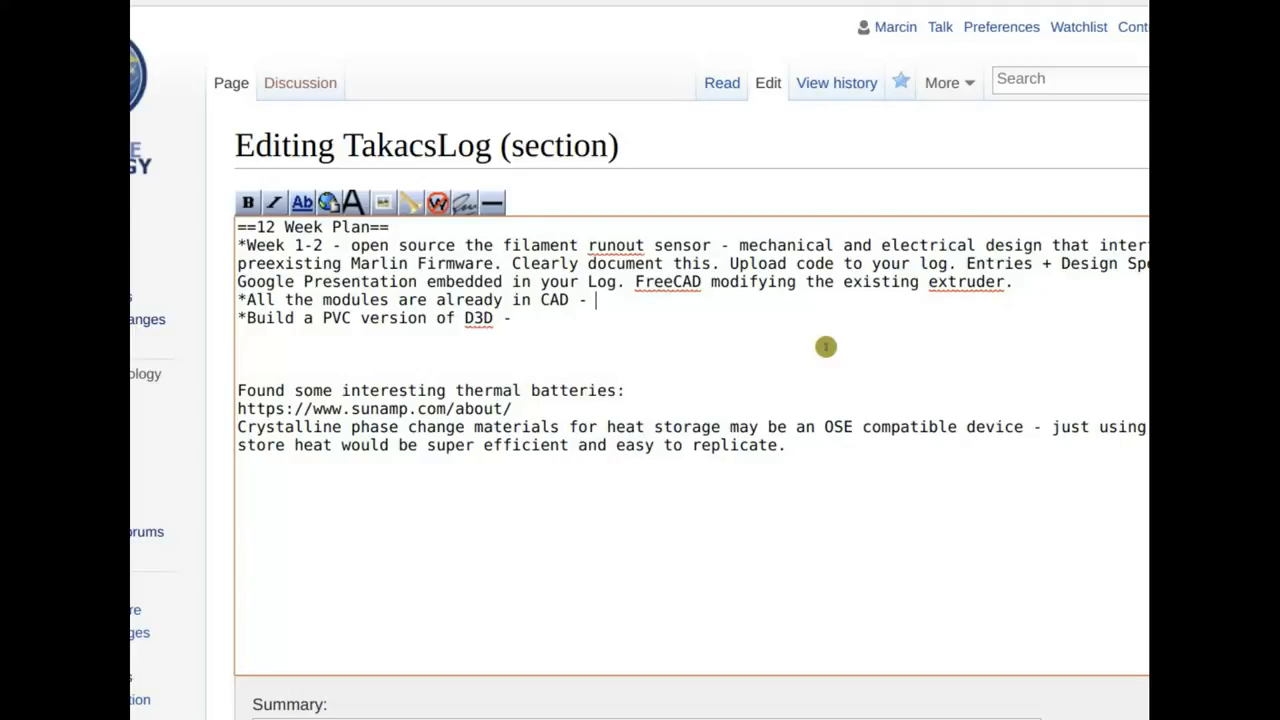
mouse_move(605, 302)
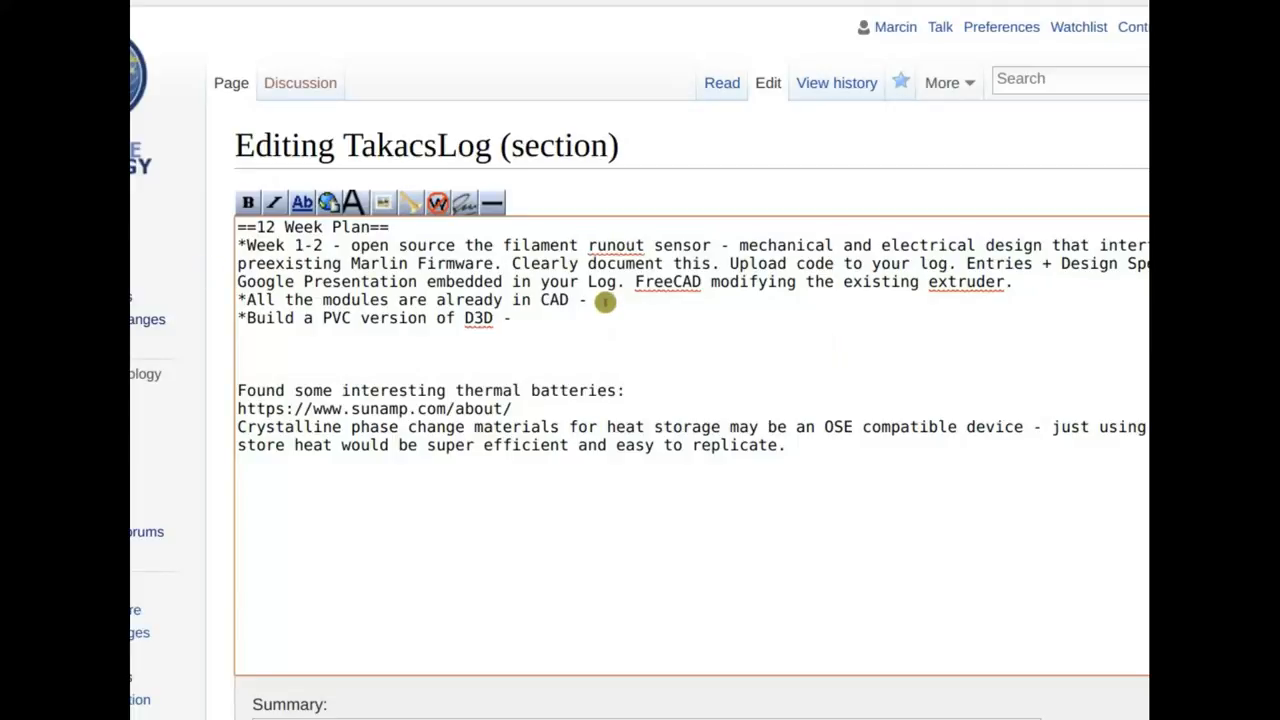
mouse_move(757, 245)
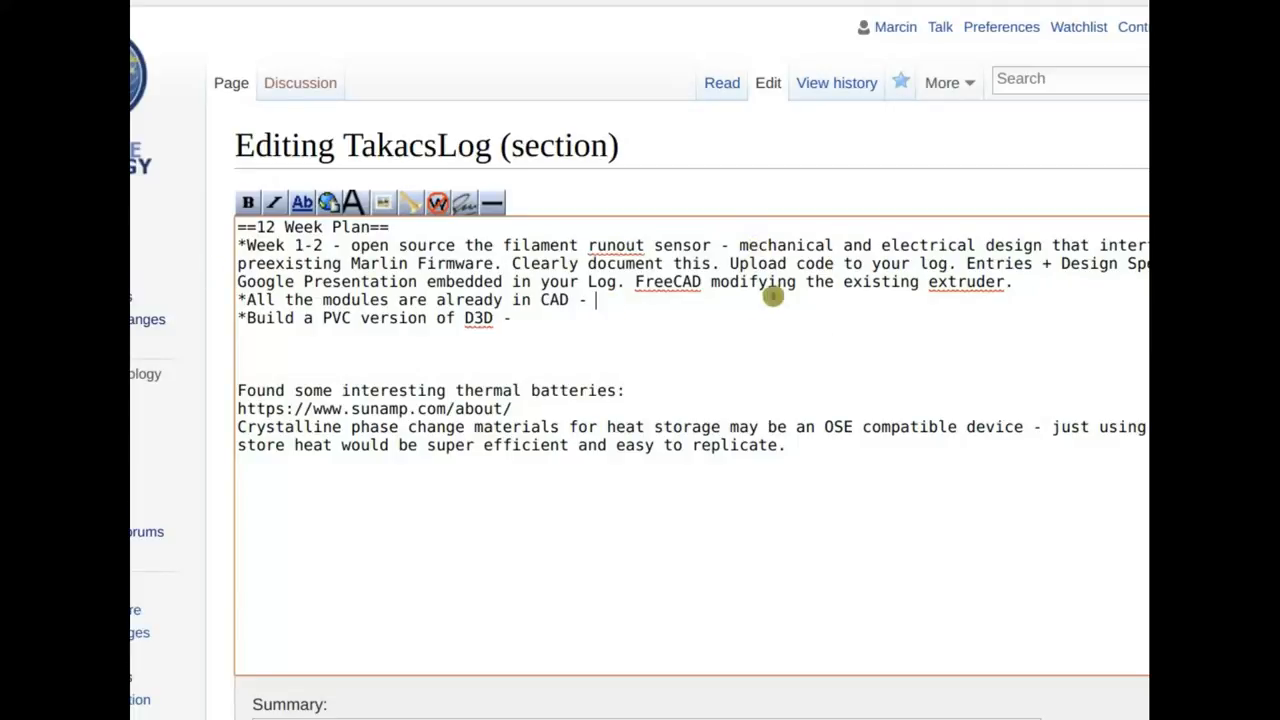
mouse_move(673, 300)
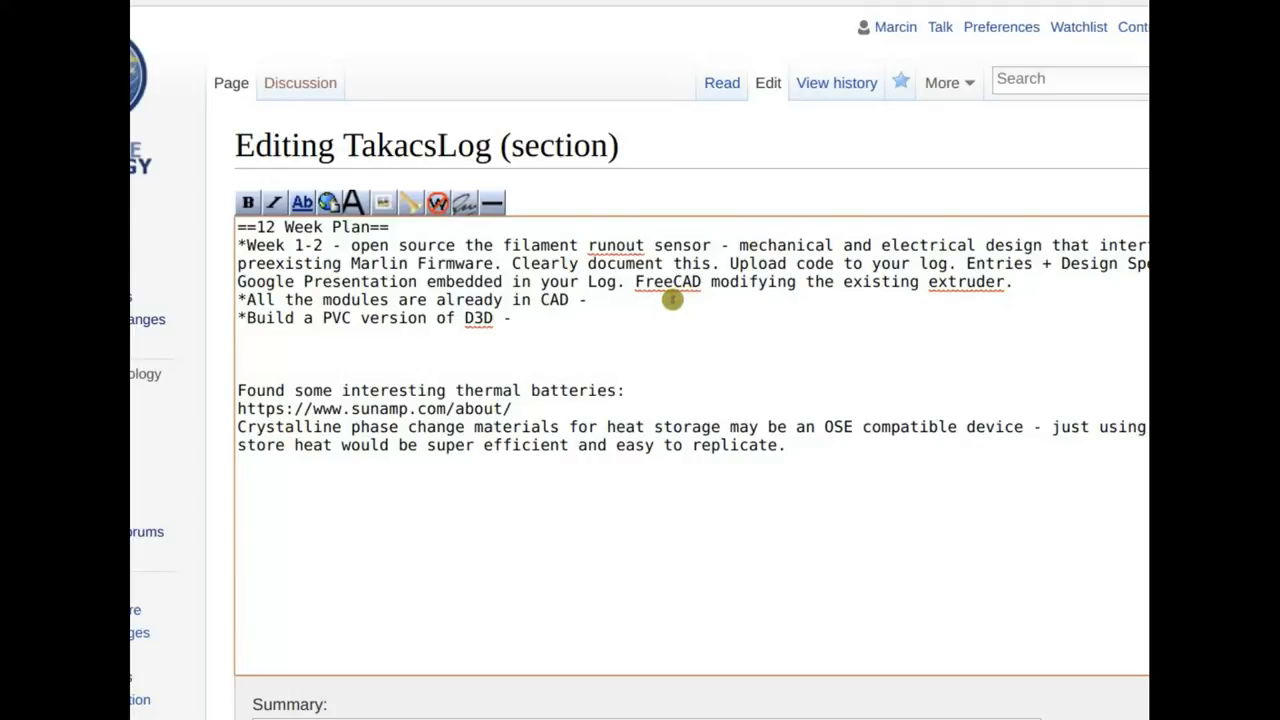
click(595, 299)
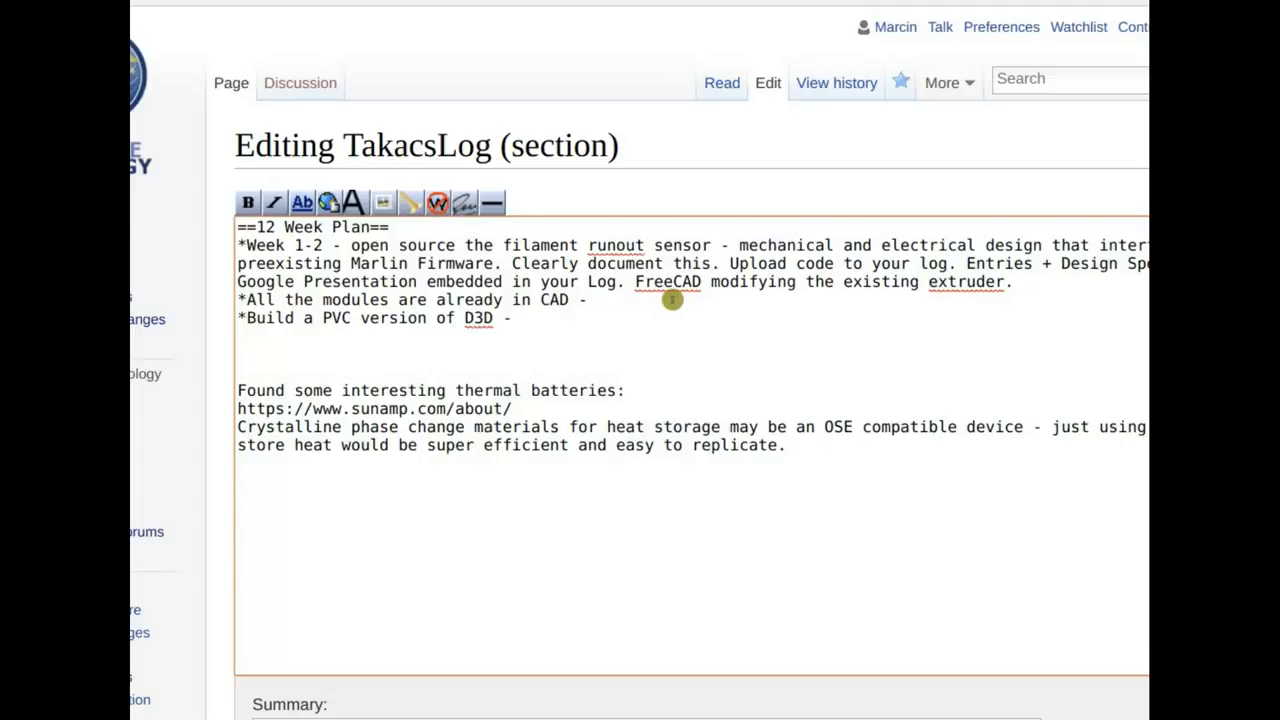
- End the CAD line with 'do' and add 'Week 3-6 - Design PVC version fully. Details of exact dimensions.'
text(do)
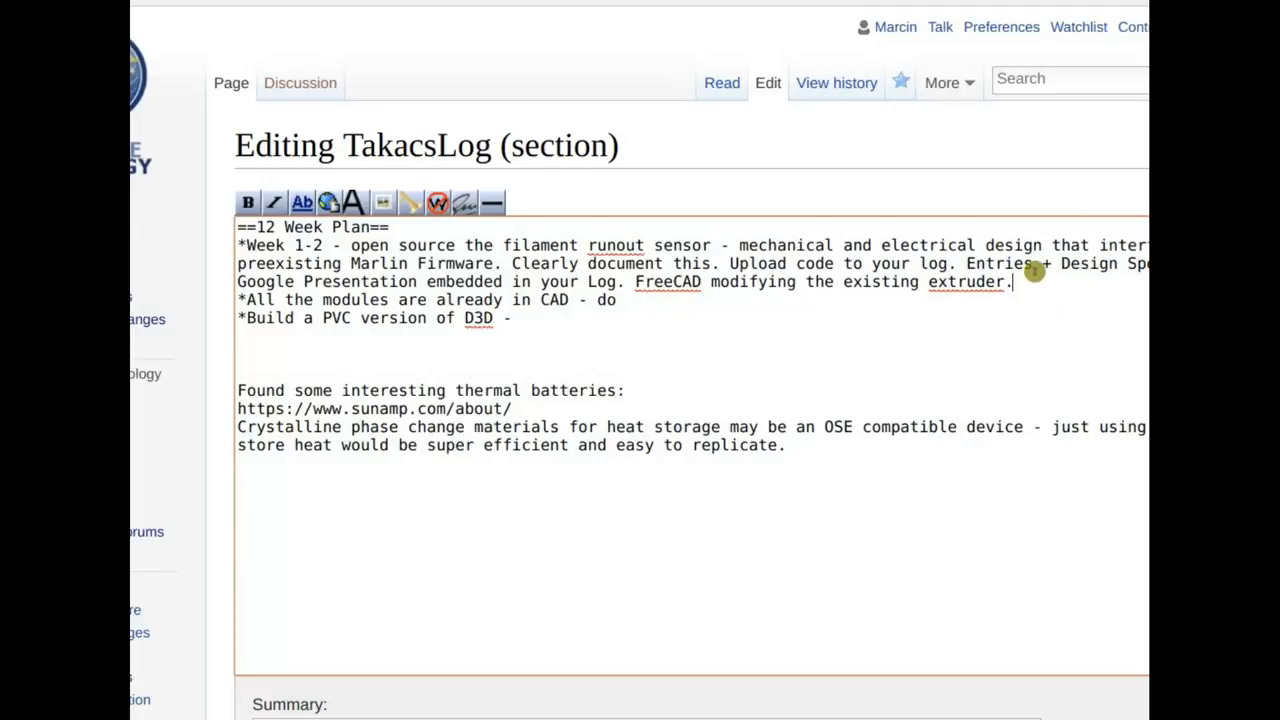
key(enter)
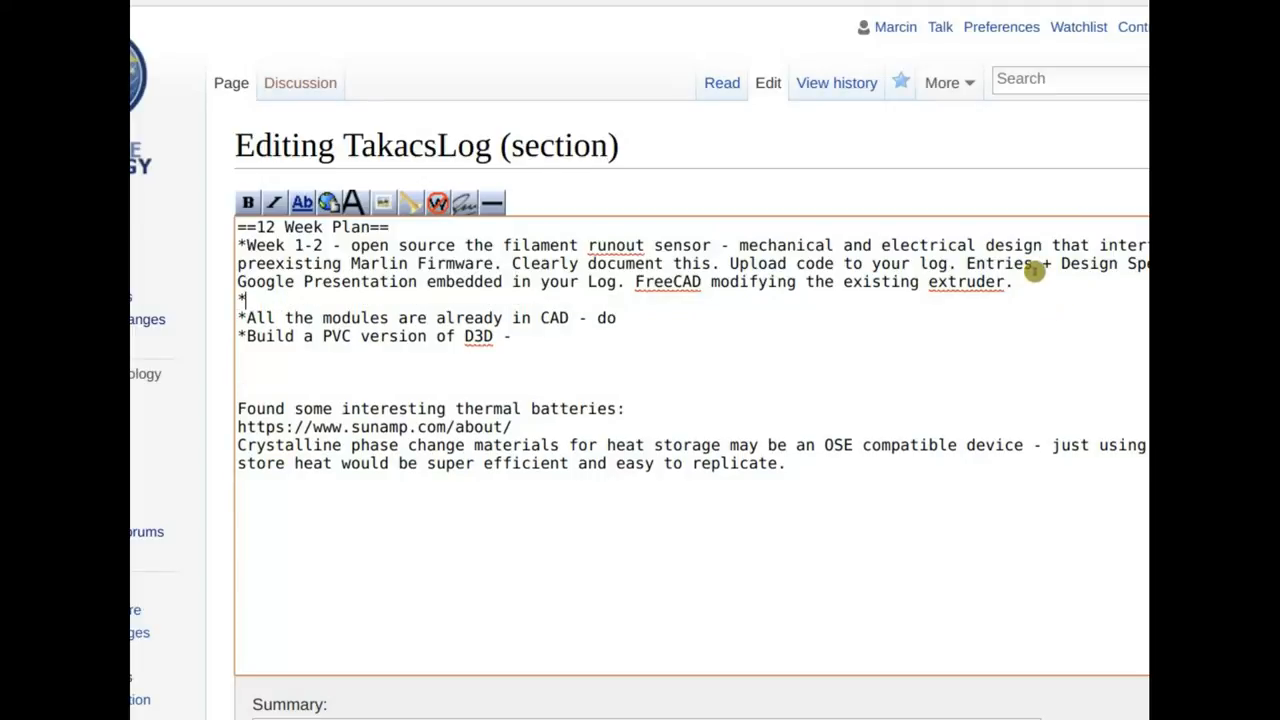
text(Week 3-6 -)
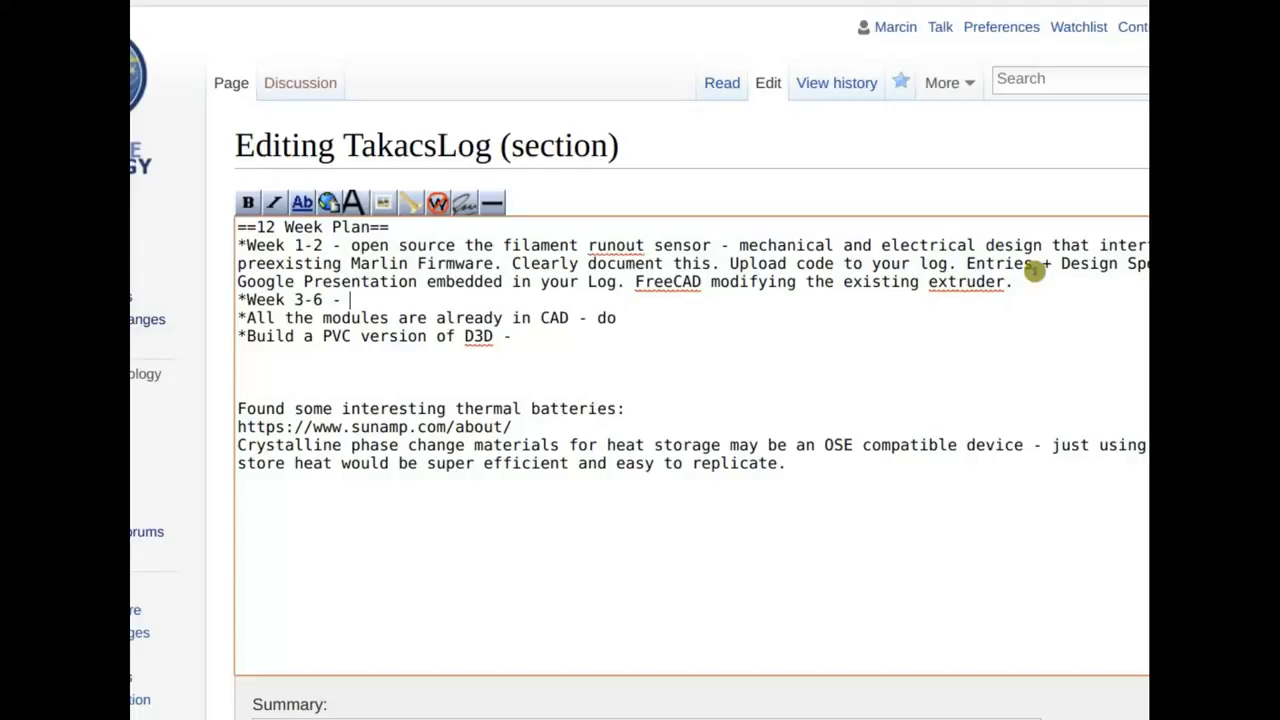
text(Design PVC)
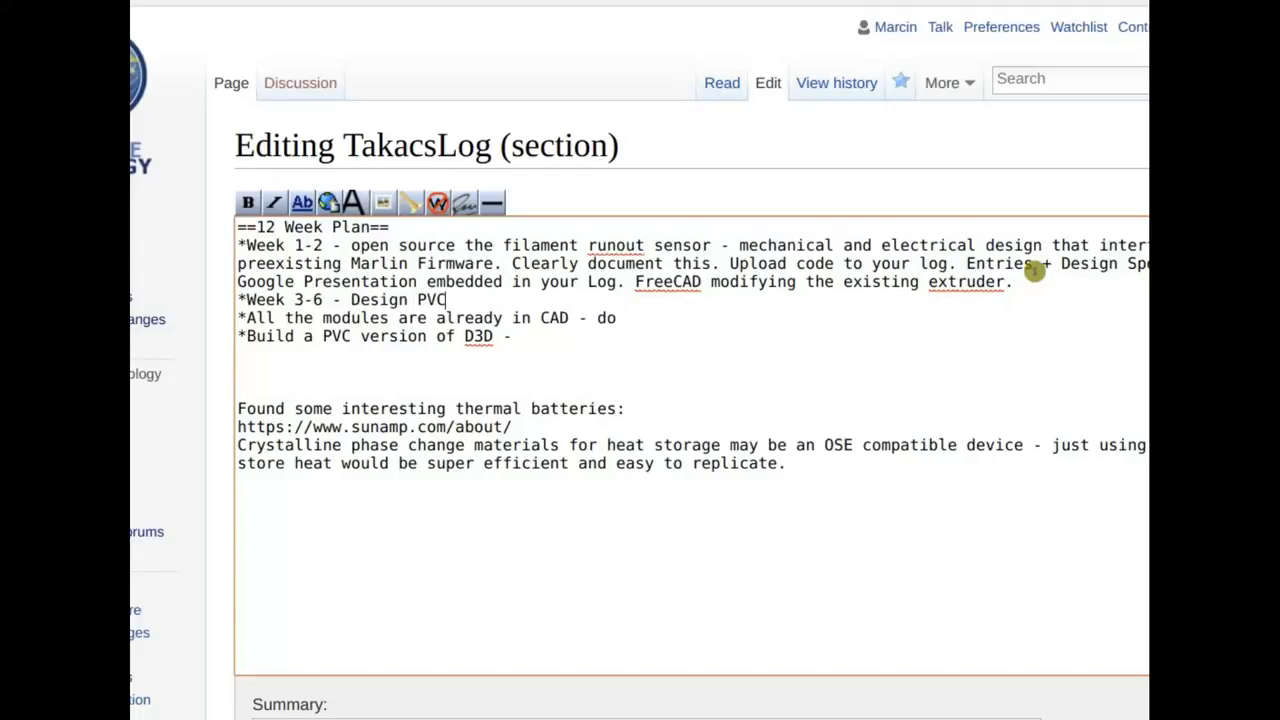
text(fully)
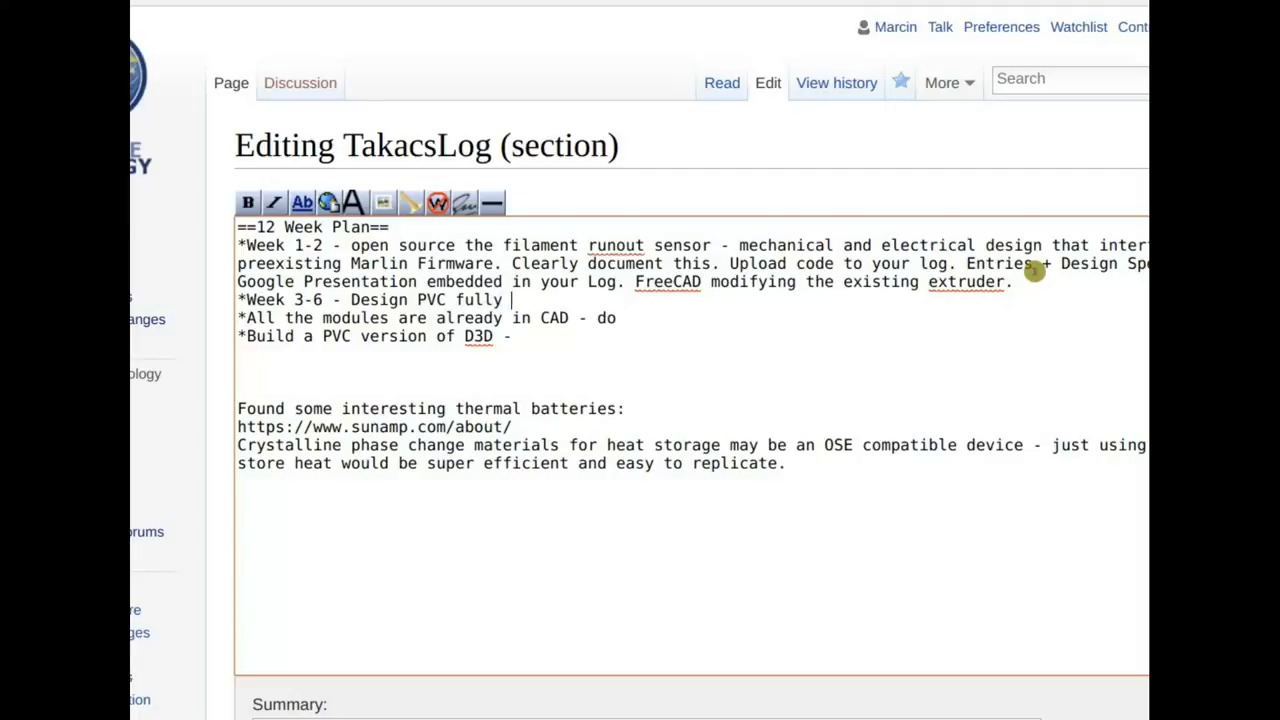
text(vers)
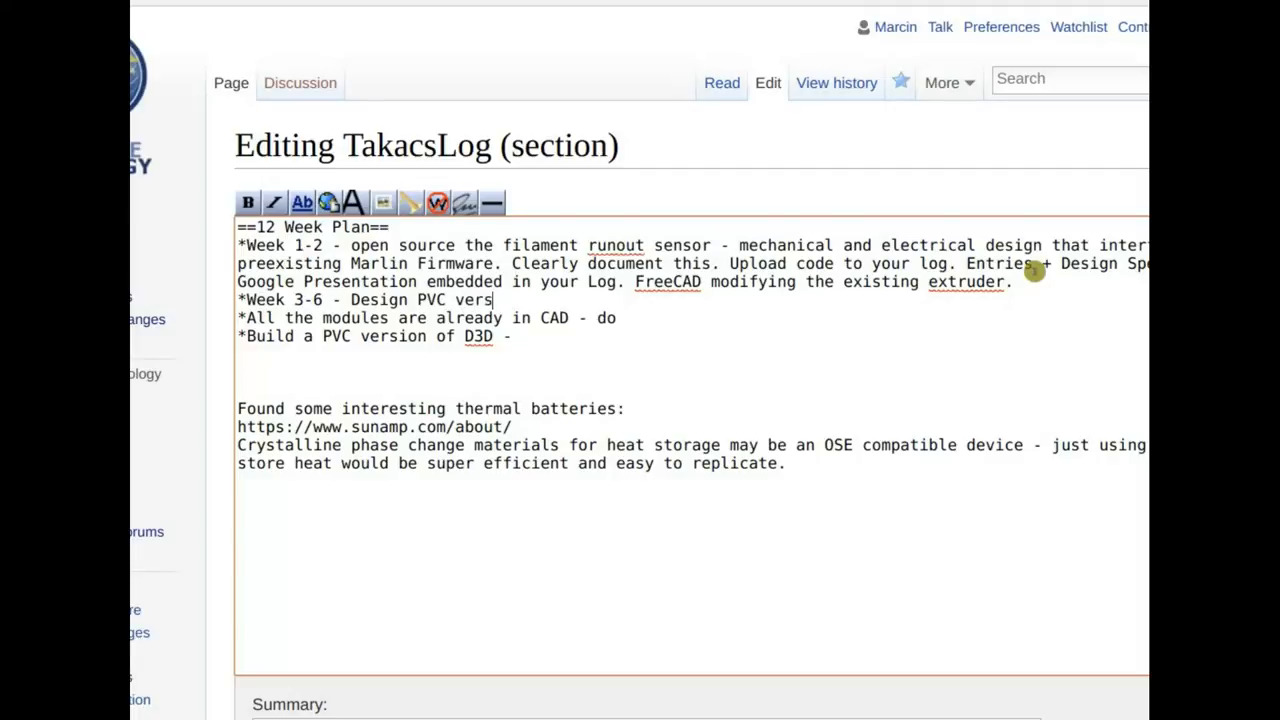
text(ion fully.)
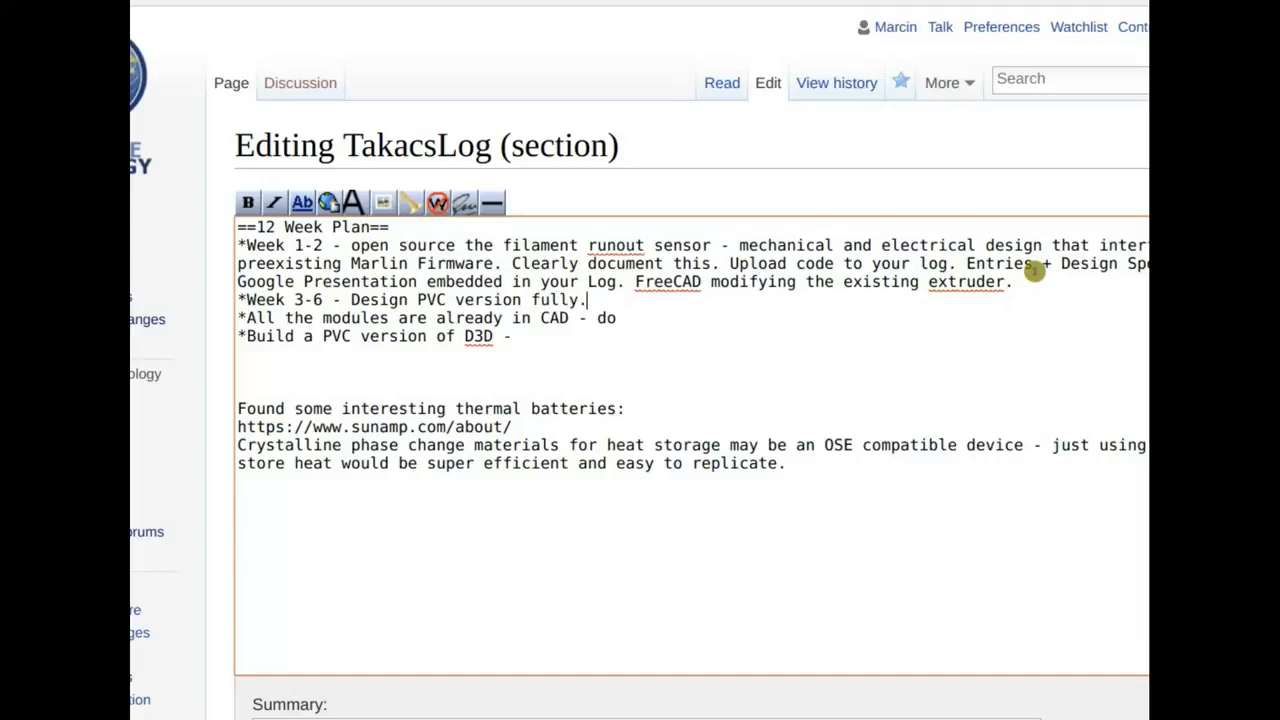
text(Details of exact)
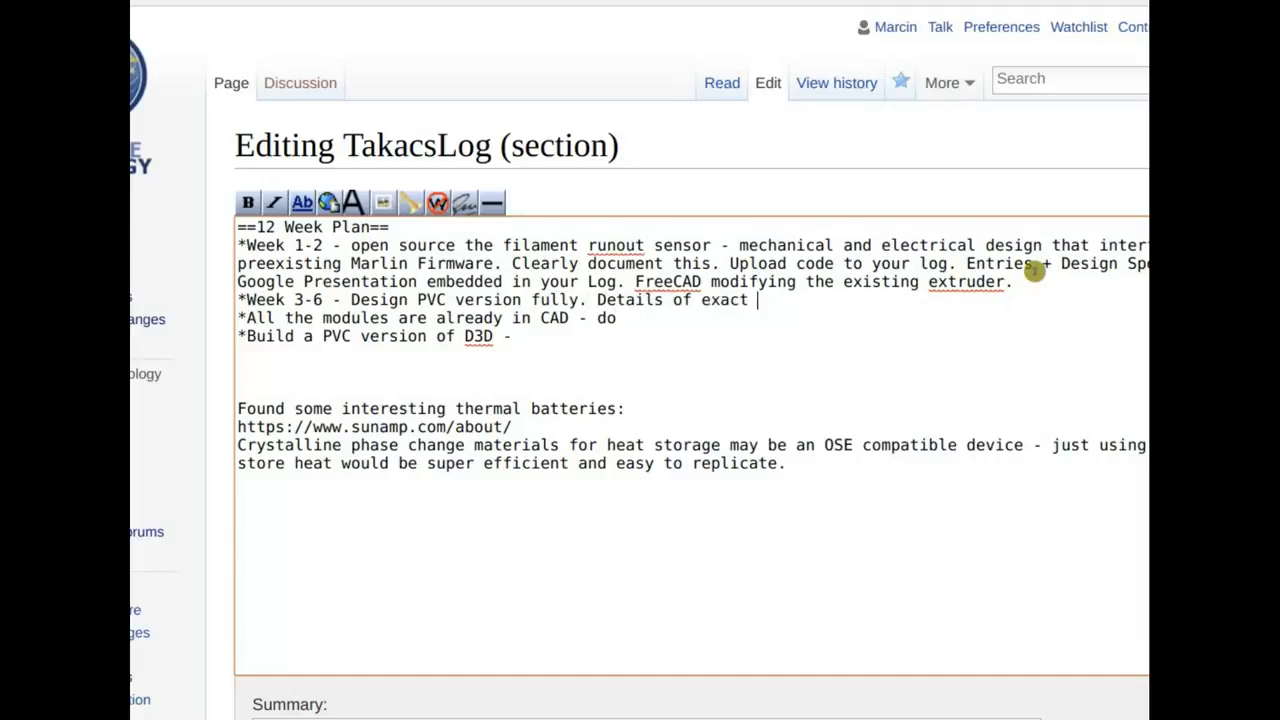
text(dimensions.)
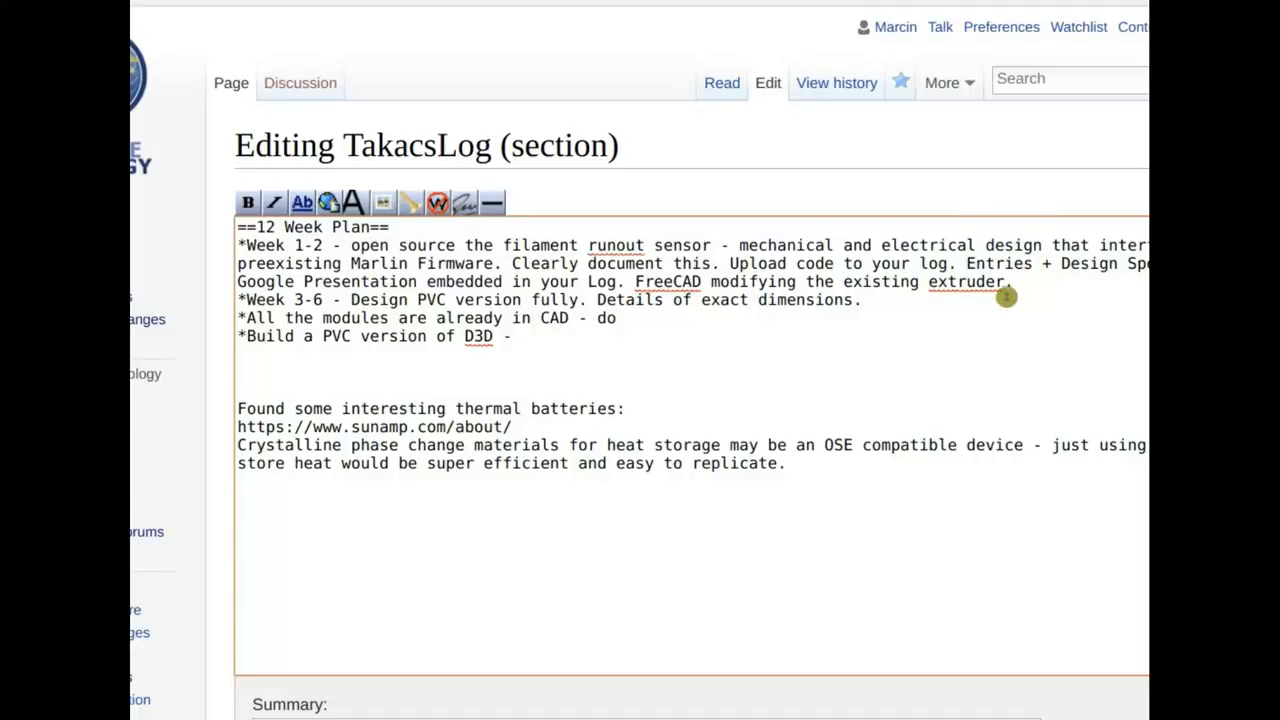
mouse_move(1036, 282)
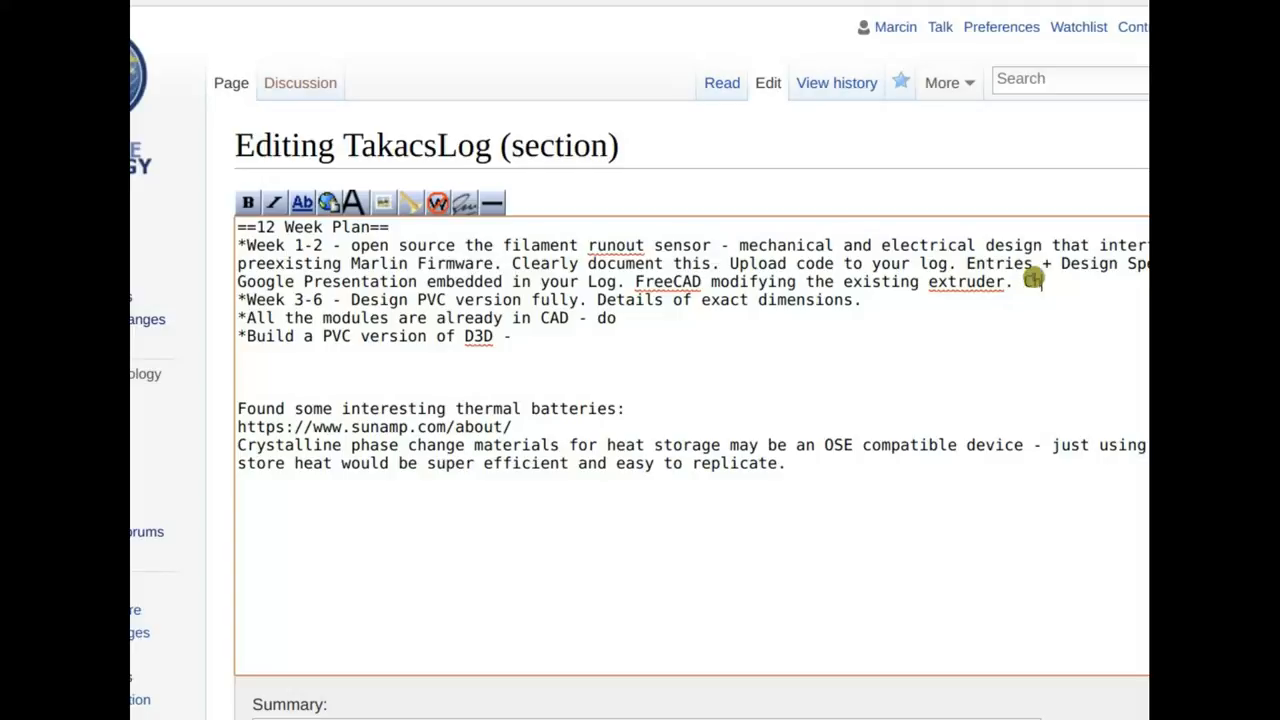
- Append 'Check out the Prusa i2 MK3.' to the Week 1-2 bullet
text(Check out the)
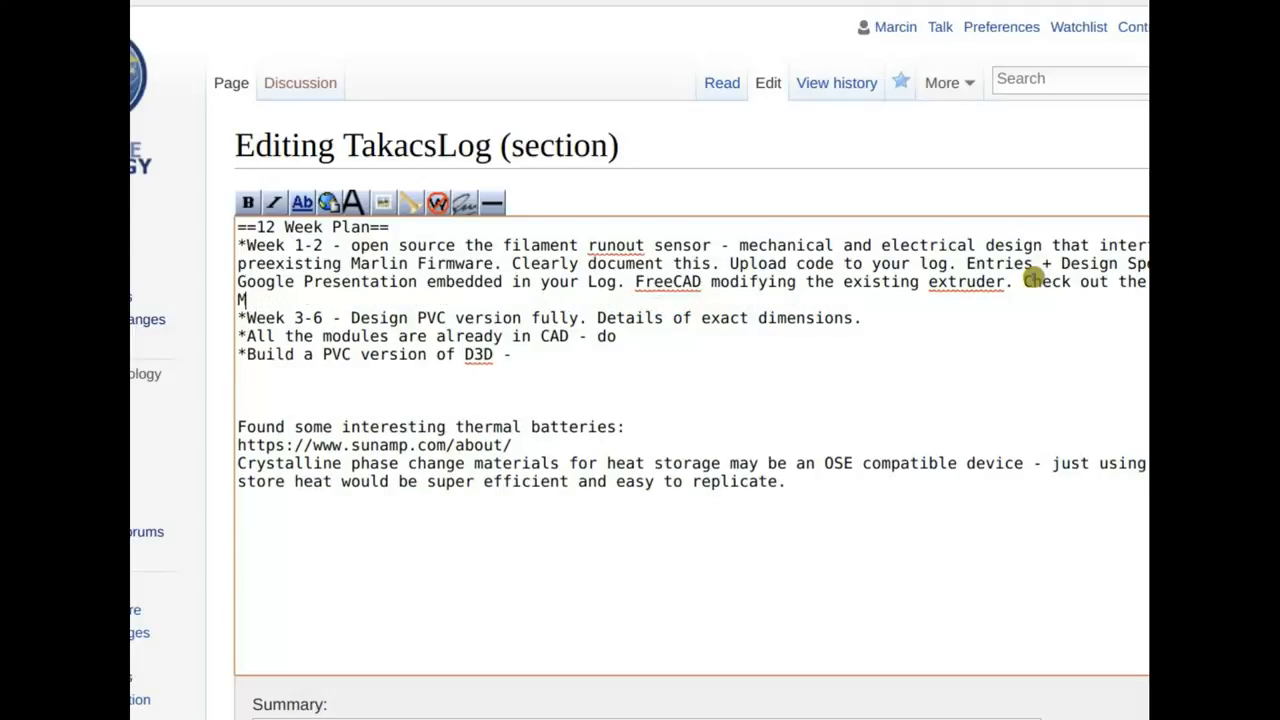
text(K3.)
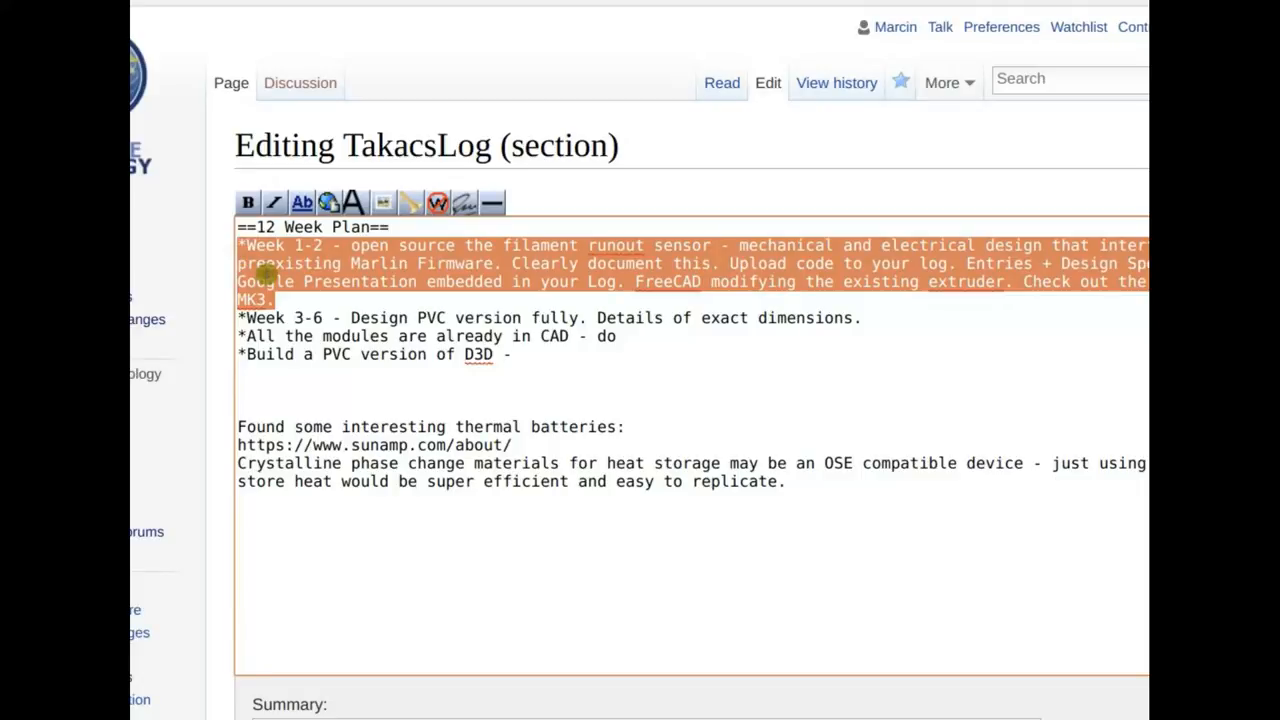
- Replace the Week 3-6 period with '- so print bed gets you exactly'
click(278, 299)
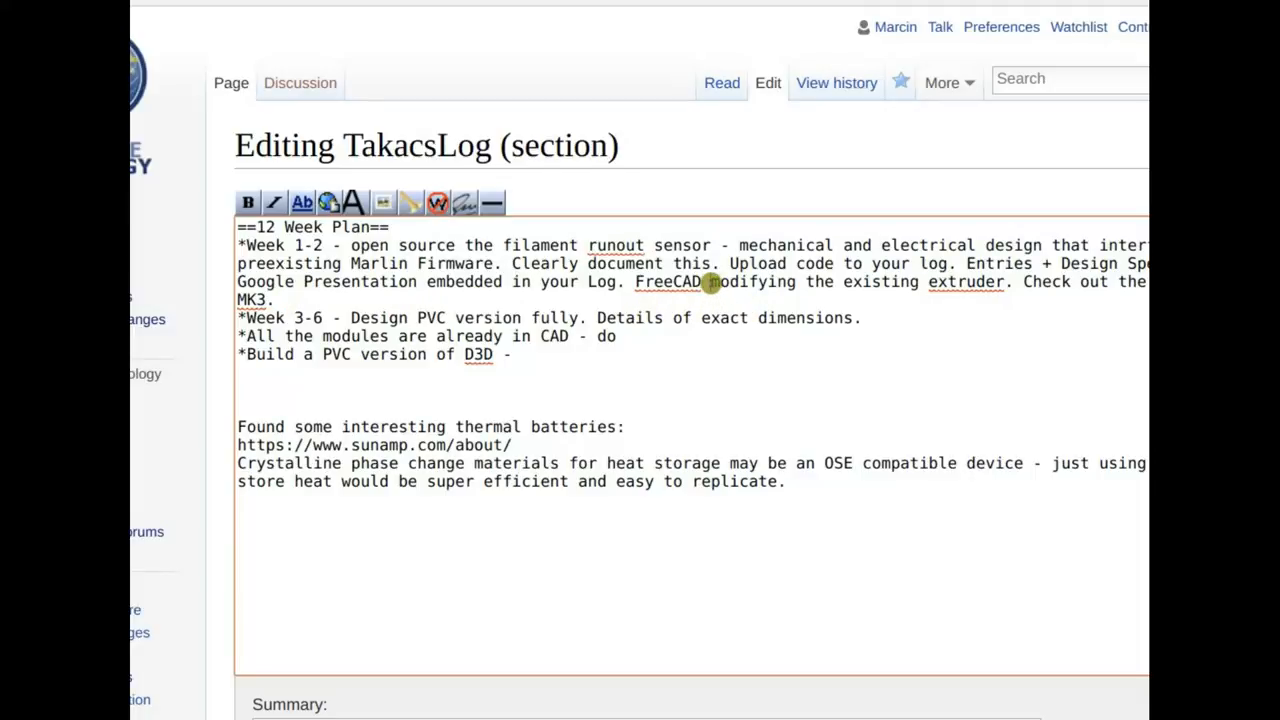
double_click(880, 281)
text( - s)
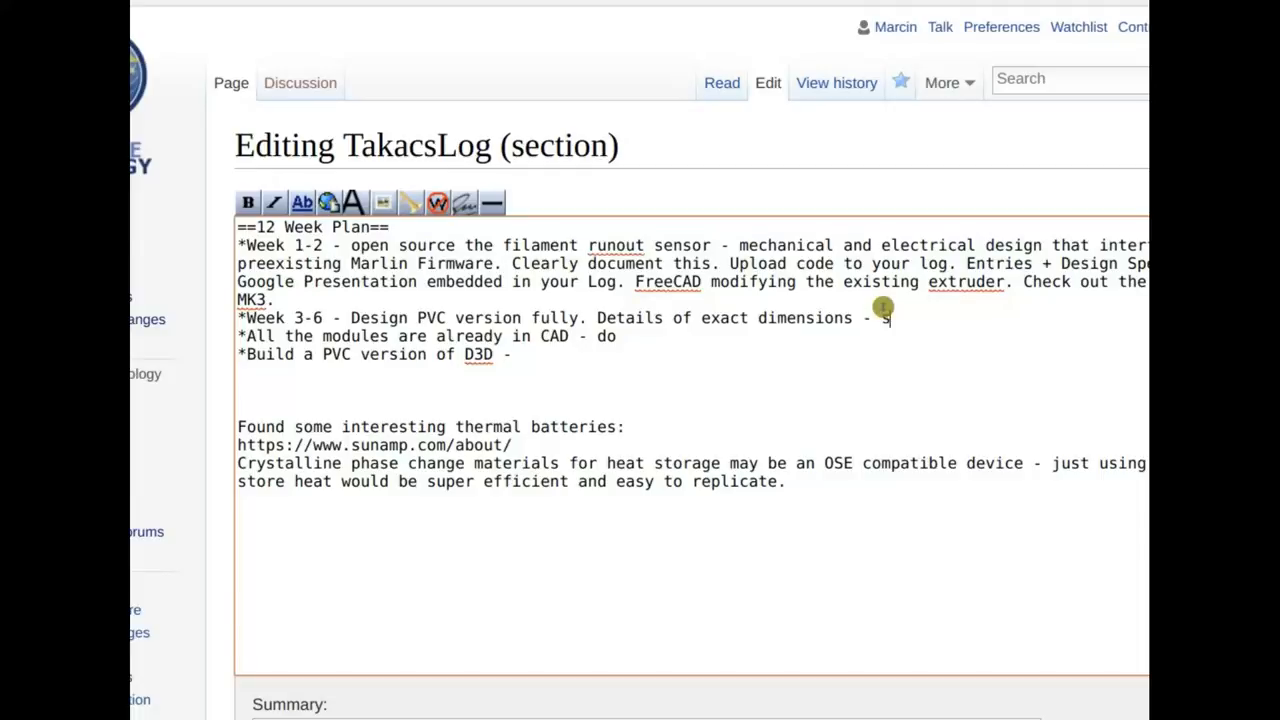
text(o print bed gets you exa)
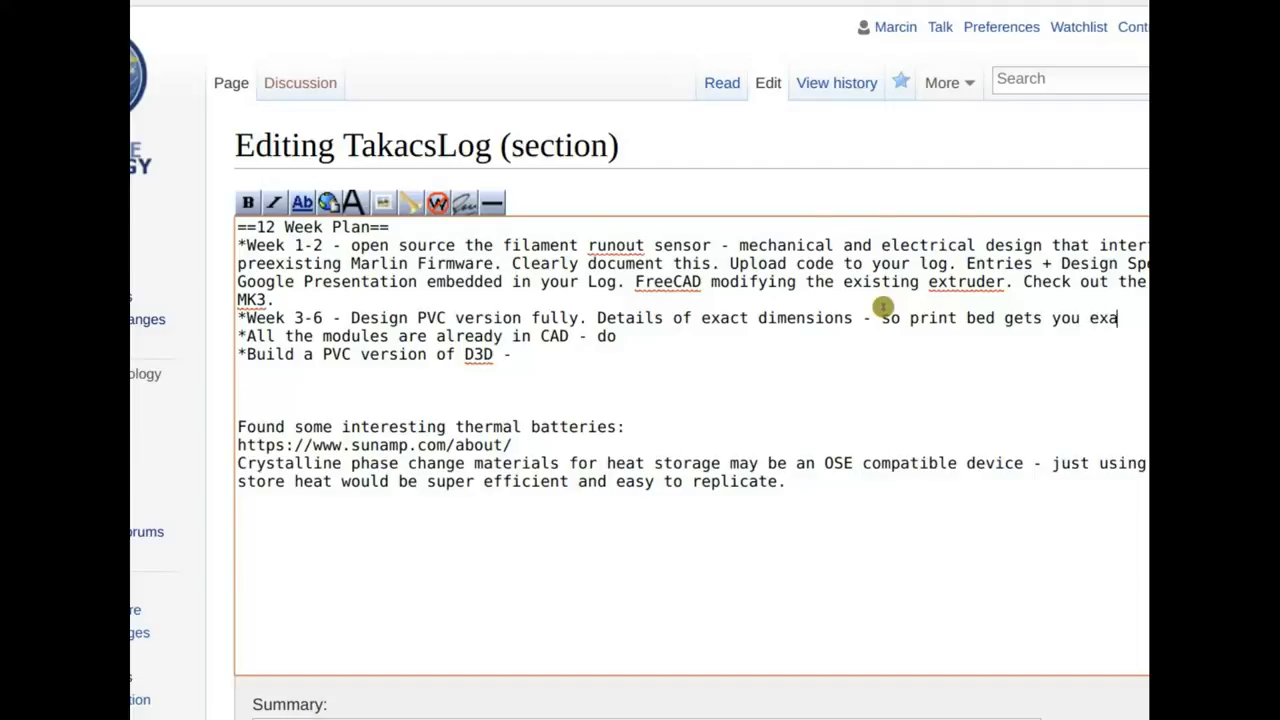
text(ctly)
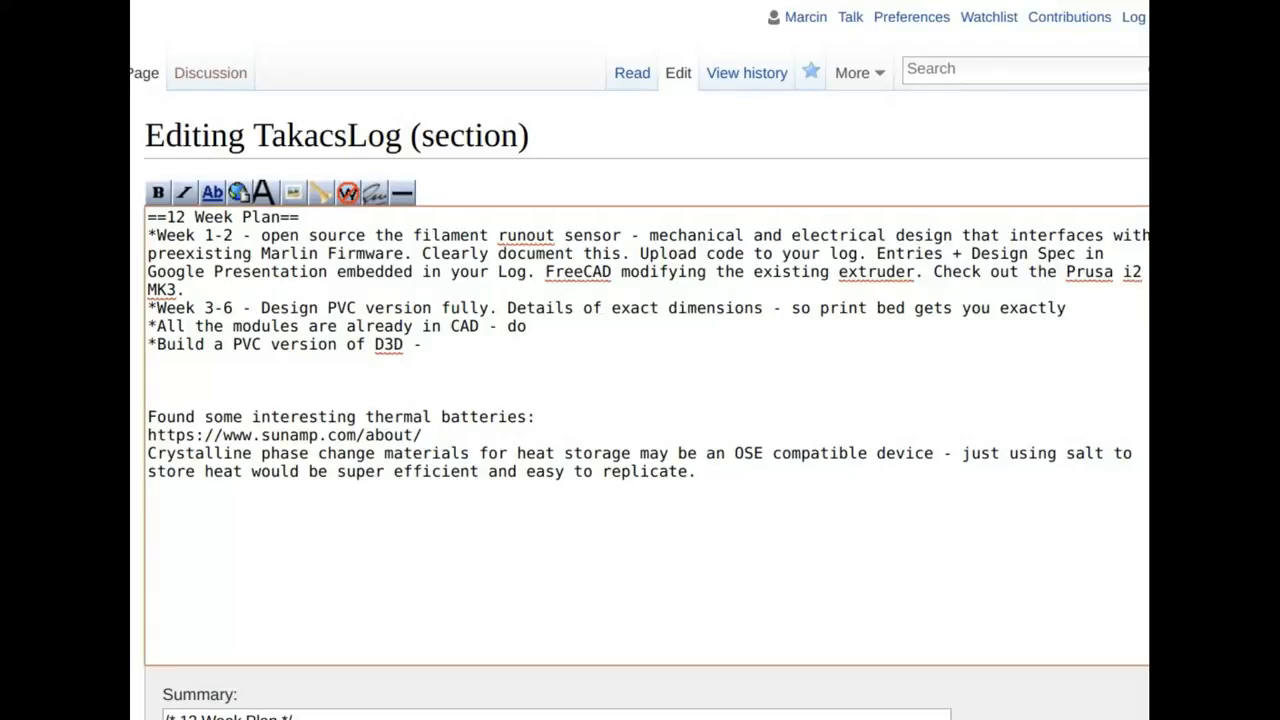
click(1067, 307)
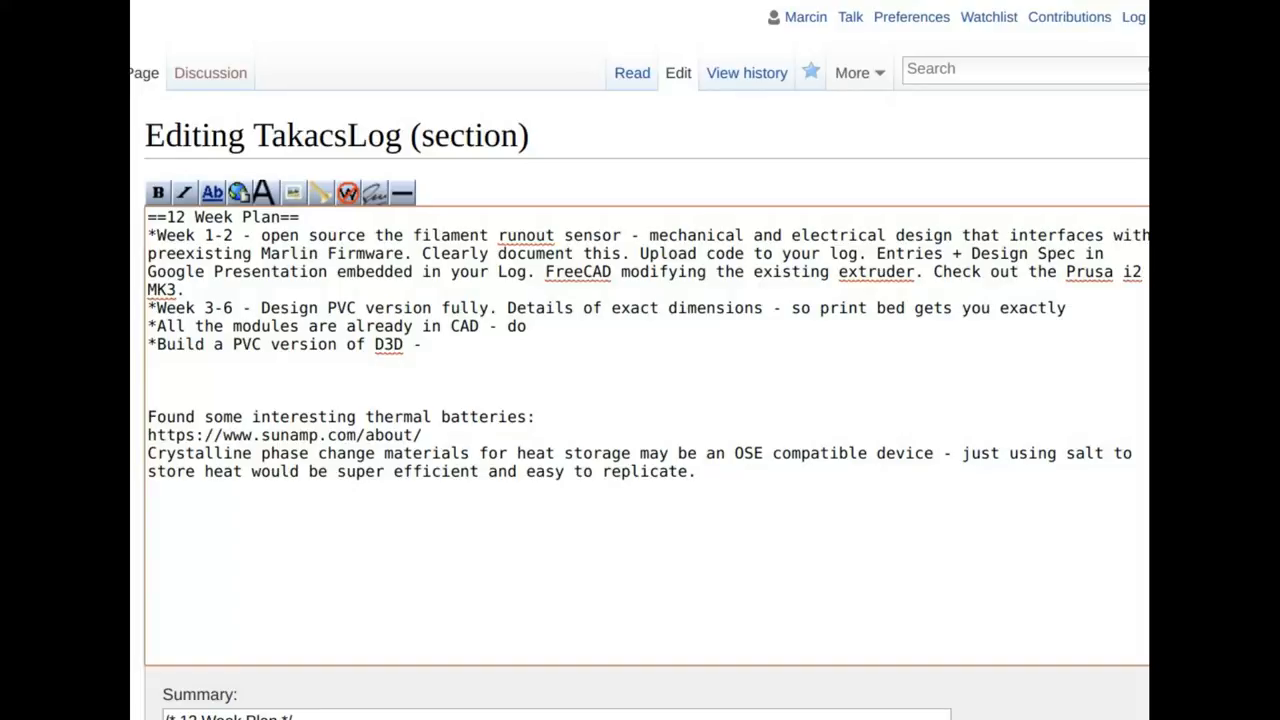
click(1072, 308)
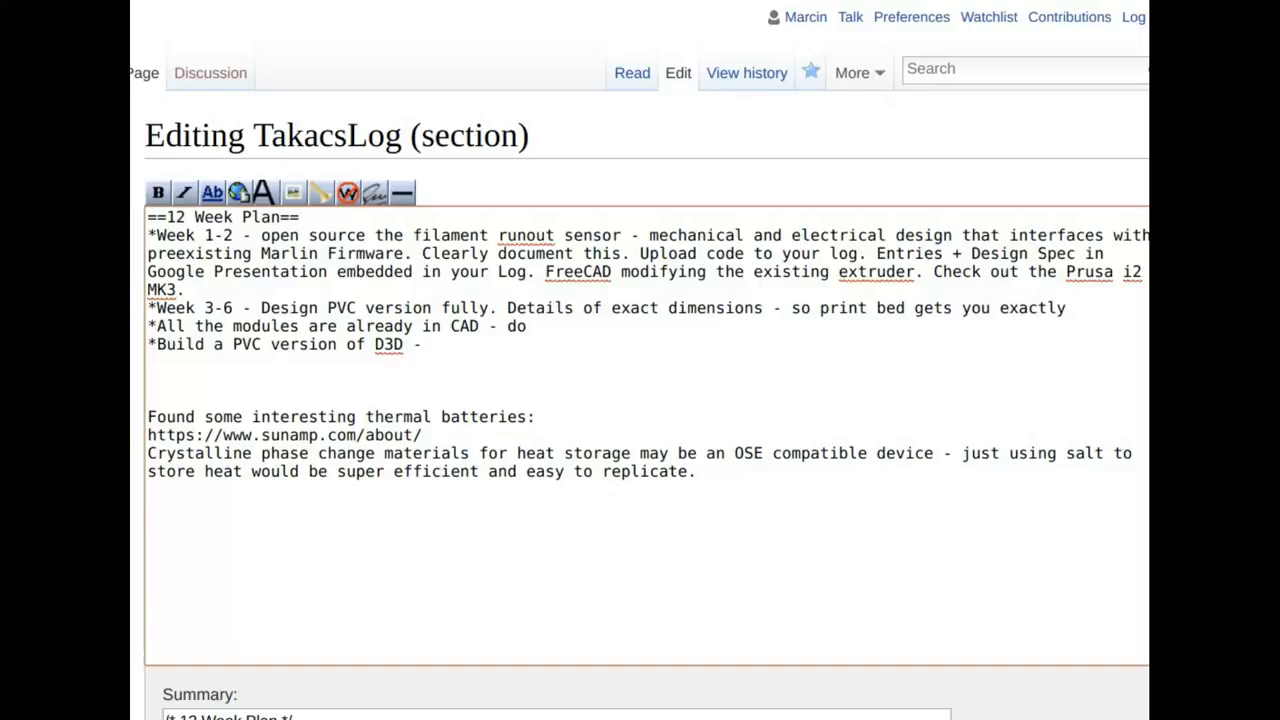
click(1073, 308)
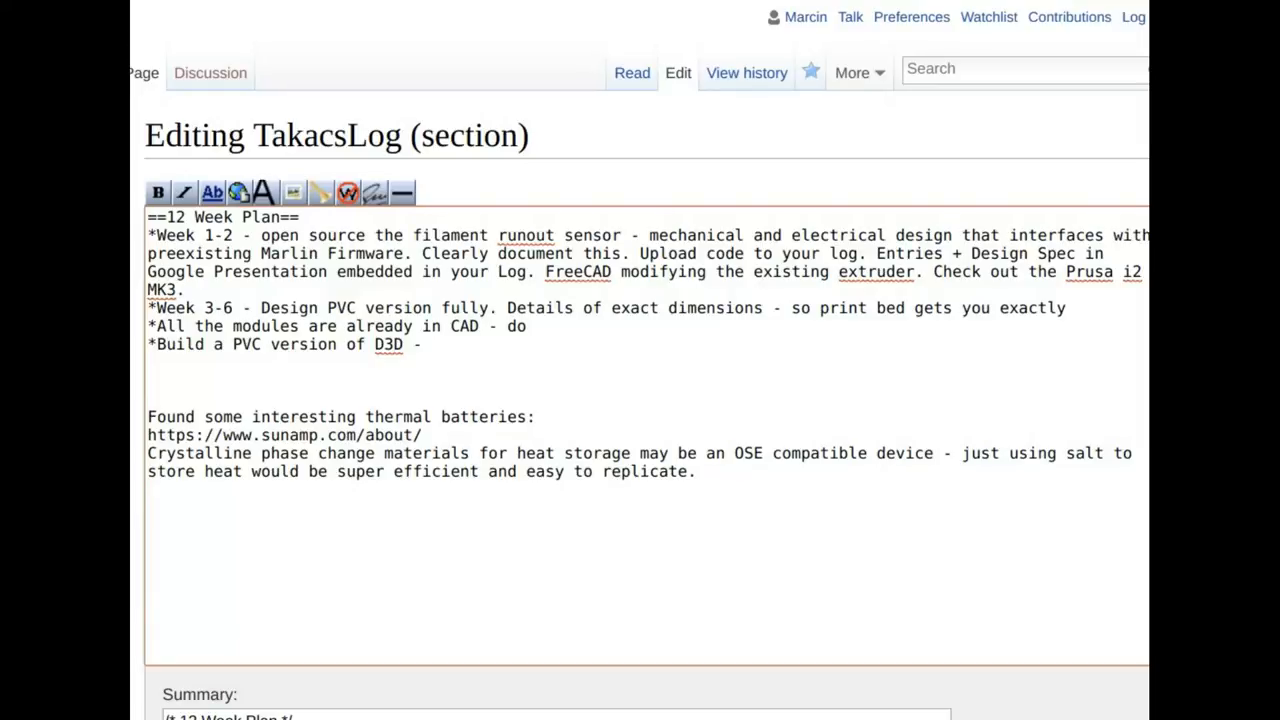
click(1070, 308)
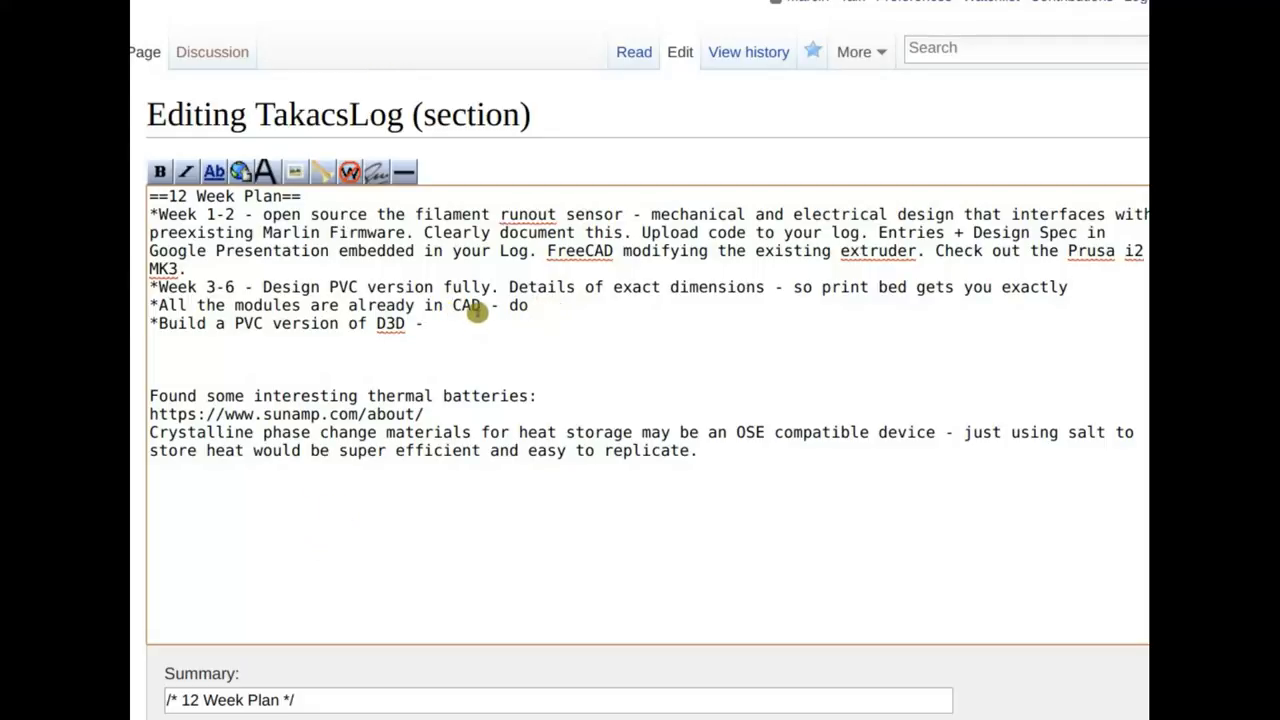
- Select a bullet line, then the word 'Design' in the Week 3-6 bullet
triple_click(300, 305)
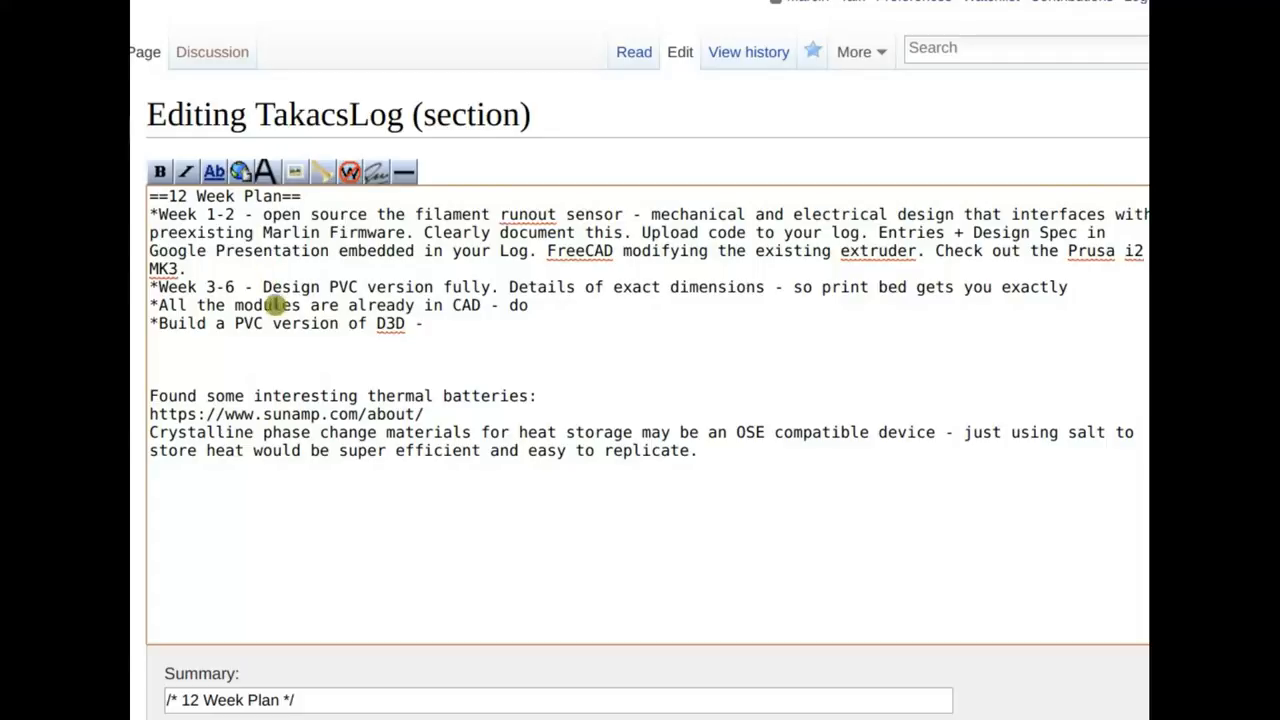
double_click(290, 287)
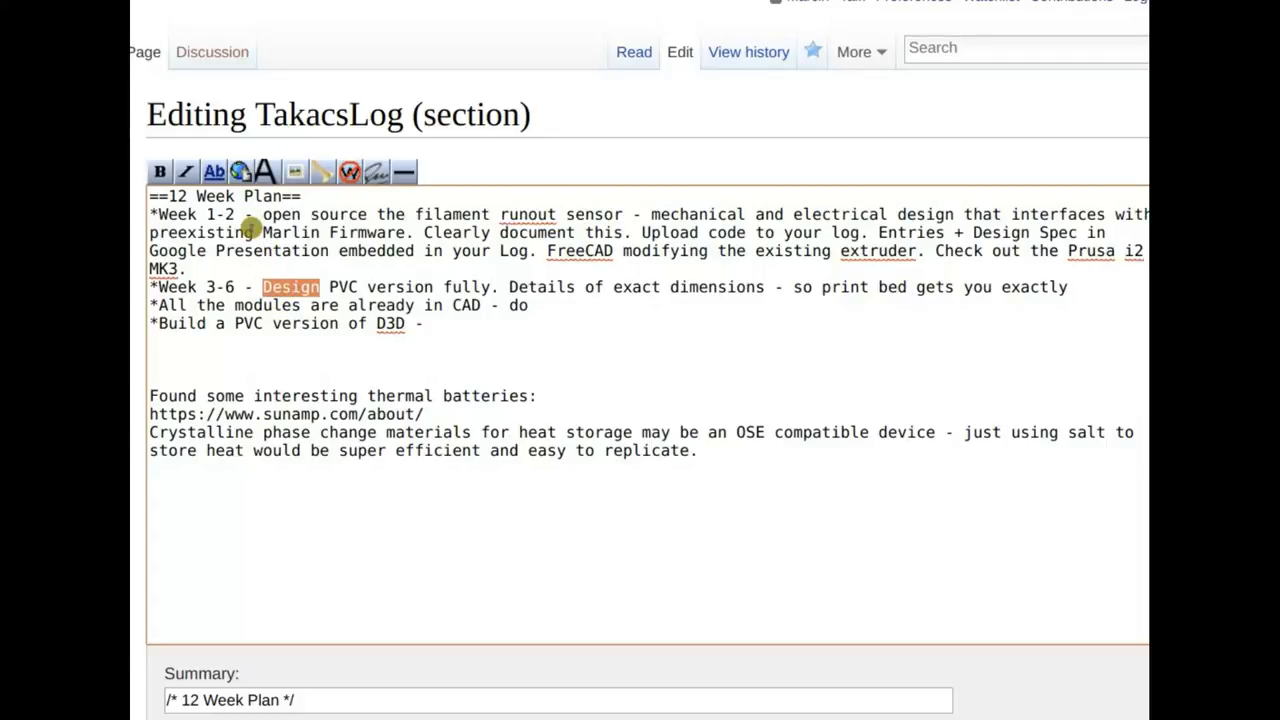
mouse_move(218, 300)
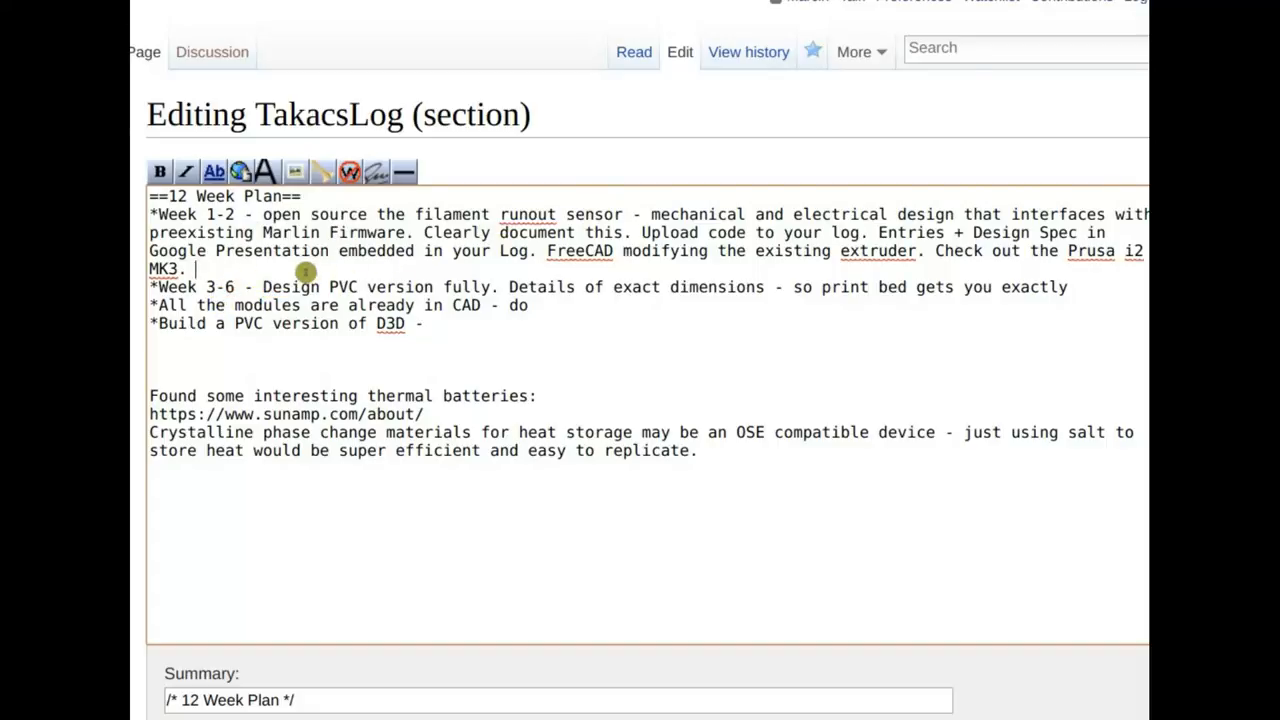
- Add 'Point: just the runout, nothing else, essentially not losing a long print when the filament…' to Week 1-2
text(Point:)
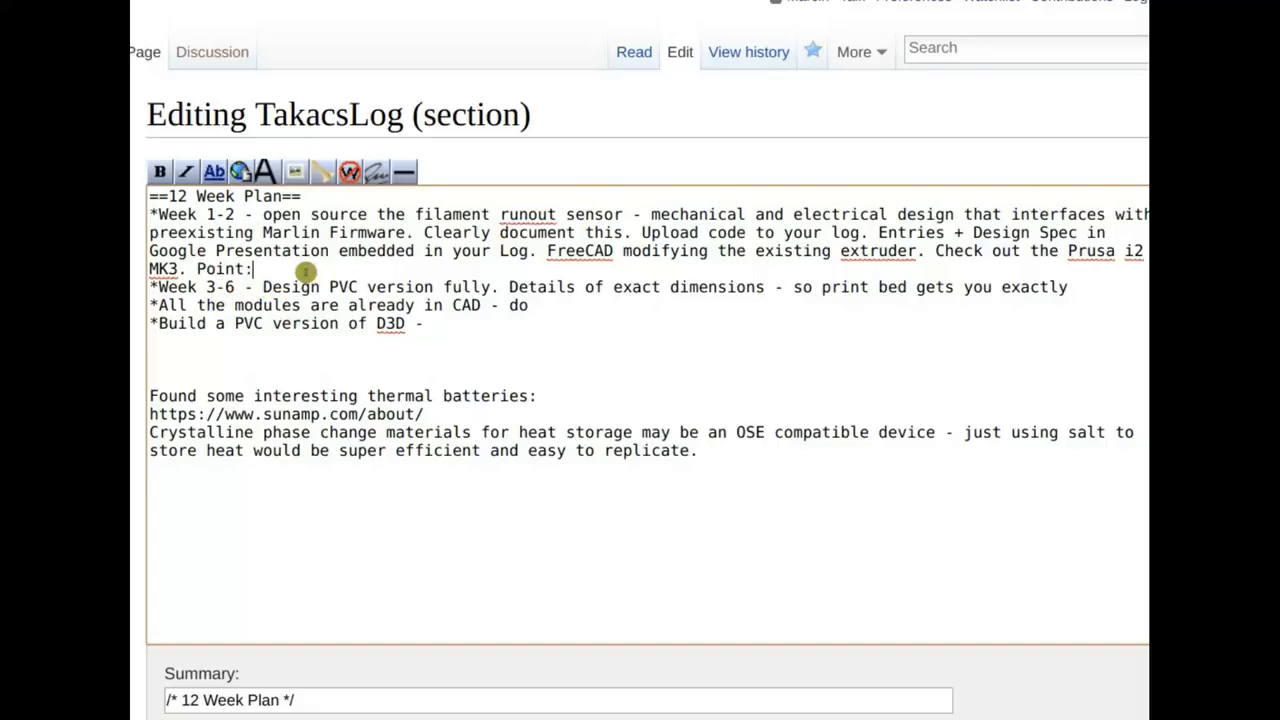
text(just the run)
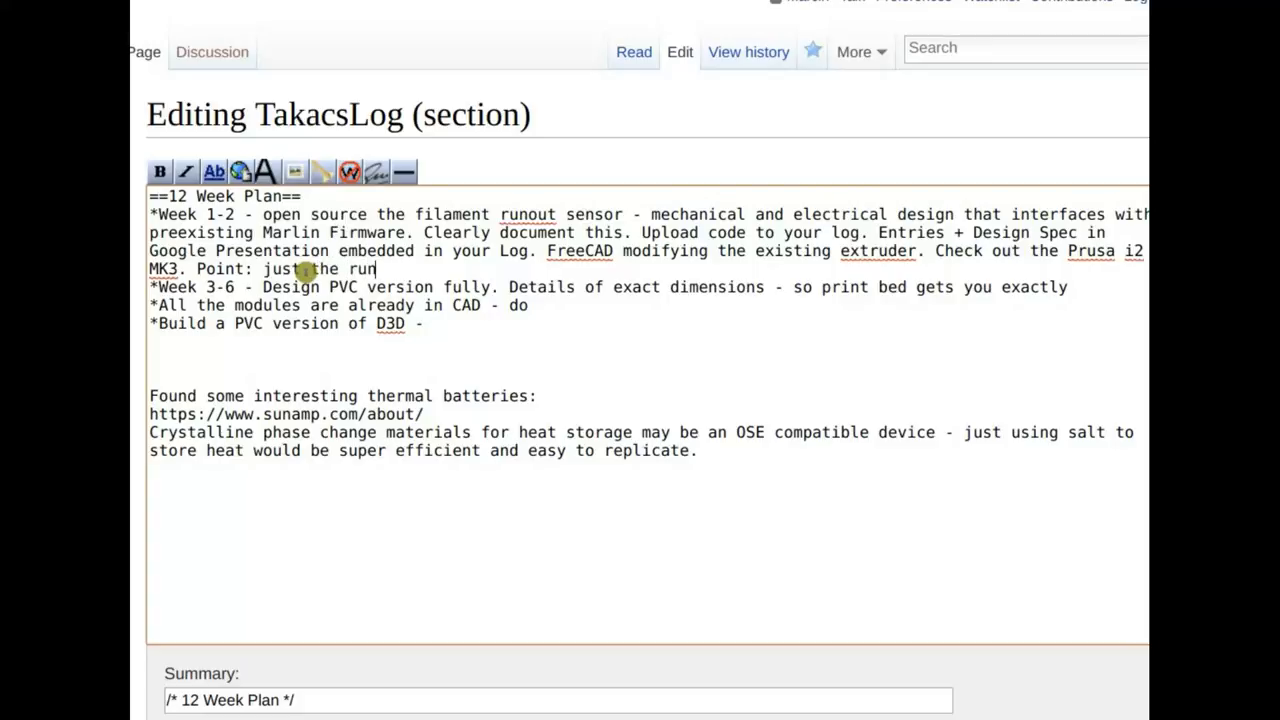
text(out, nothing else at this)
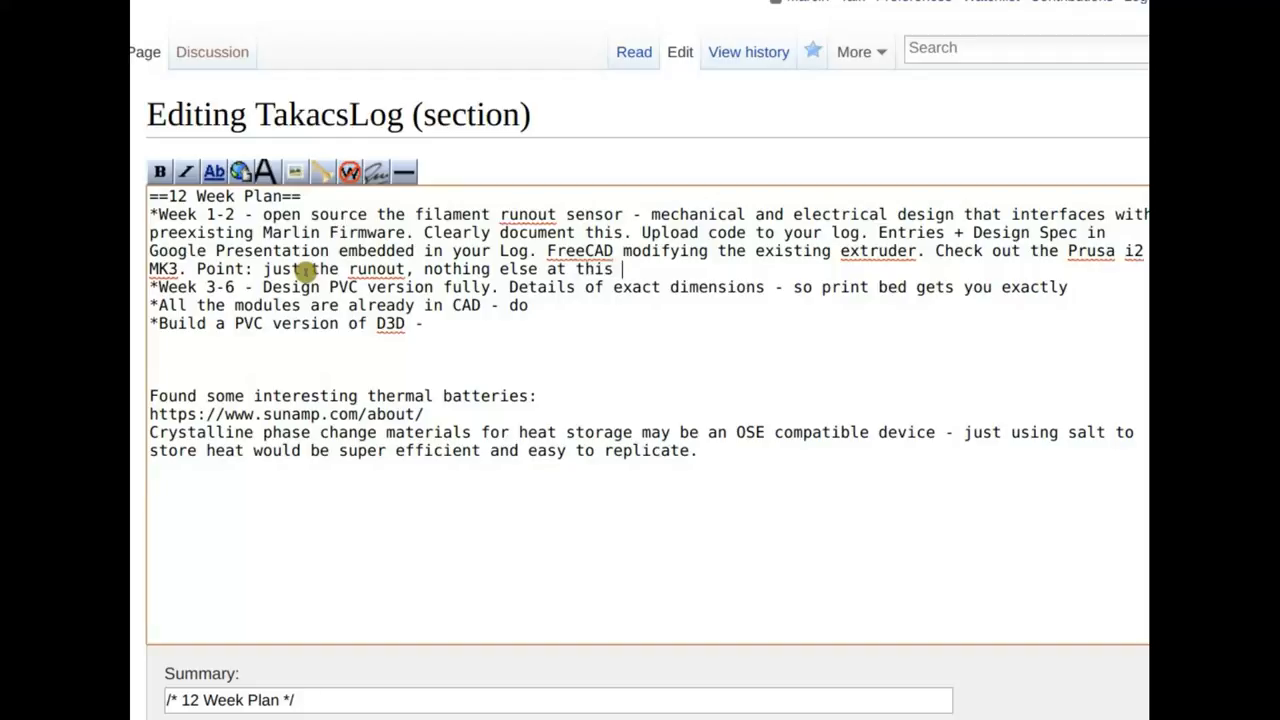
text(point - esse)
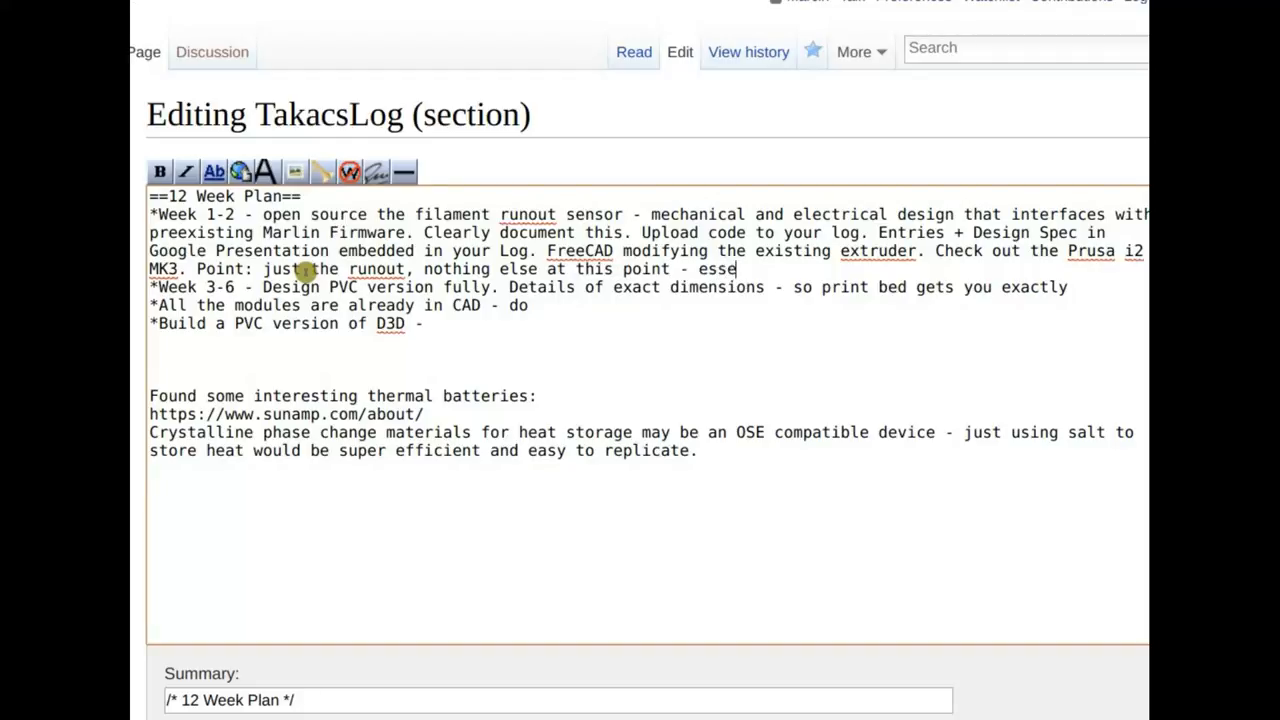
text(ntiall)
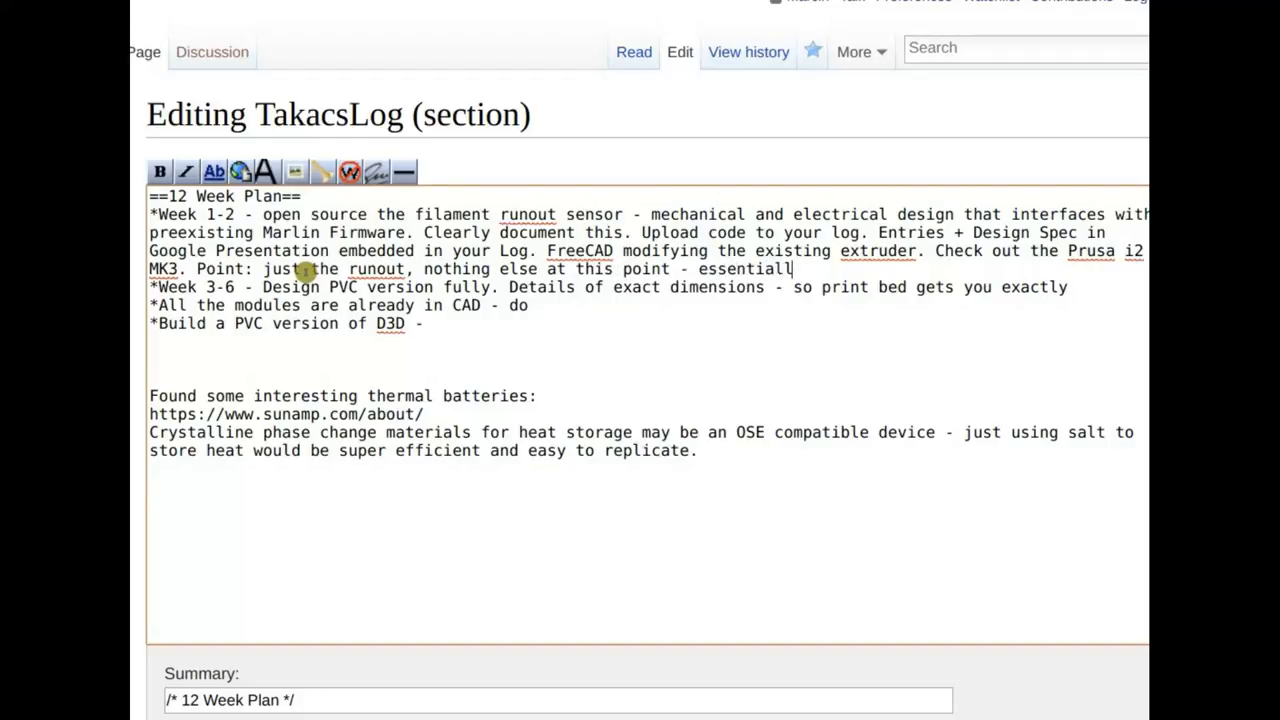
text(rationale is -)
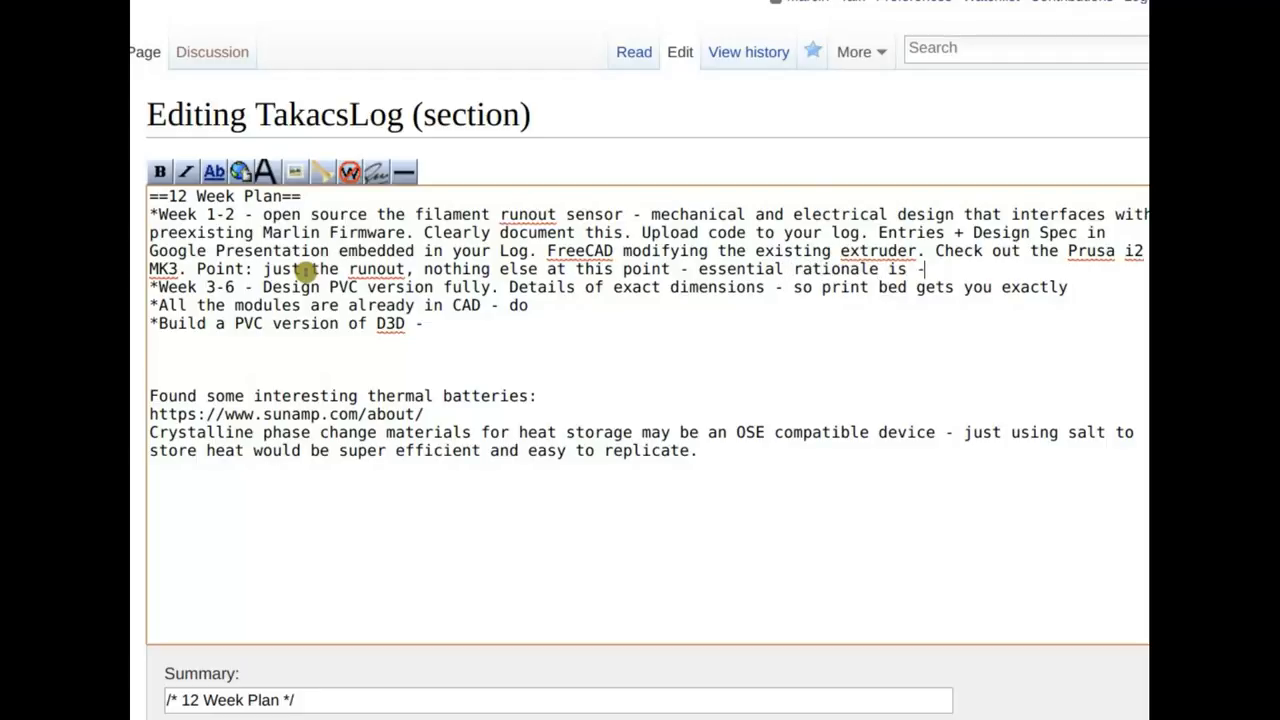
text(not losing a)
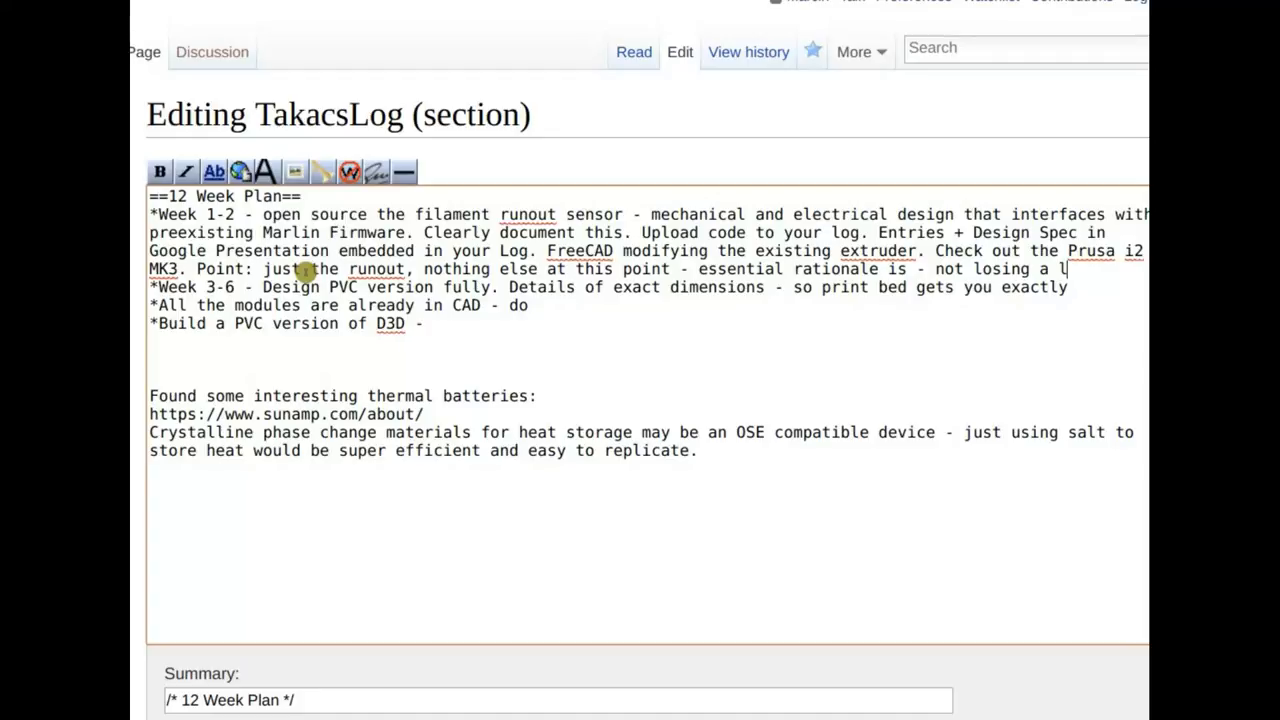
text(long print w)
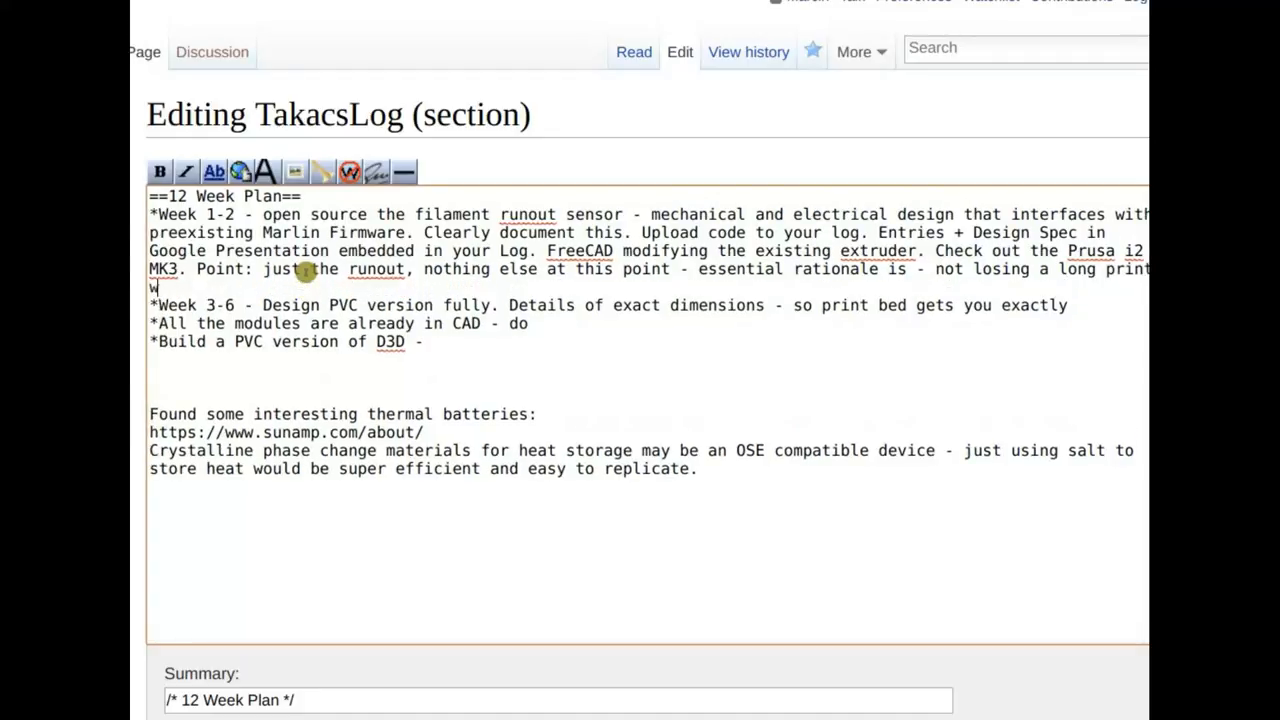
text(hen the fil)
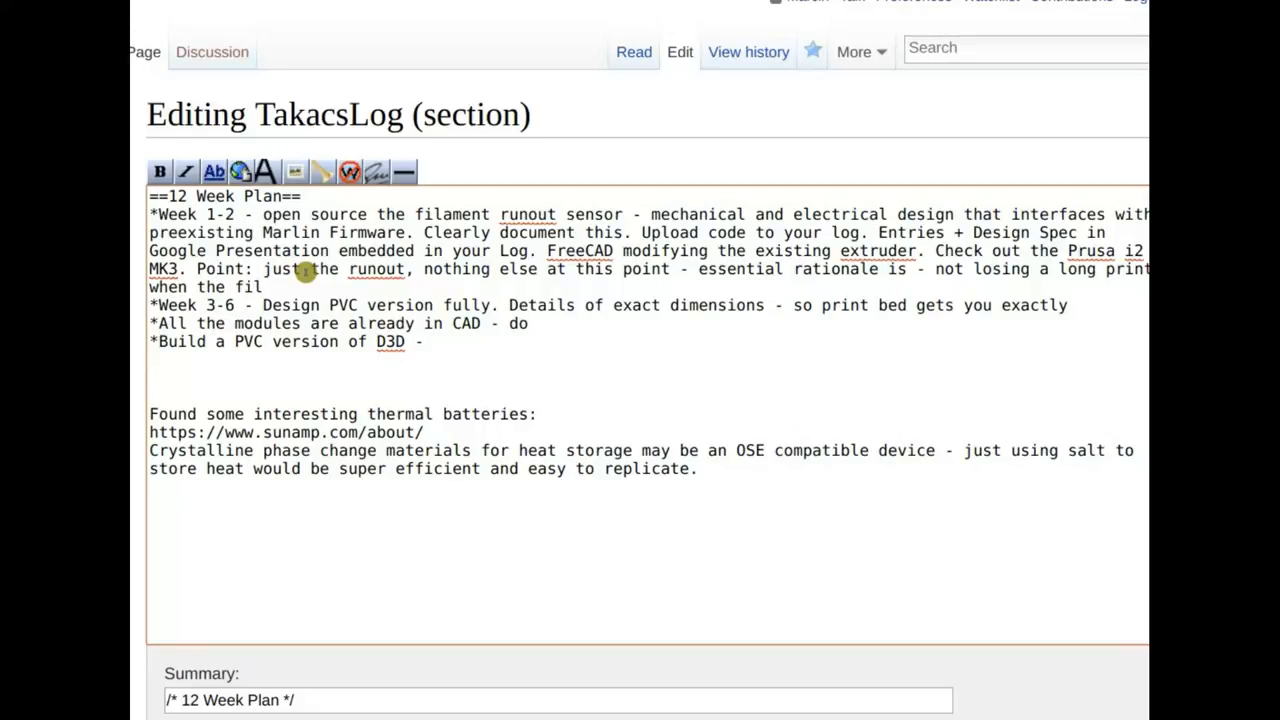
text(ament runs outl.)
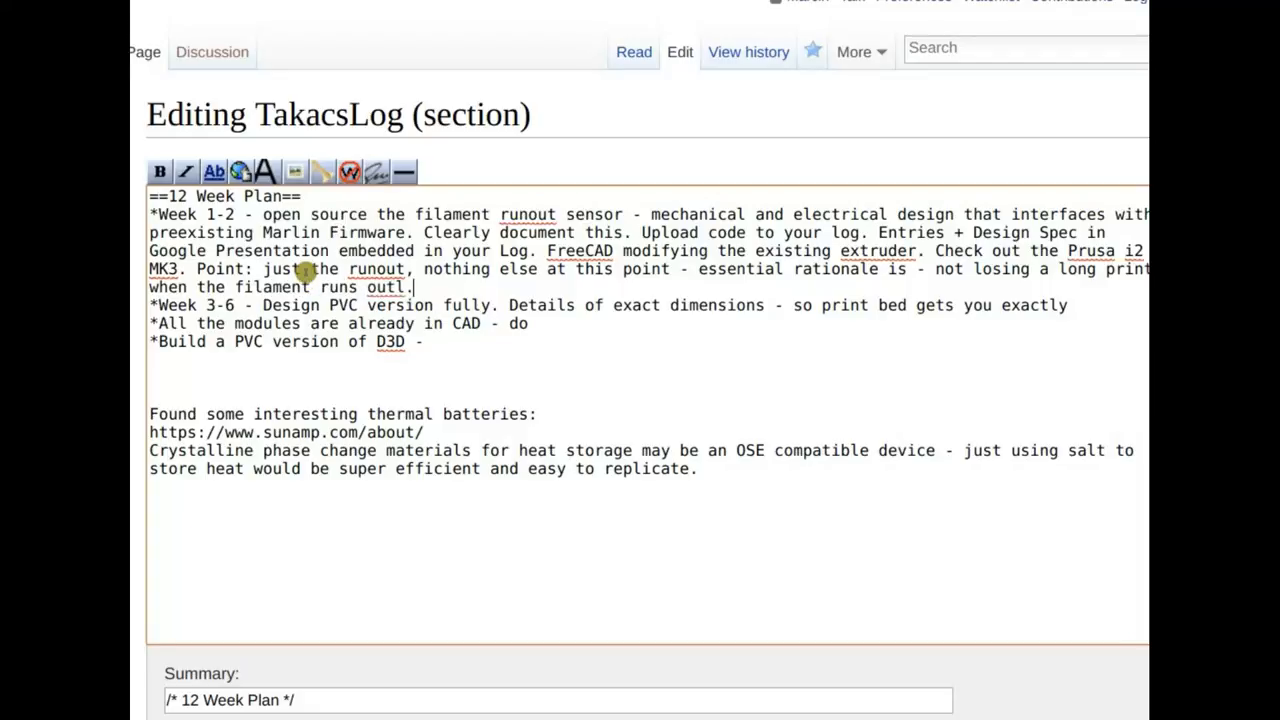
- Fix the stray letter and finish with 'Detects runout, it saves position, moves out of way and reload filamnet.'
key(BackSpace)
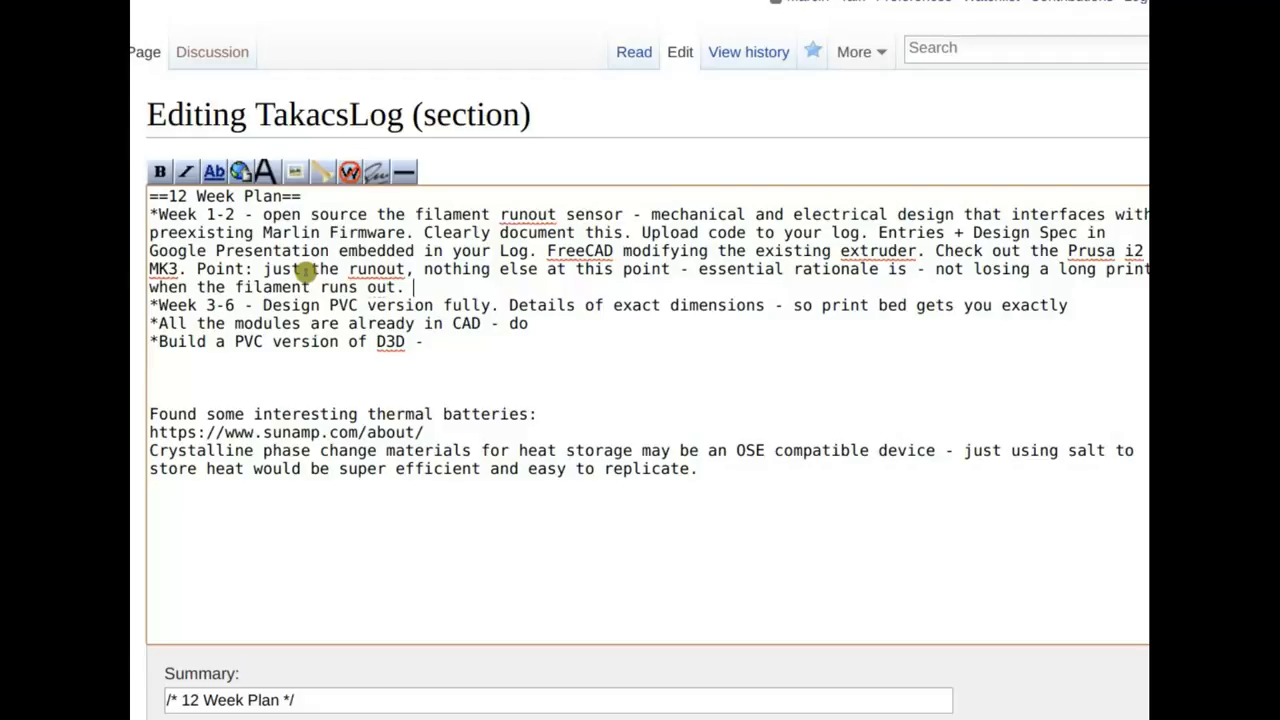
text(Detects runout,)
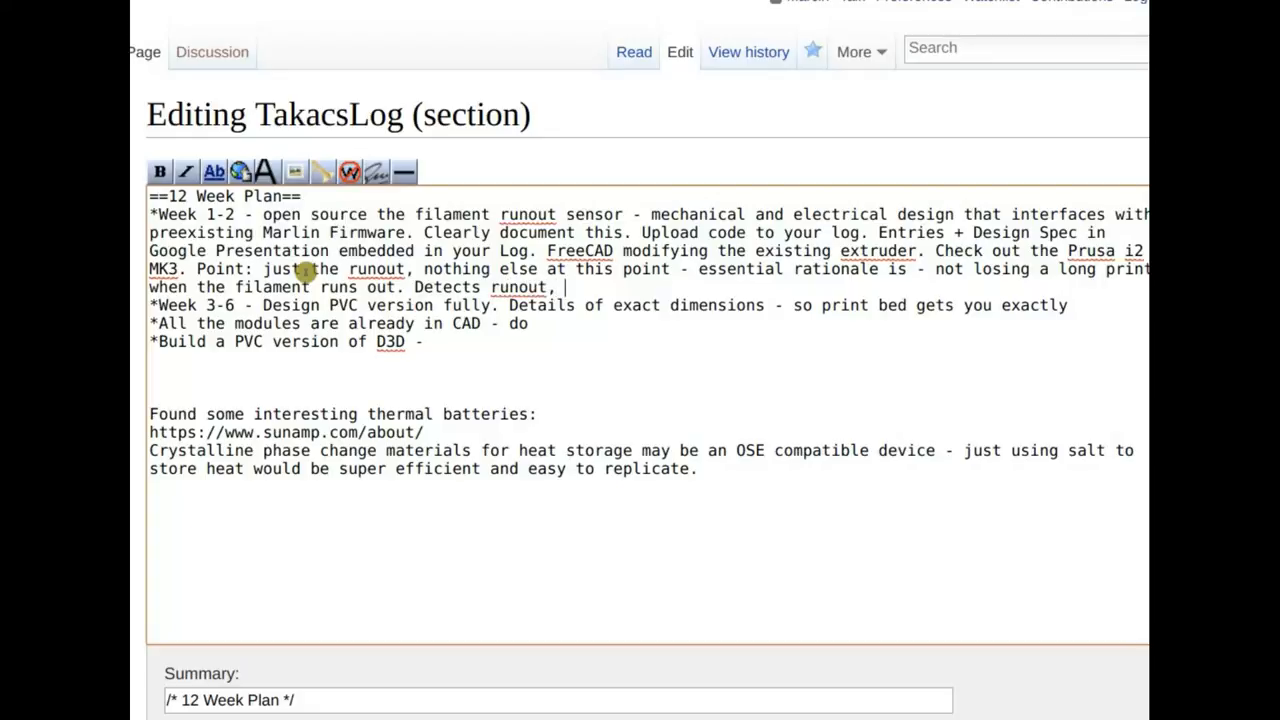
text(it saves)
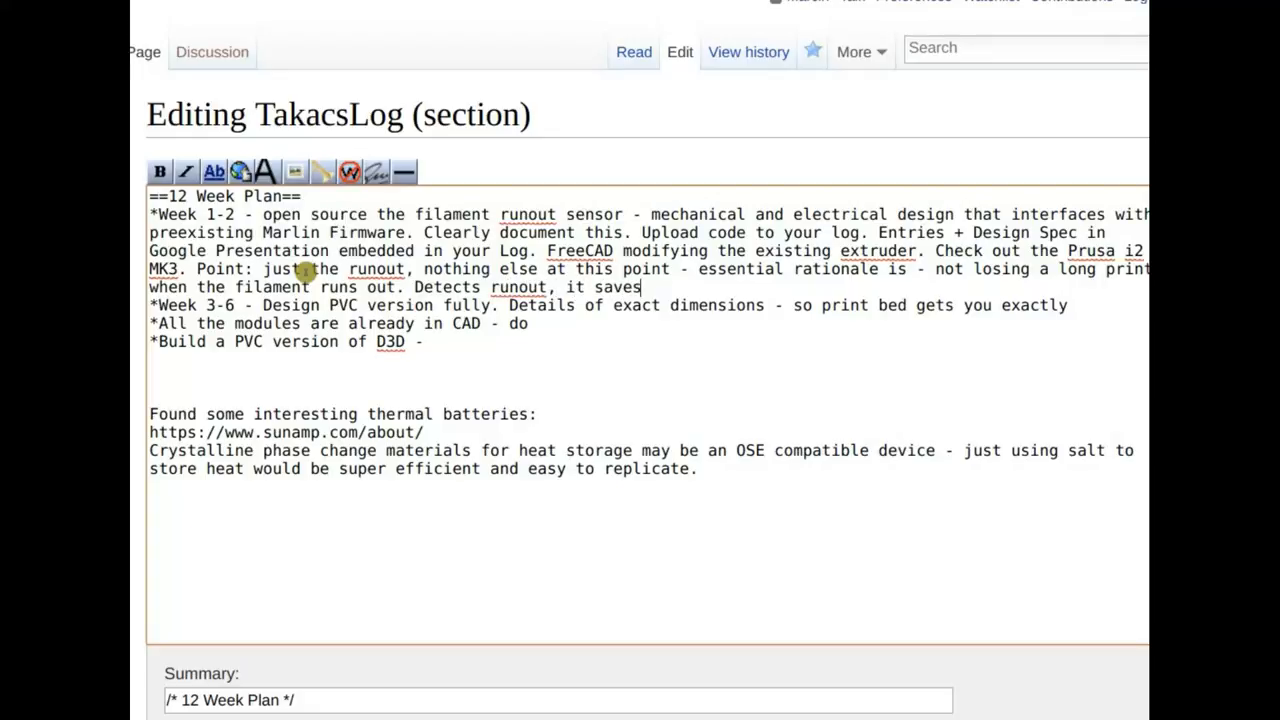
text(position,)
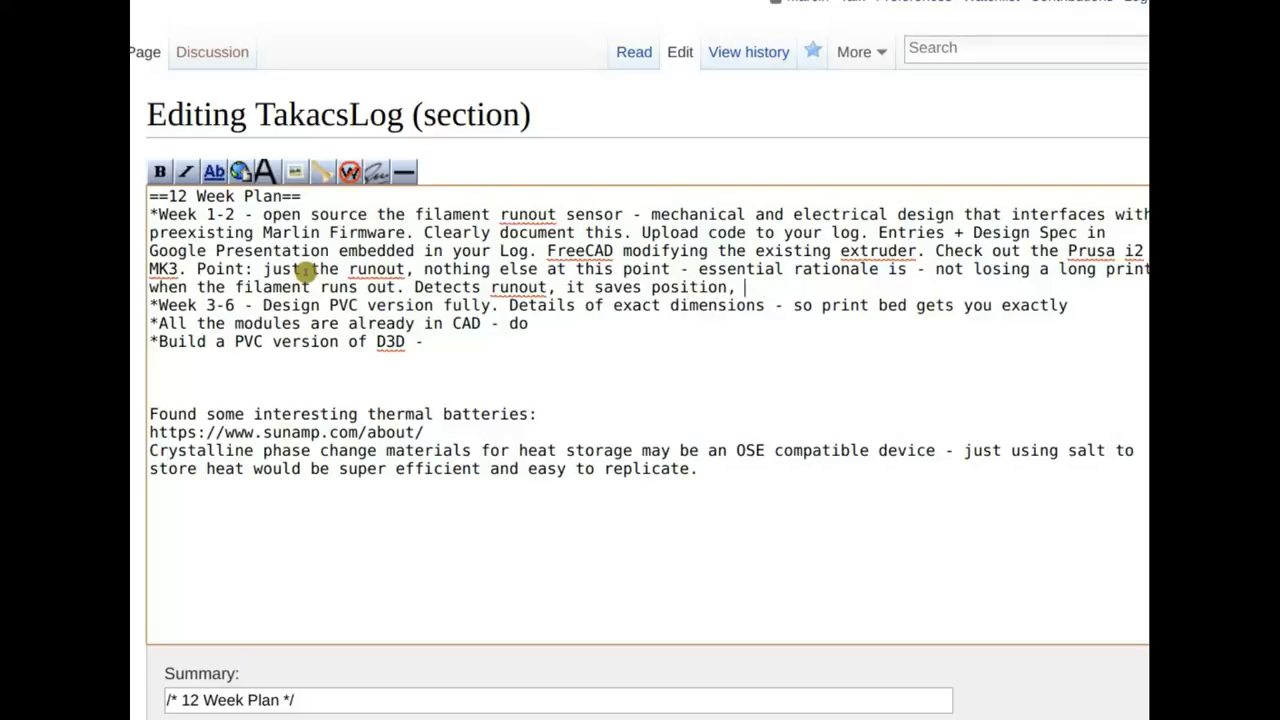
text(moves out of way and tr)
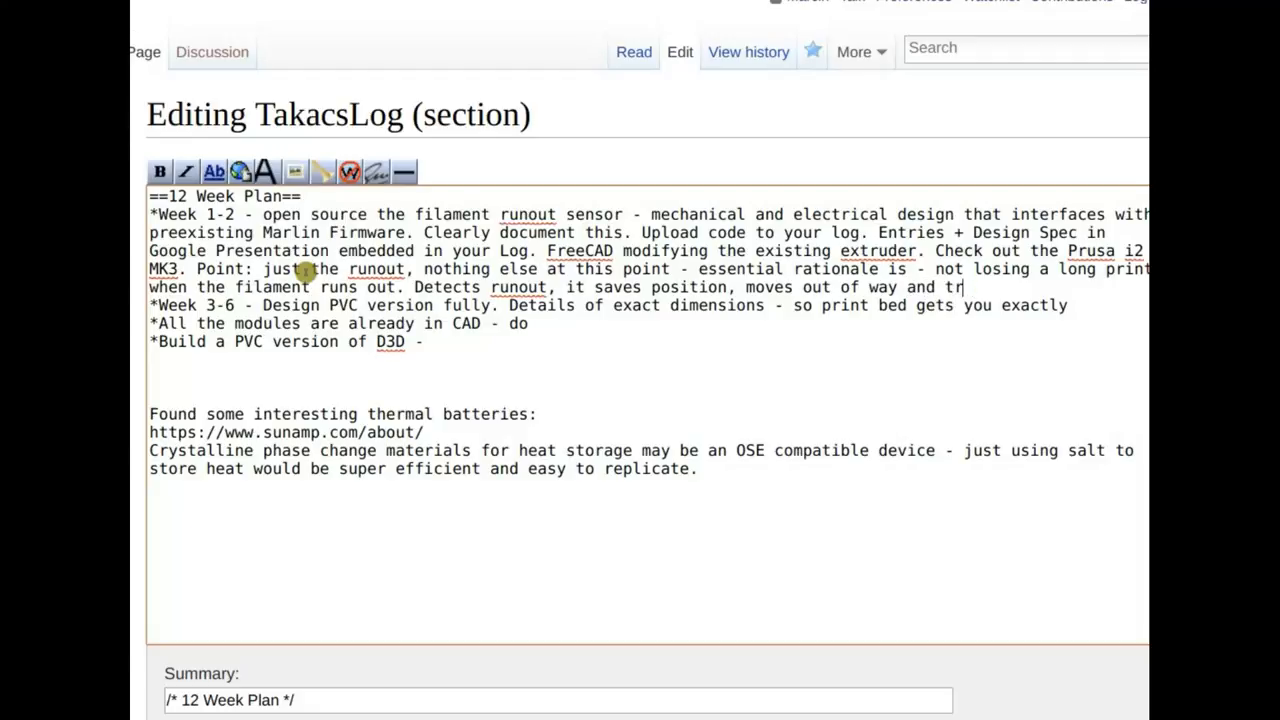
text(eload)
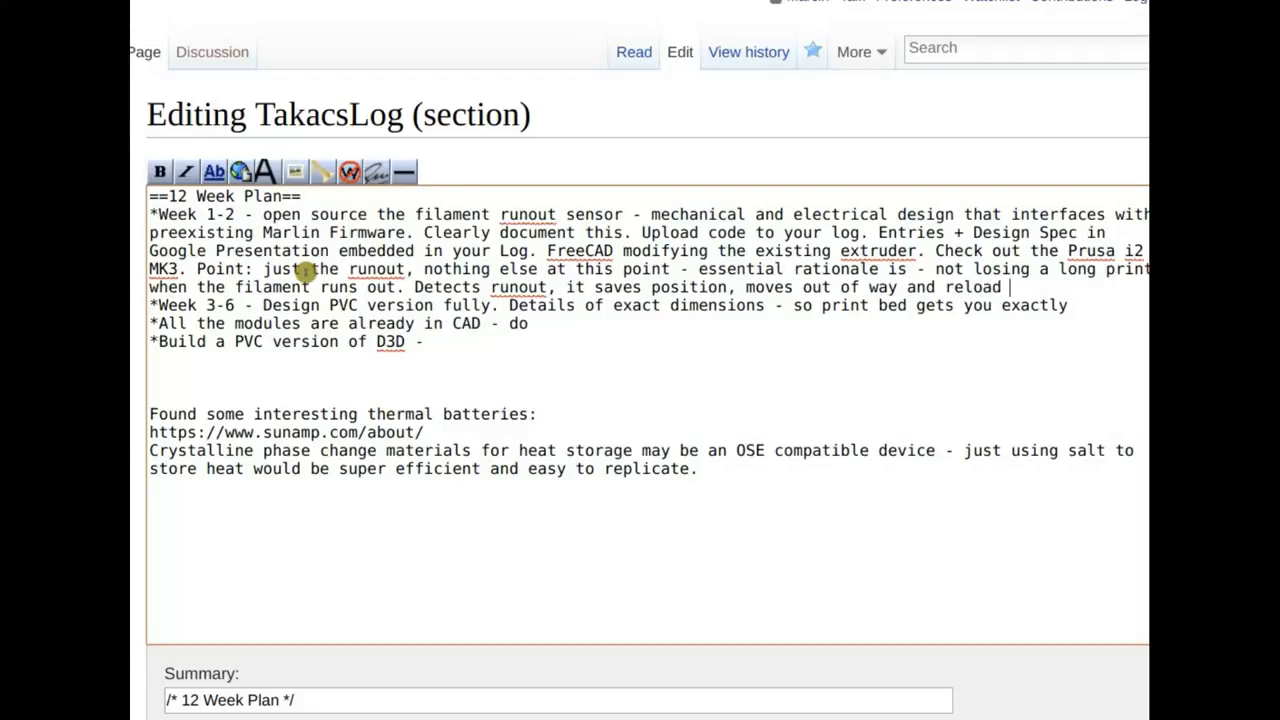
text(filamnet.)
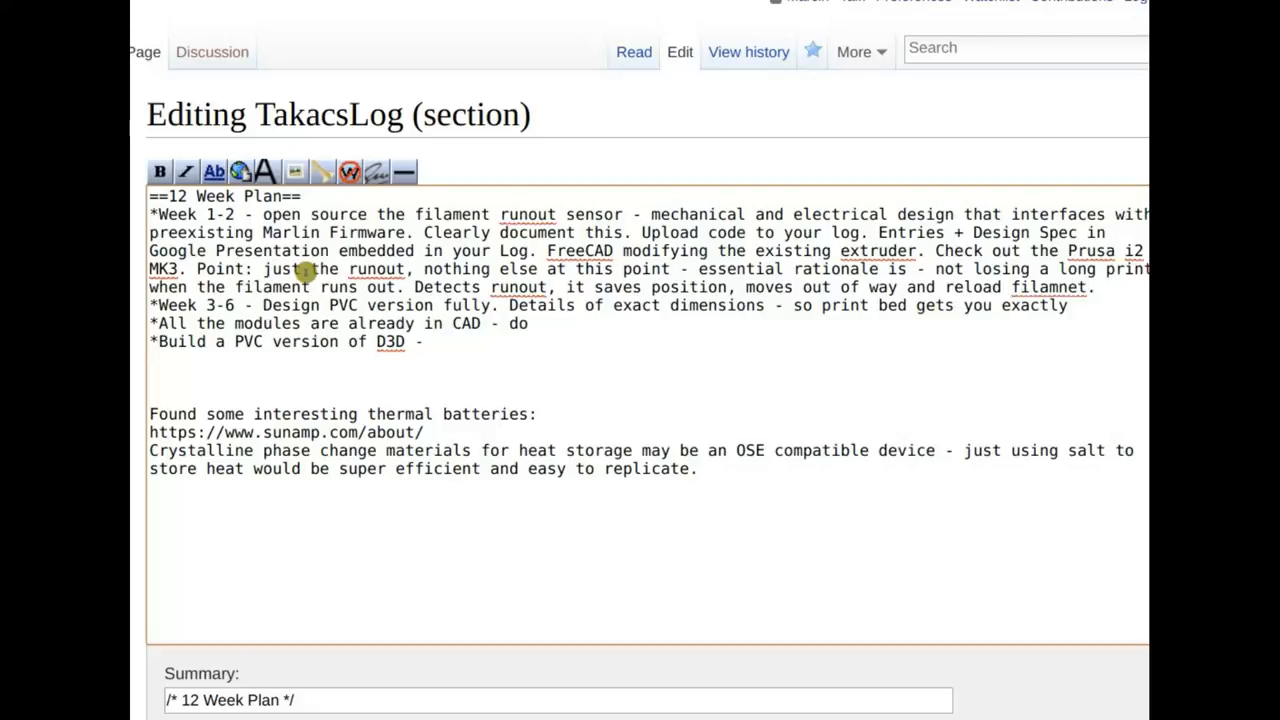
mouse_move(280, 323)
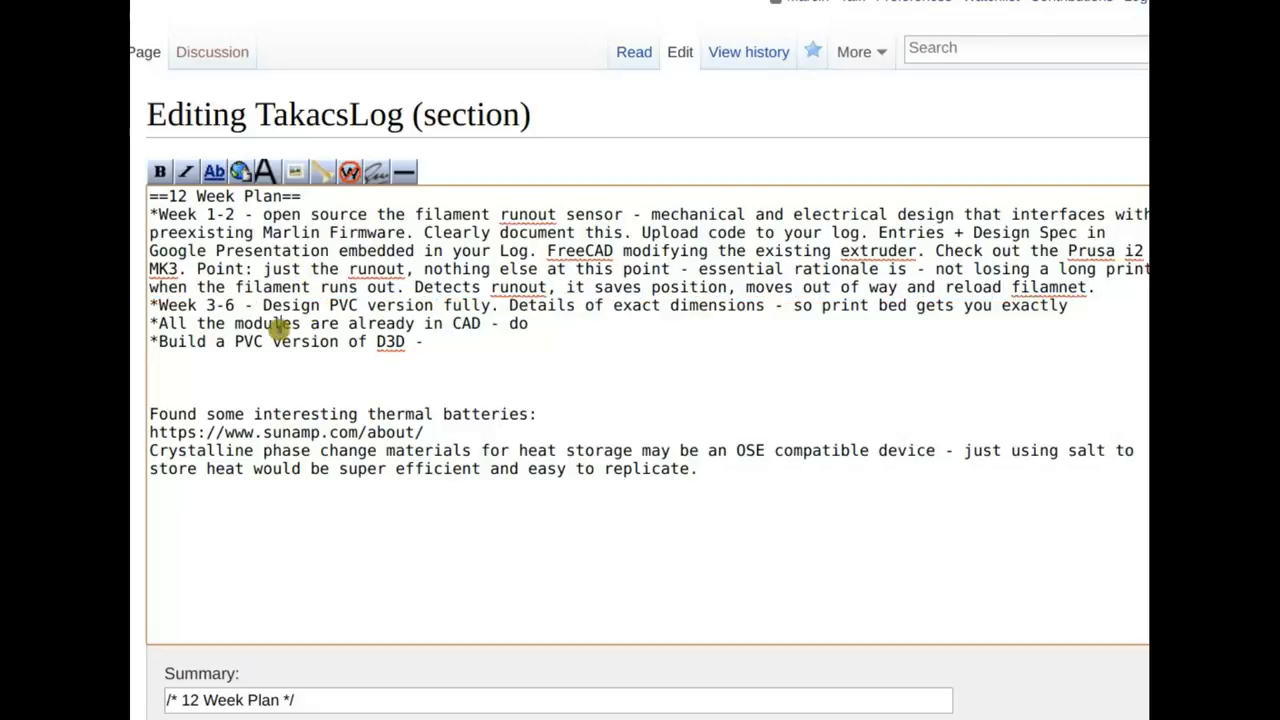
- Place the cursor in the Week 3-6 bullet line to add a bullet below it
double_click(267, 323)
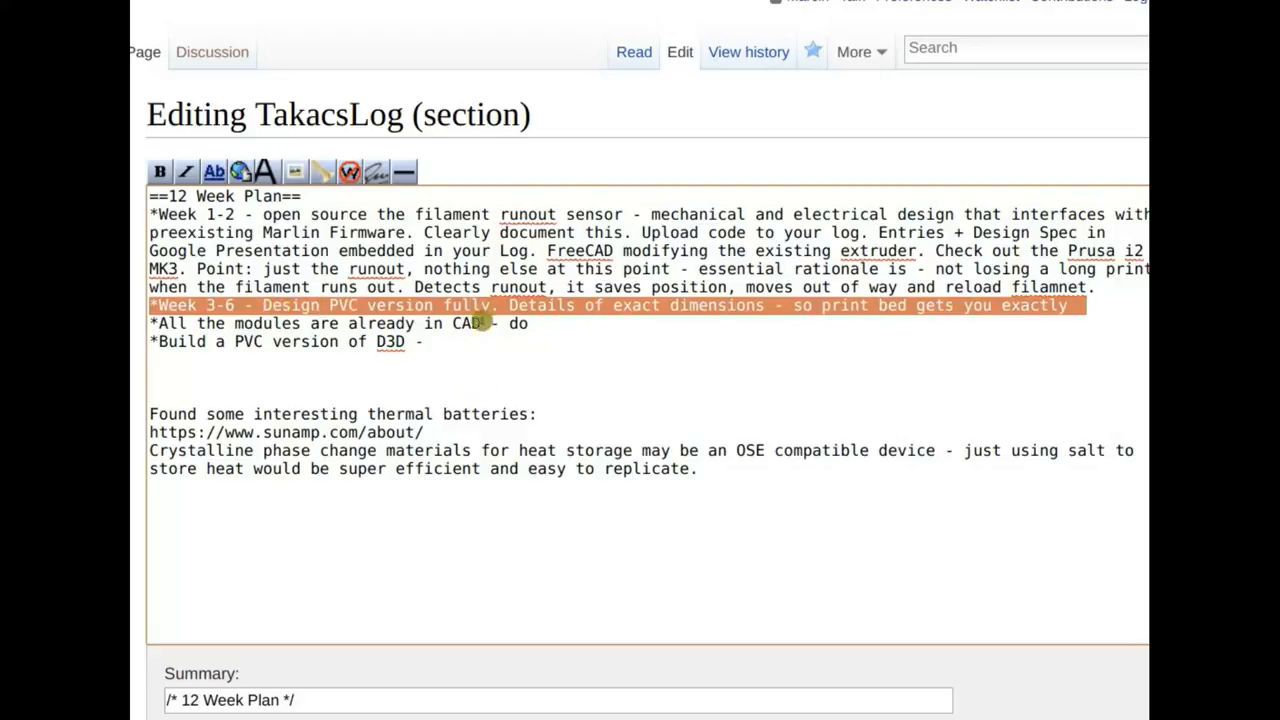
mouse_move(515, 305)
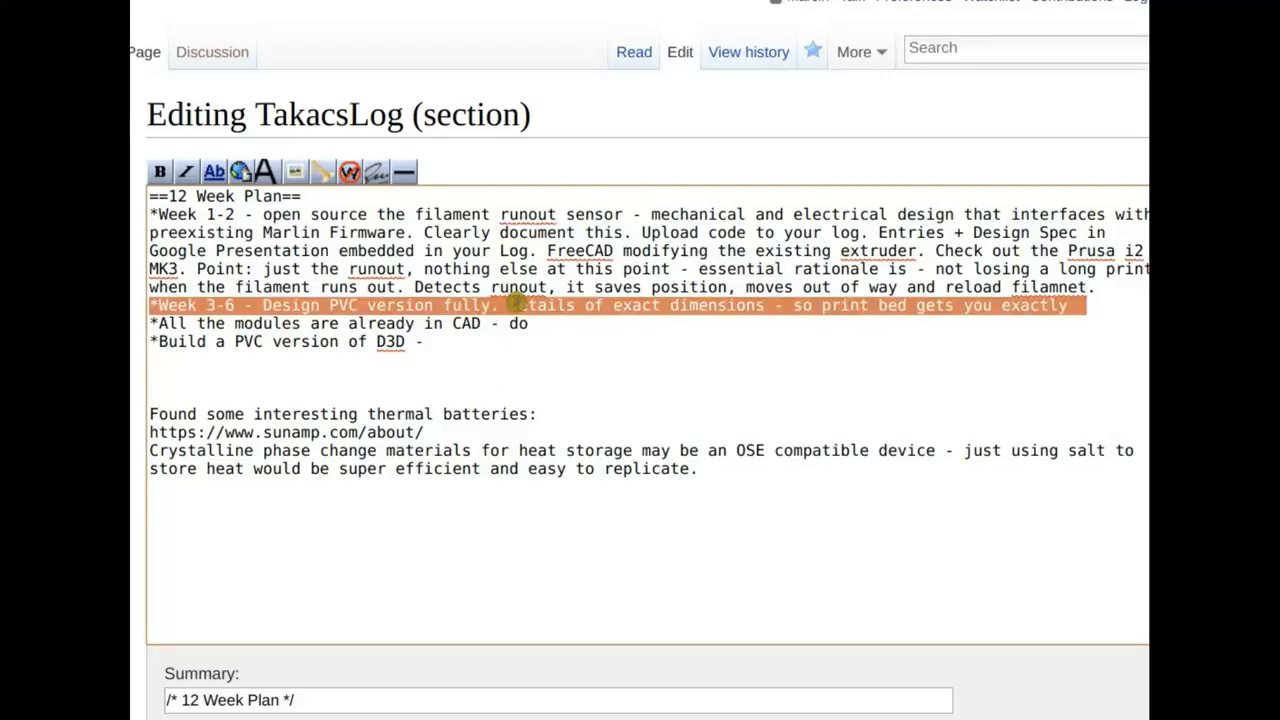
click(508, 305)
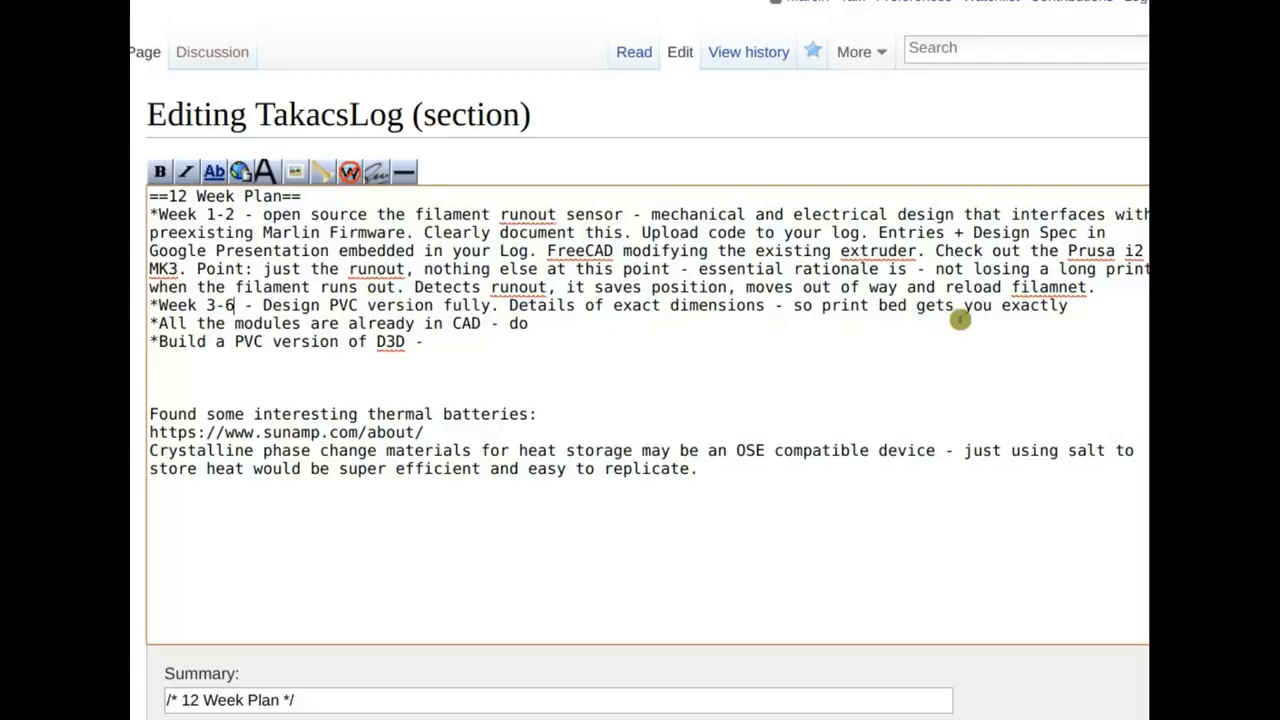
mouse_move(1085, 312)
text(*Week)
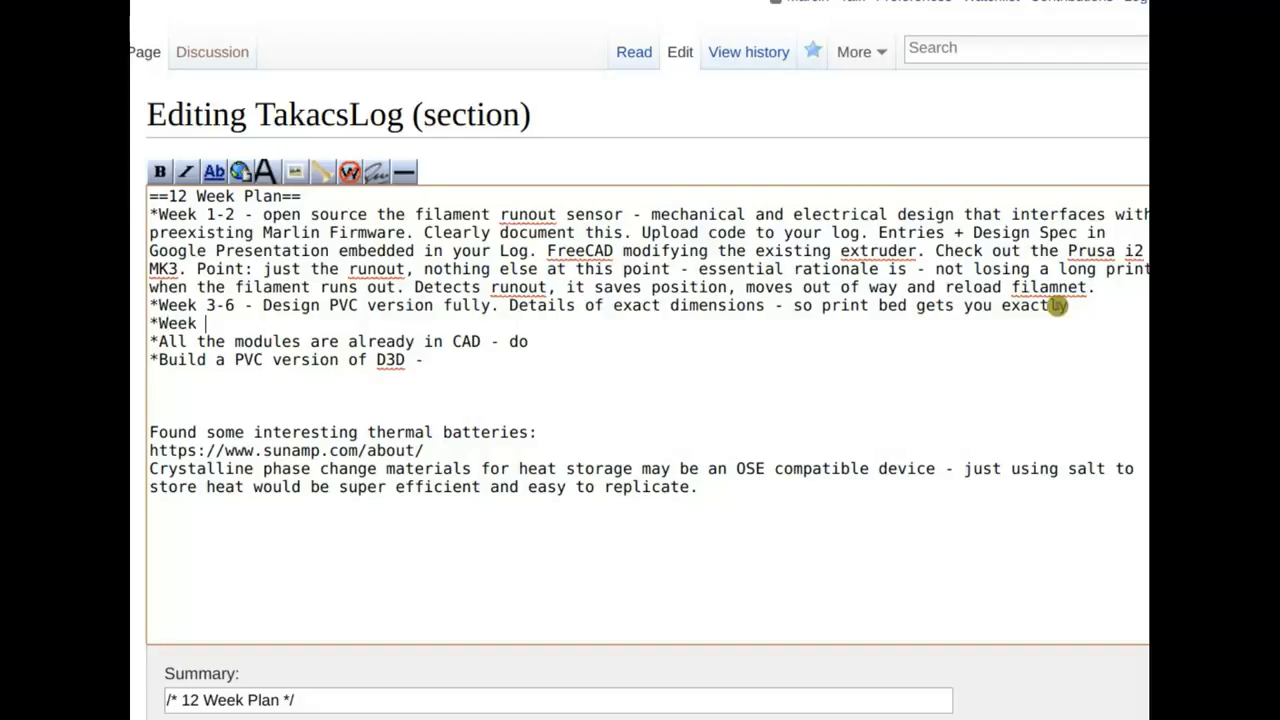
- Complete the new bullet as 'Week 7 - generate a full BOM'
text(7)
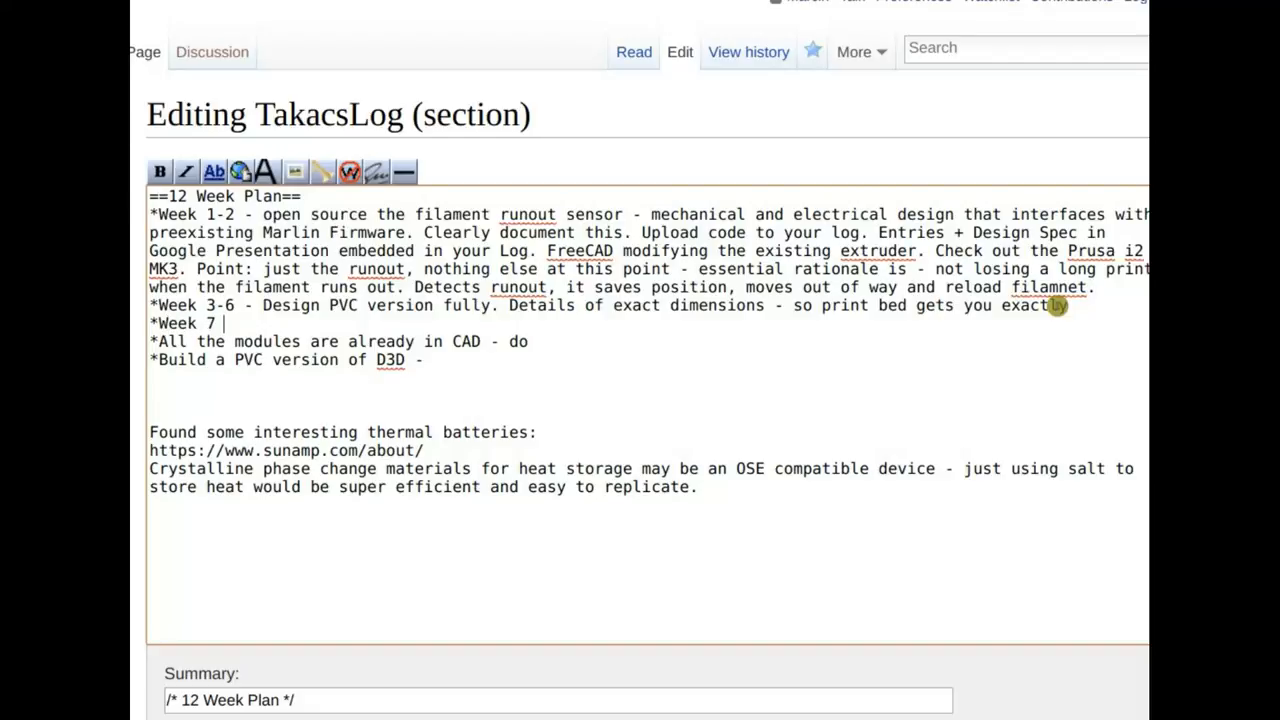
text(- g)
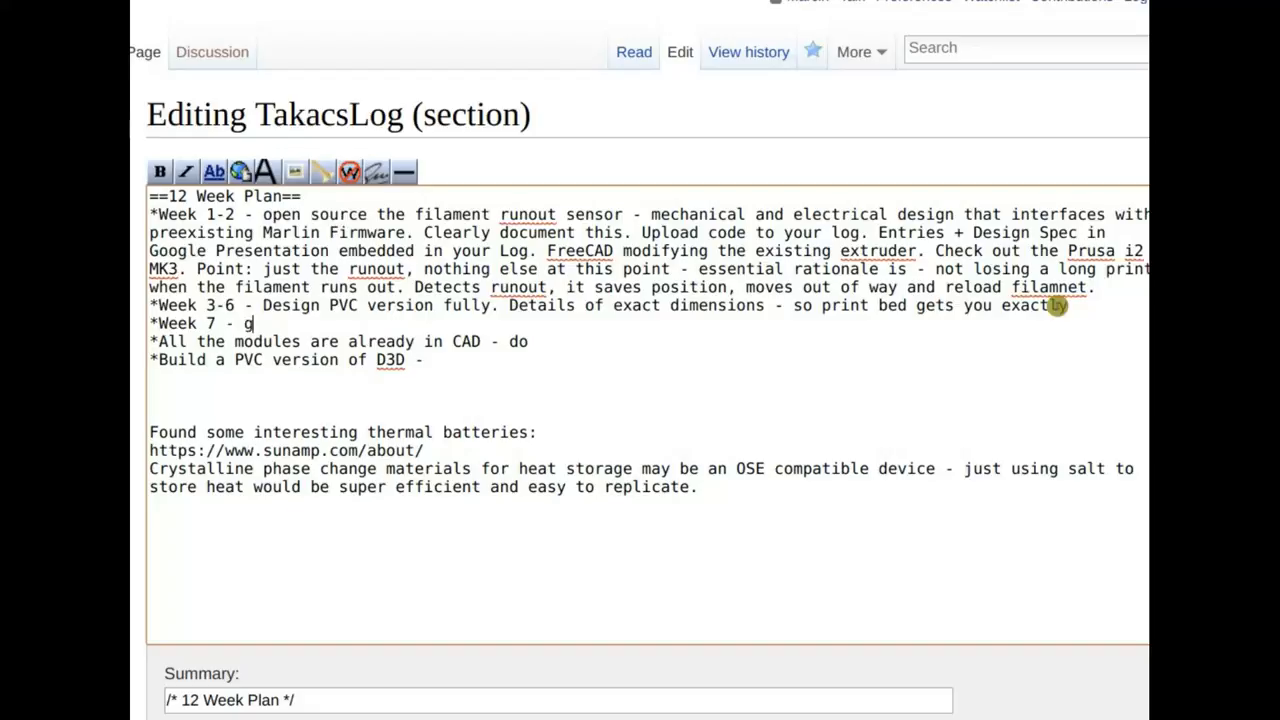
text(enerate a)
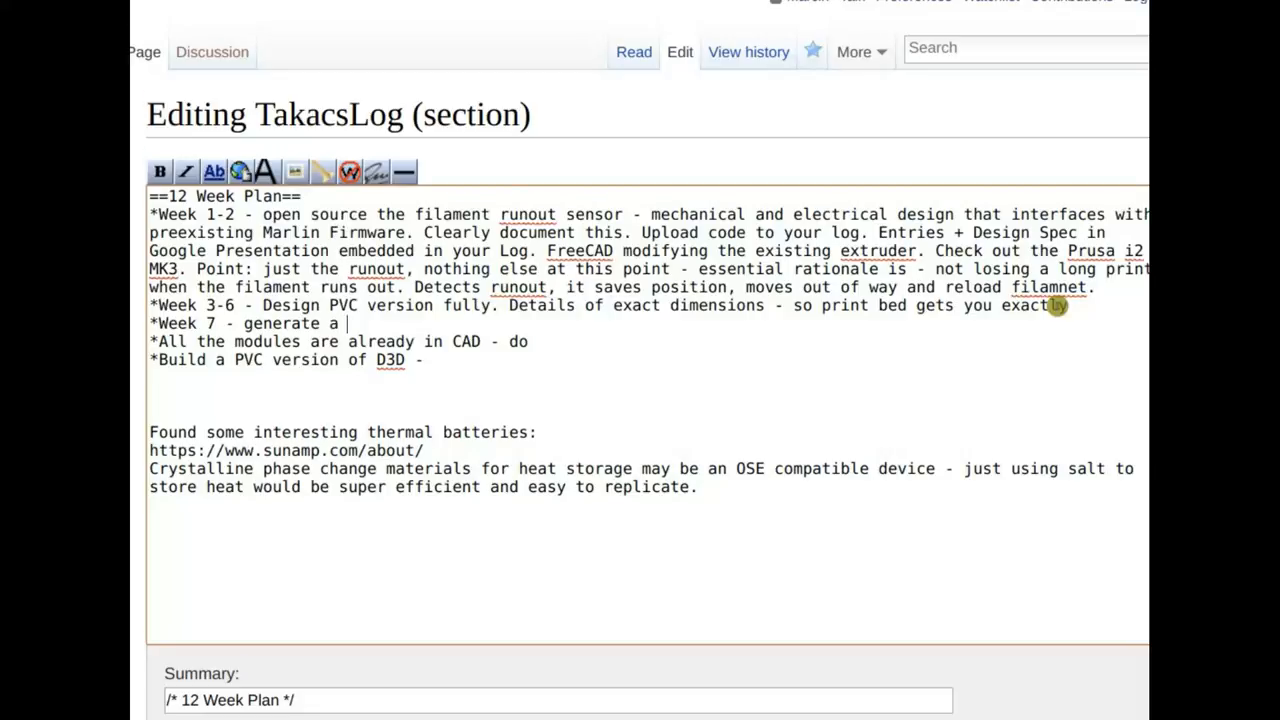
text(full)
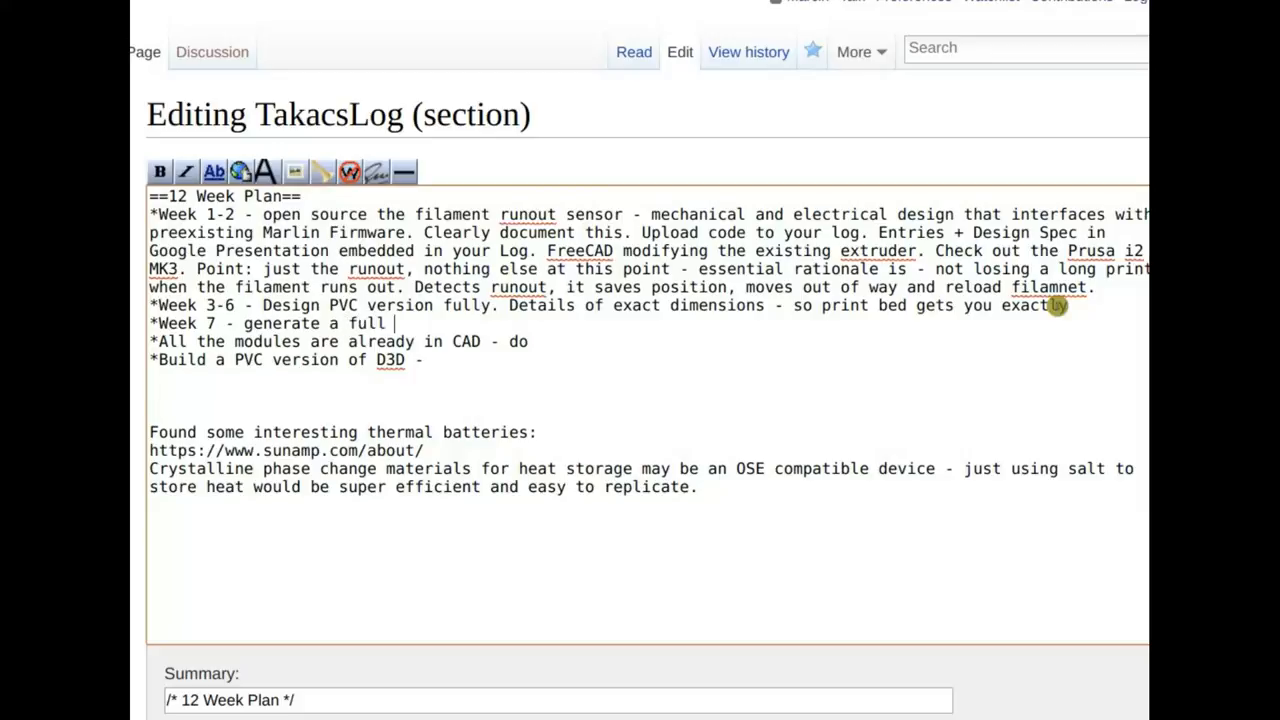
text(BOM)
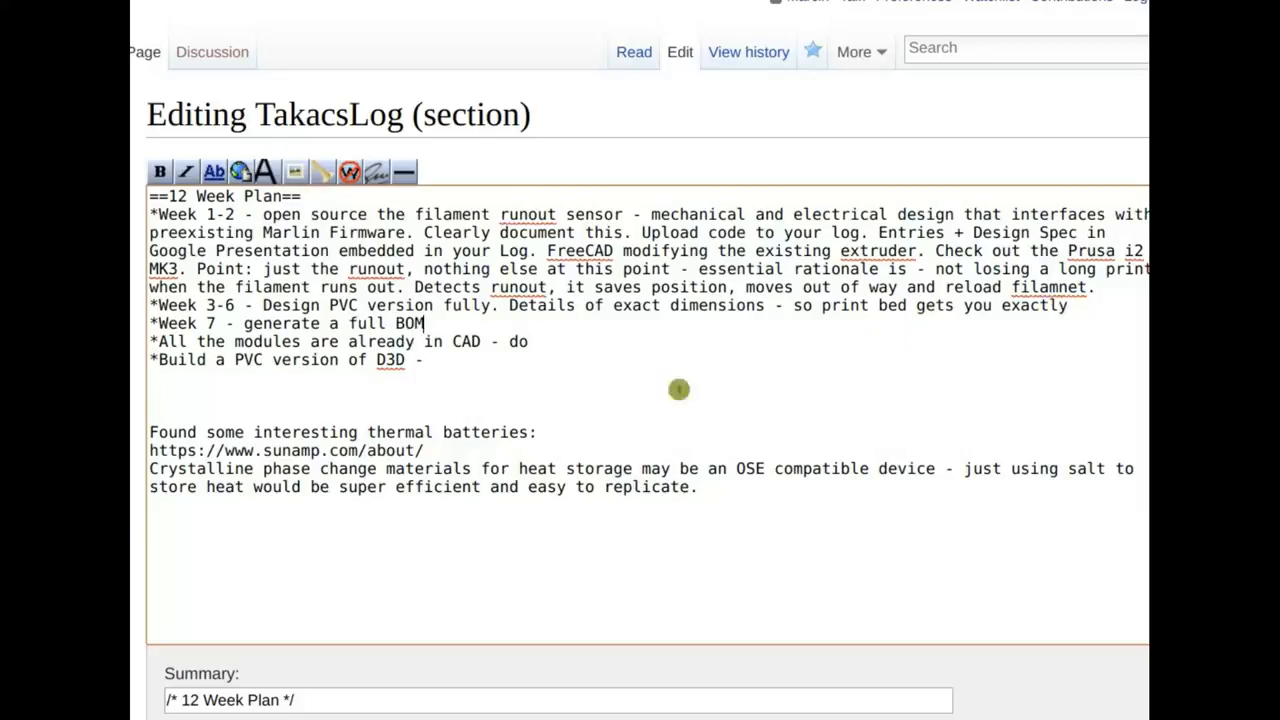
mouse_move(456, 324)
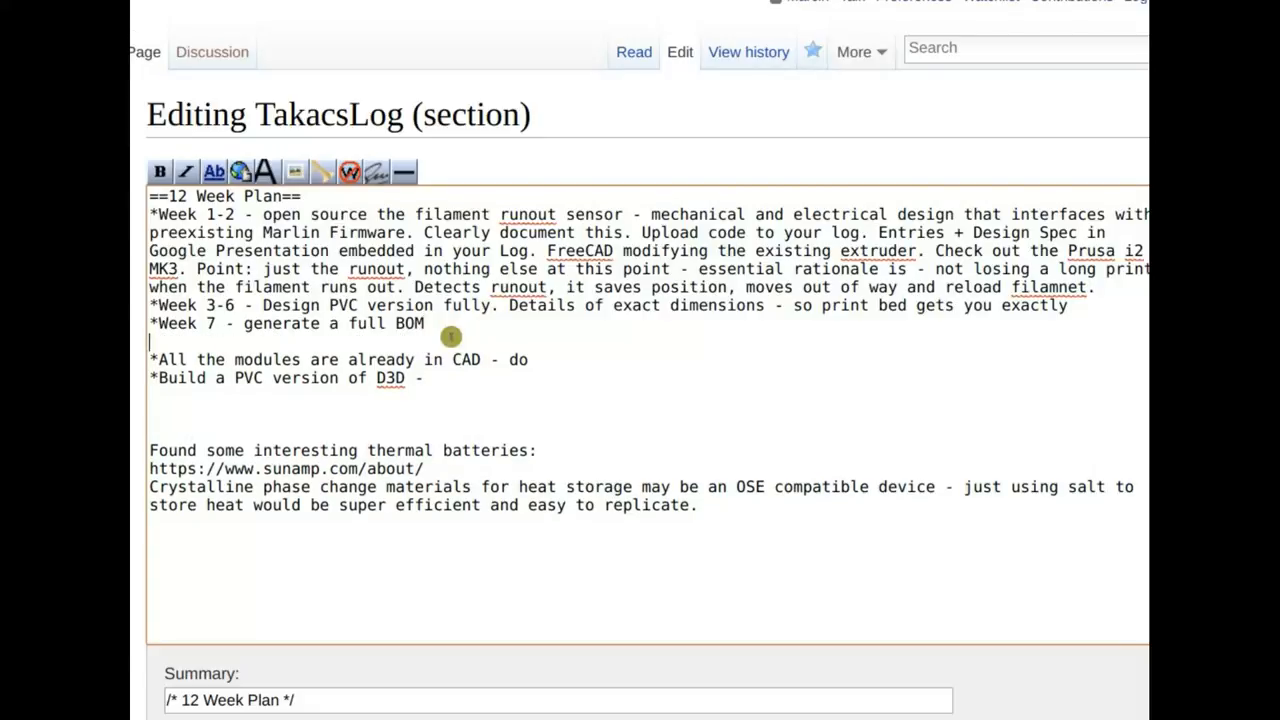
- Correct the typo and type 'Week 8-10 - build', reviewing the Week 7 and Week 1-2 text
text(wE)
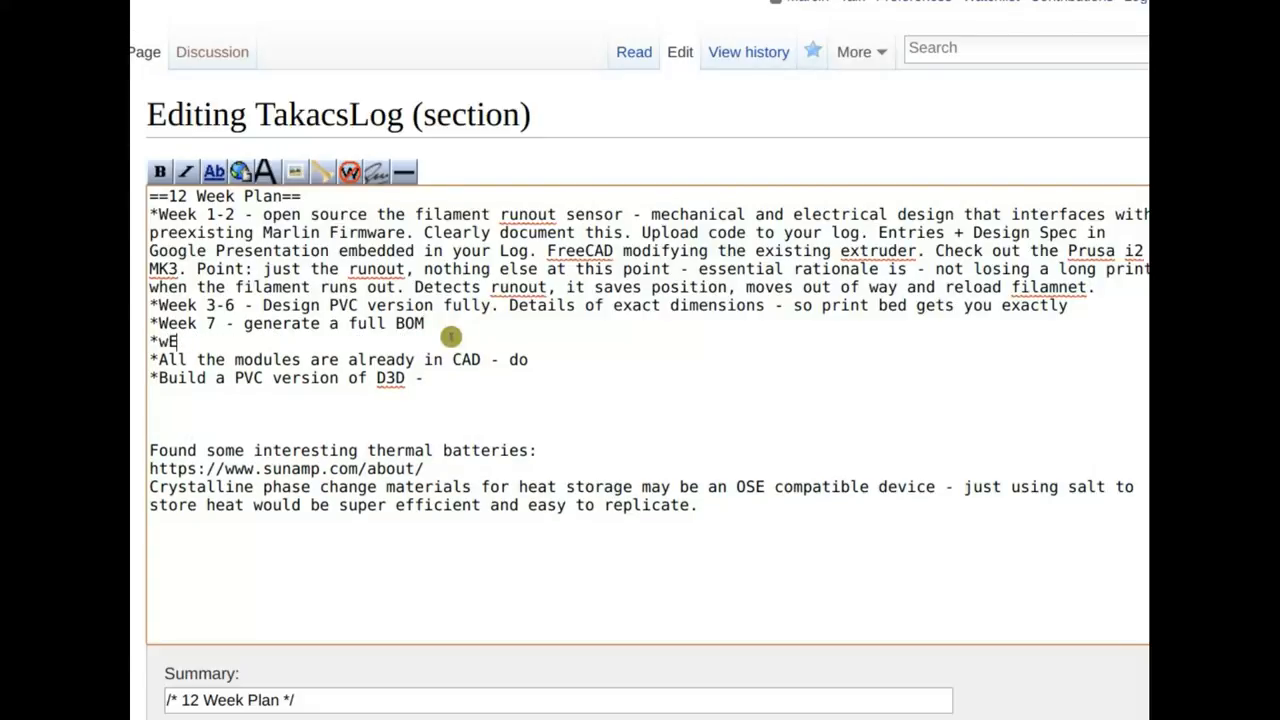
key(Backspace)
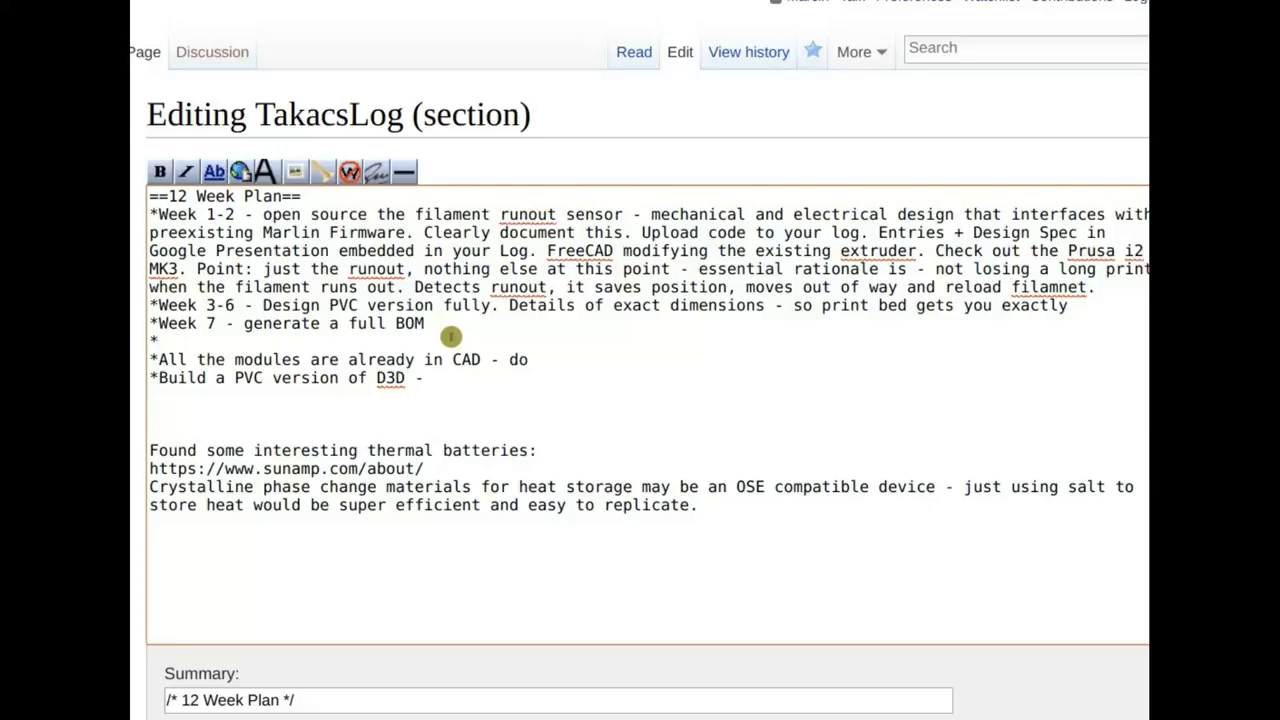
text(Week)
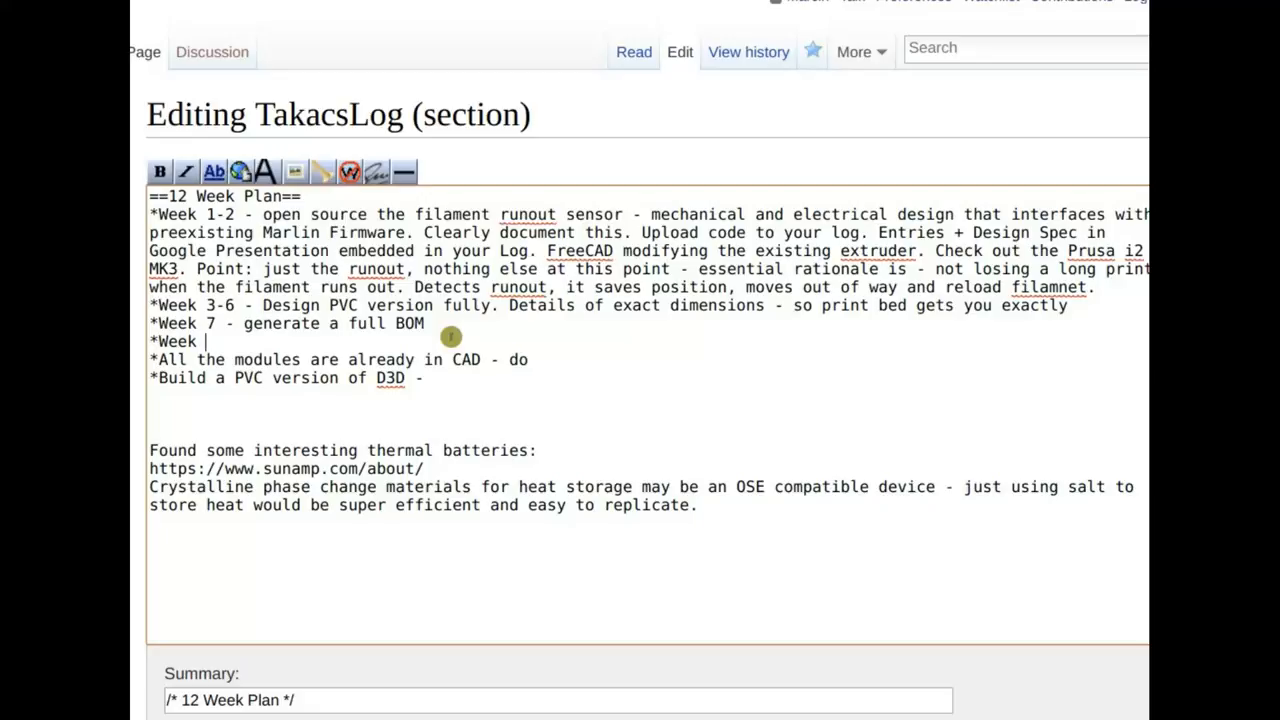
text(8-10 -)
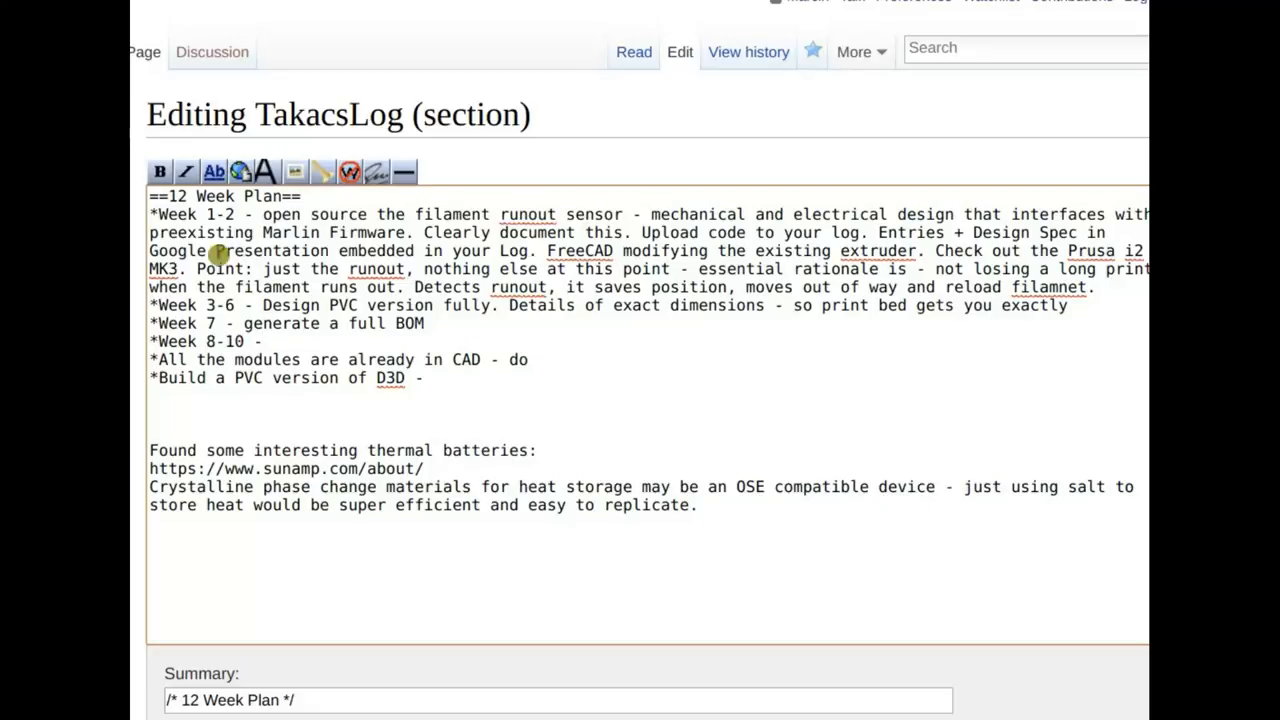
drag(243, 323, 385, 323)
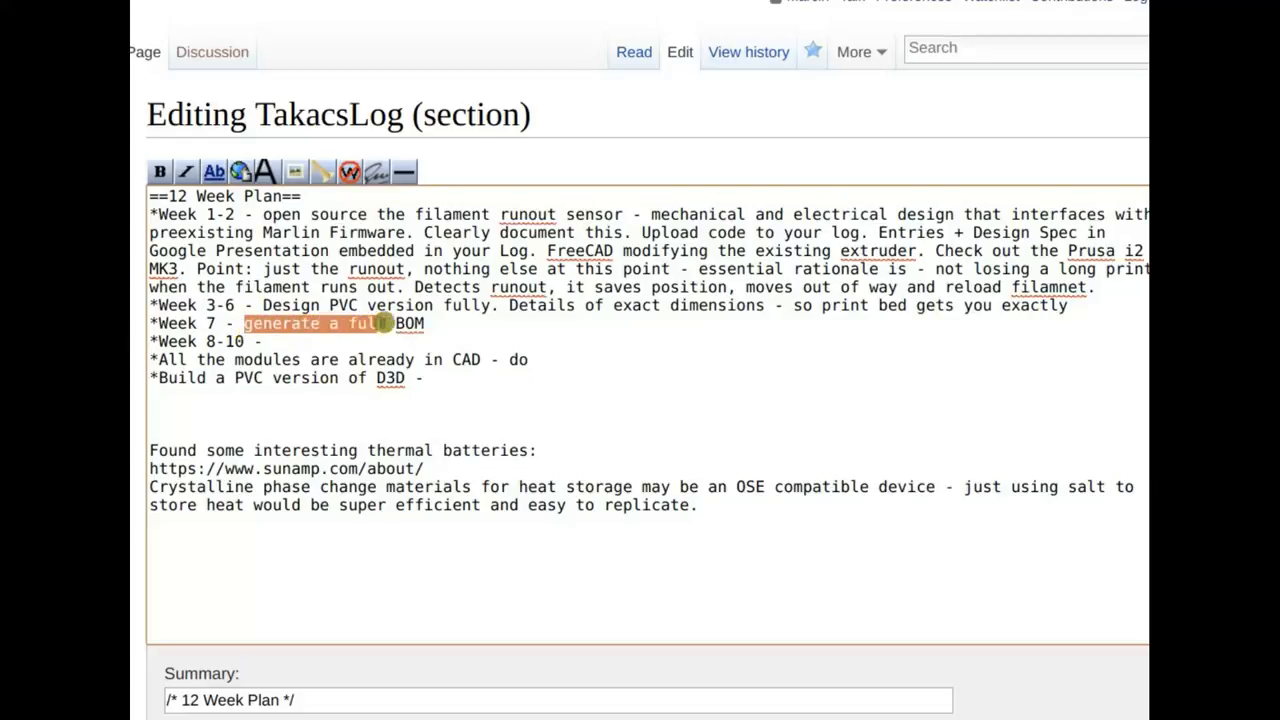
drag(385, 323, 615, 305)
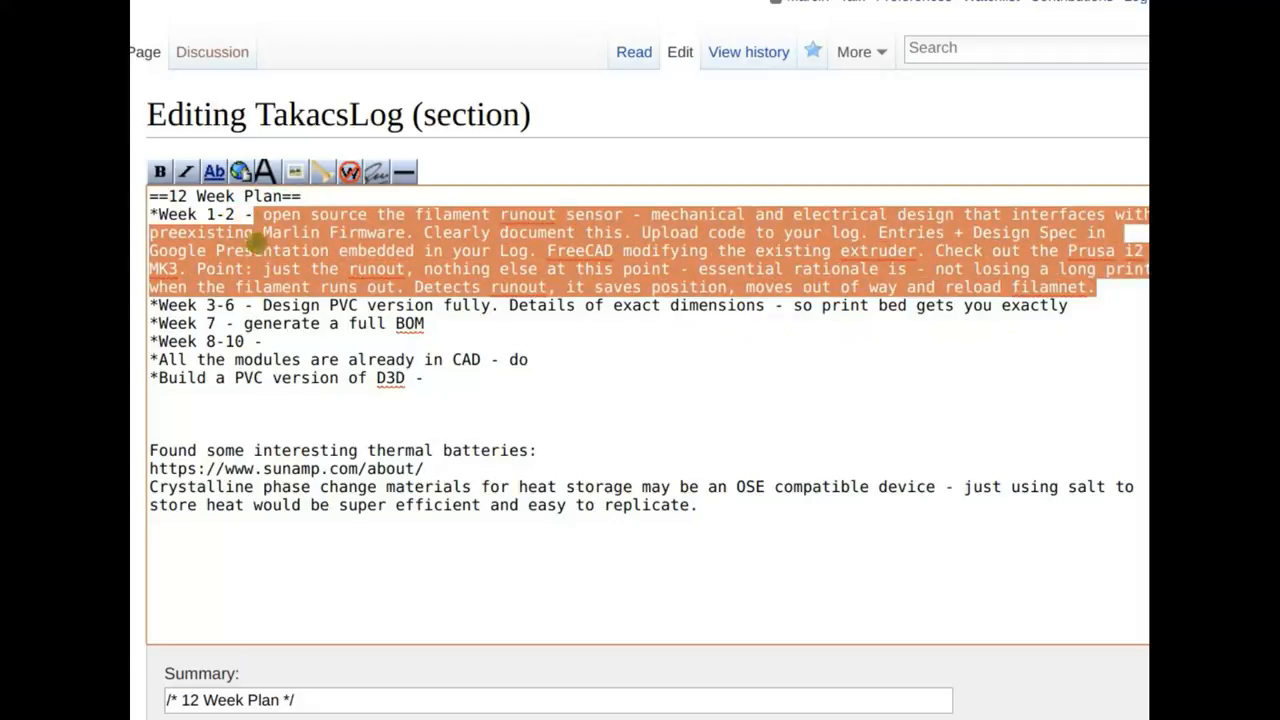
click(299, 346)
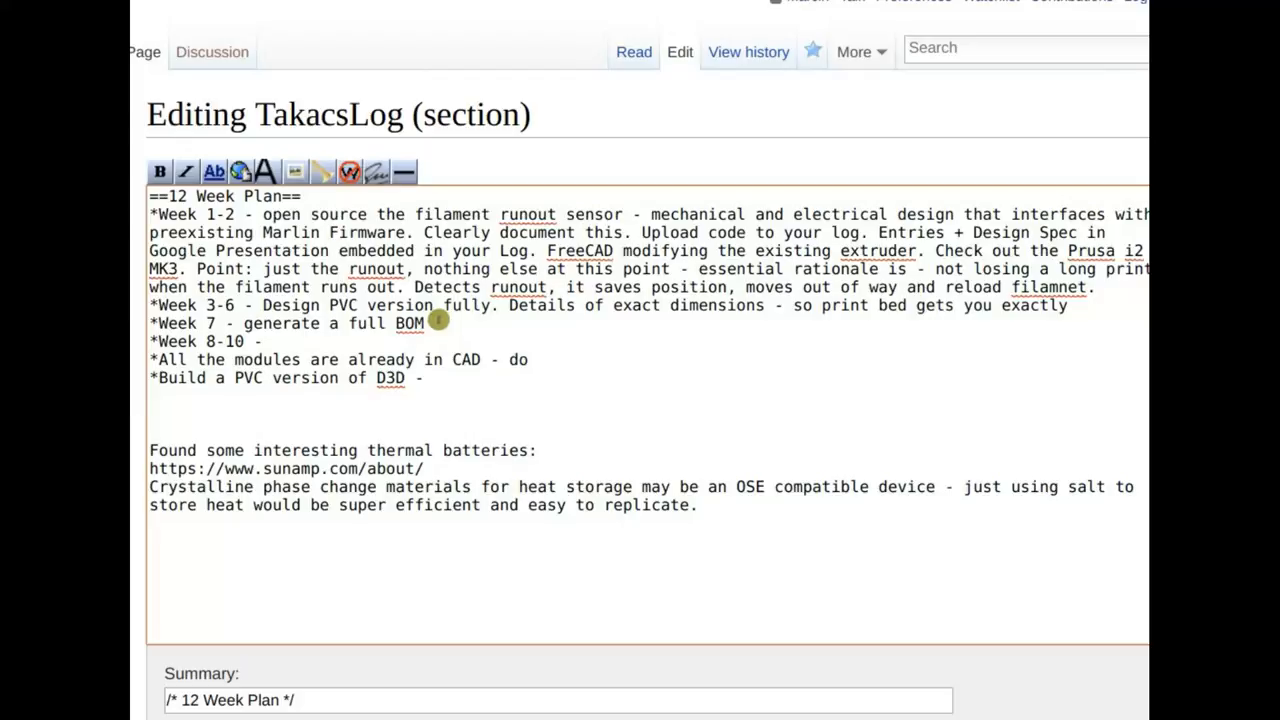
mouse_move(450, 330)
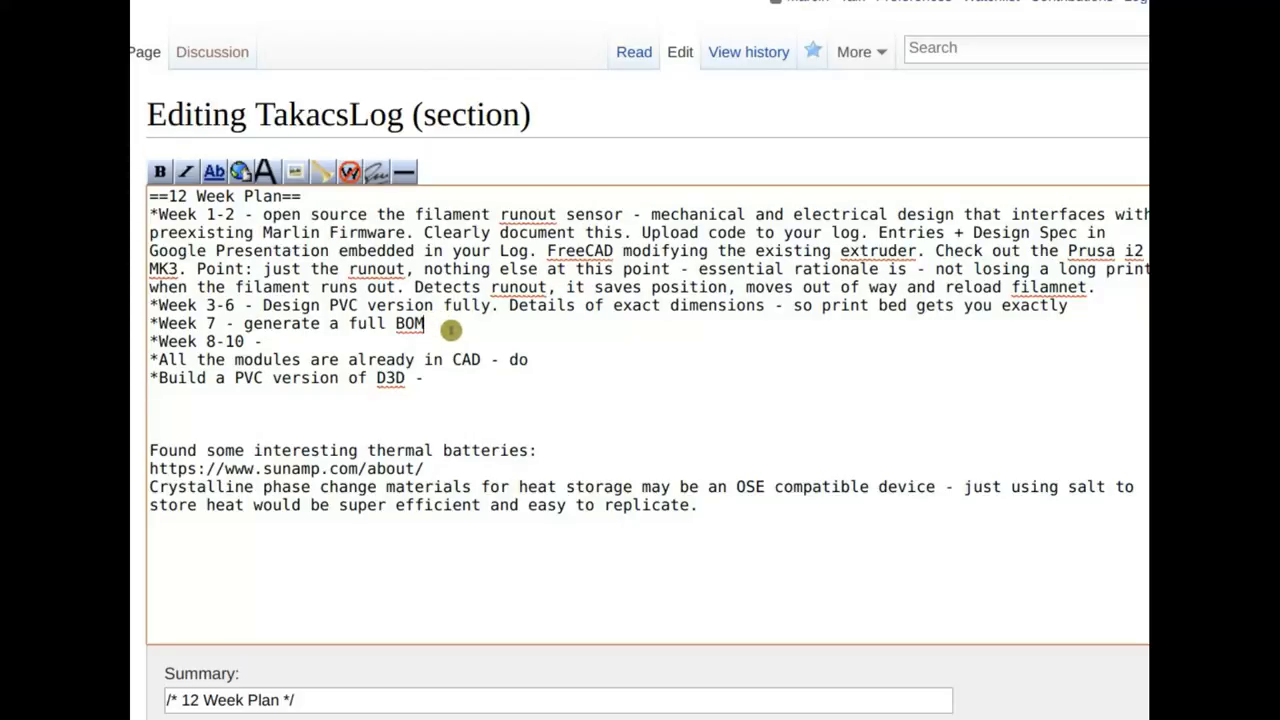
mouse_move(427, 336)
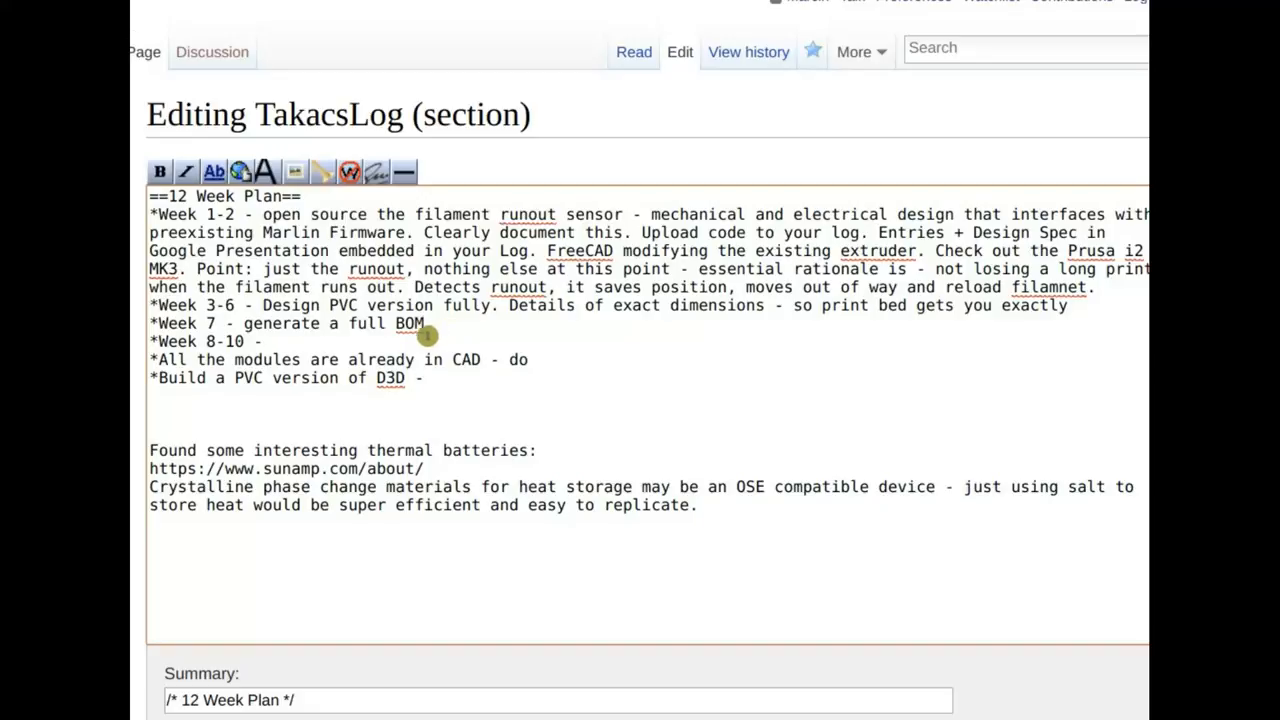
text(build)
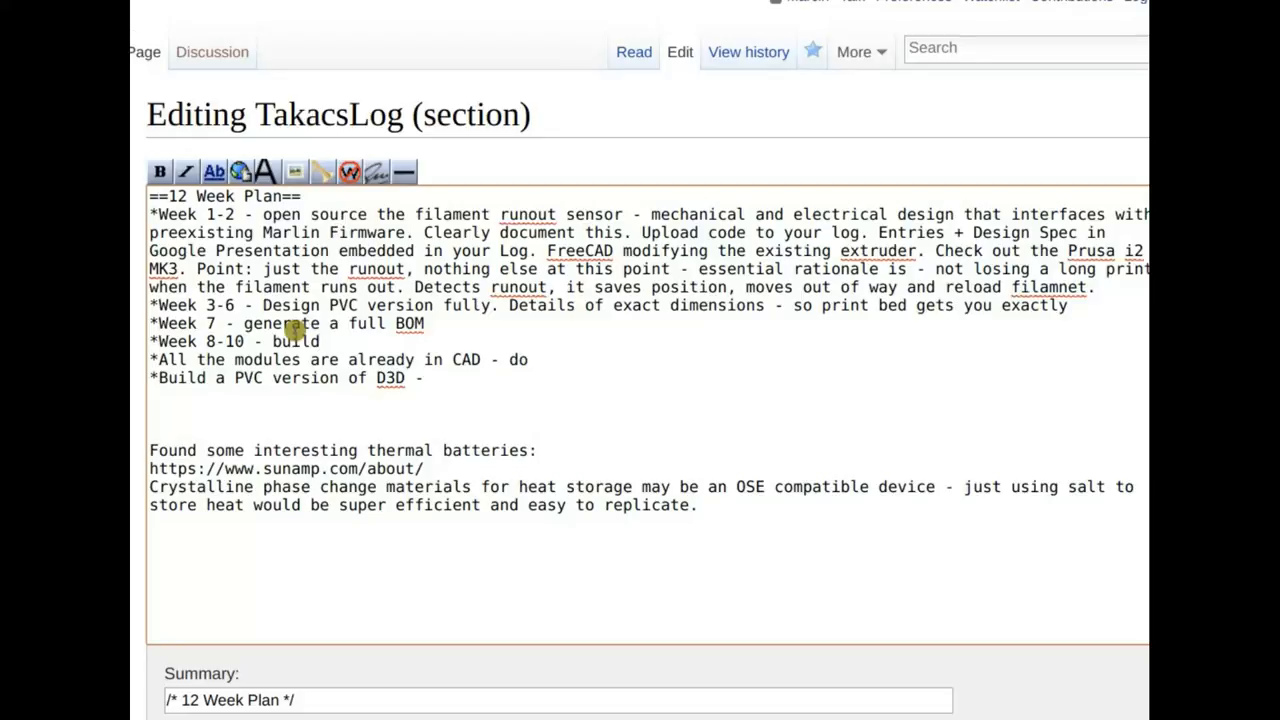
click(322, 341)
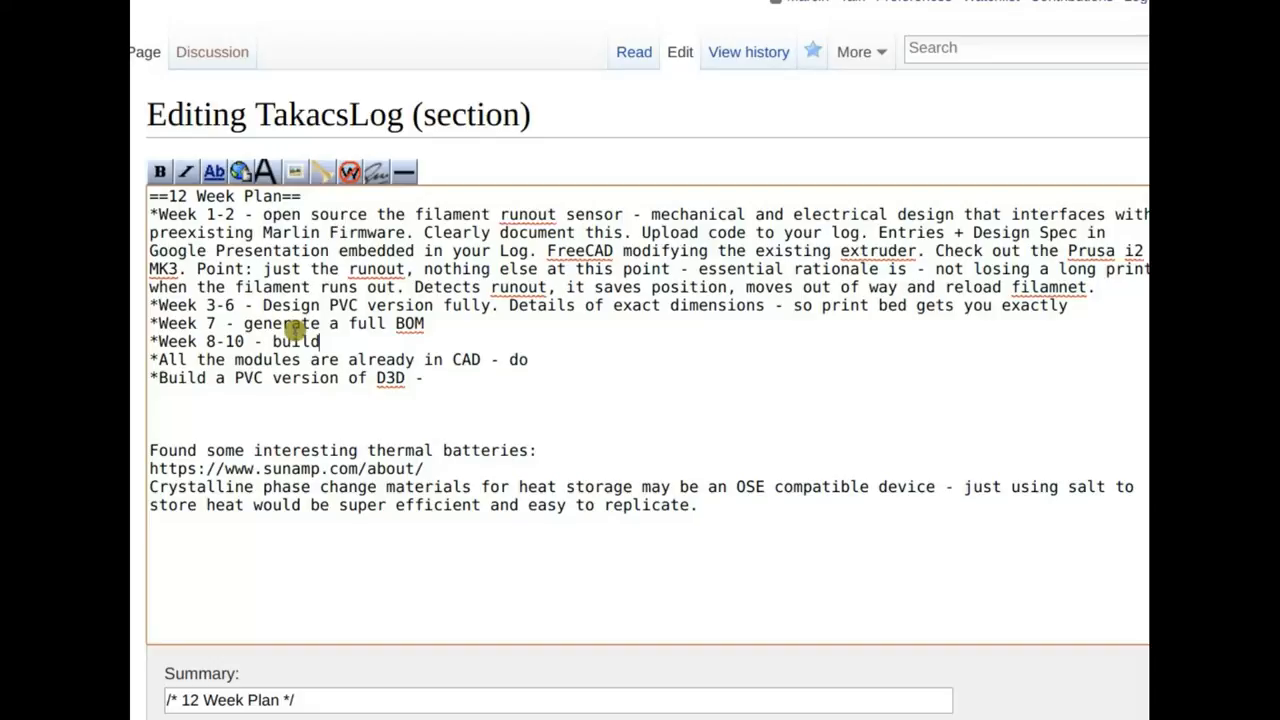
mouse_move(450, 318)
text( - with a )
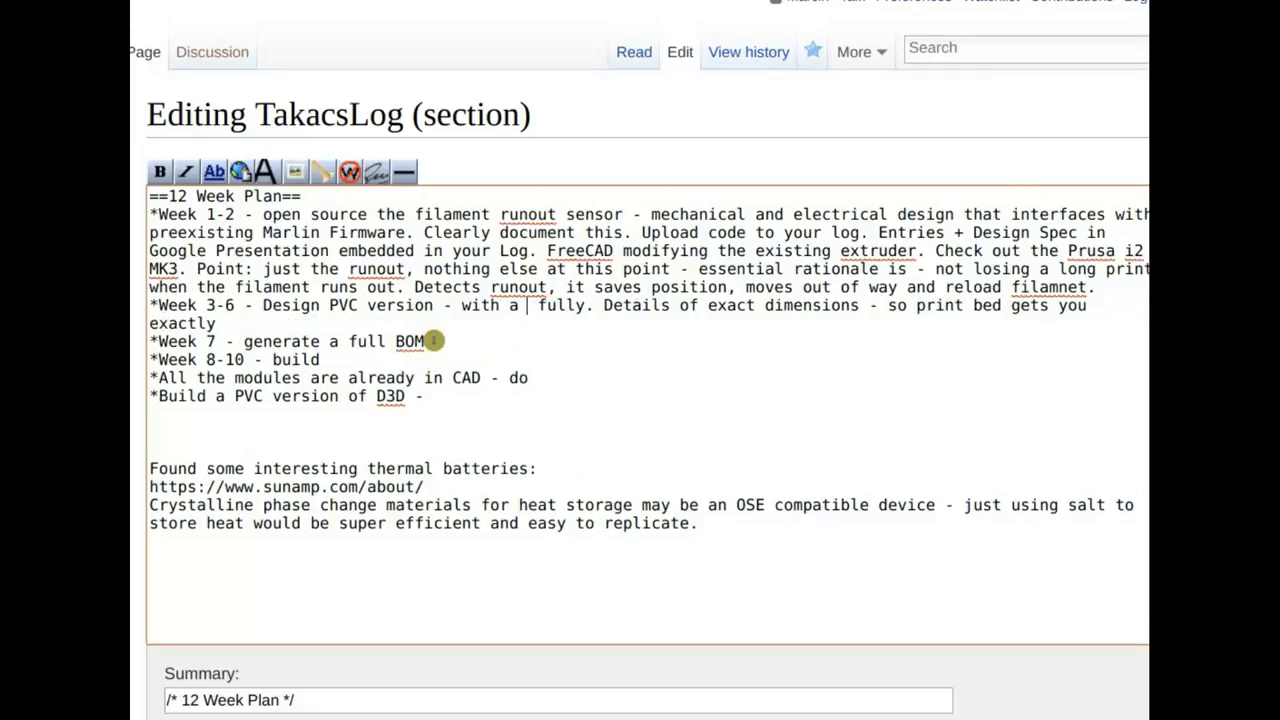
- Add 'with a 12" print beds' to the PVC version in Week 3-6, then review the bullets
text(12" print beds)
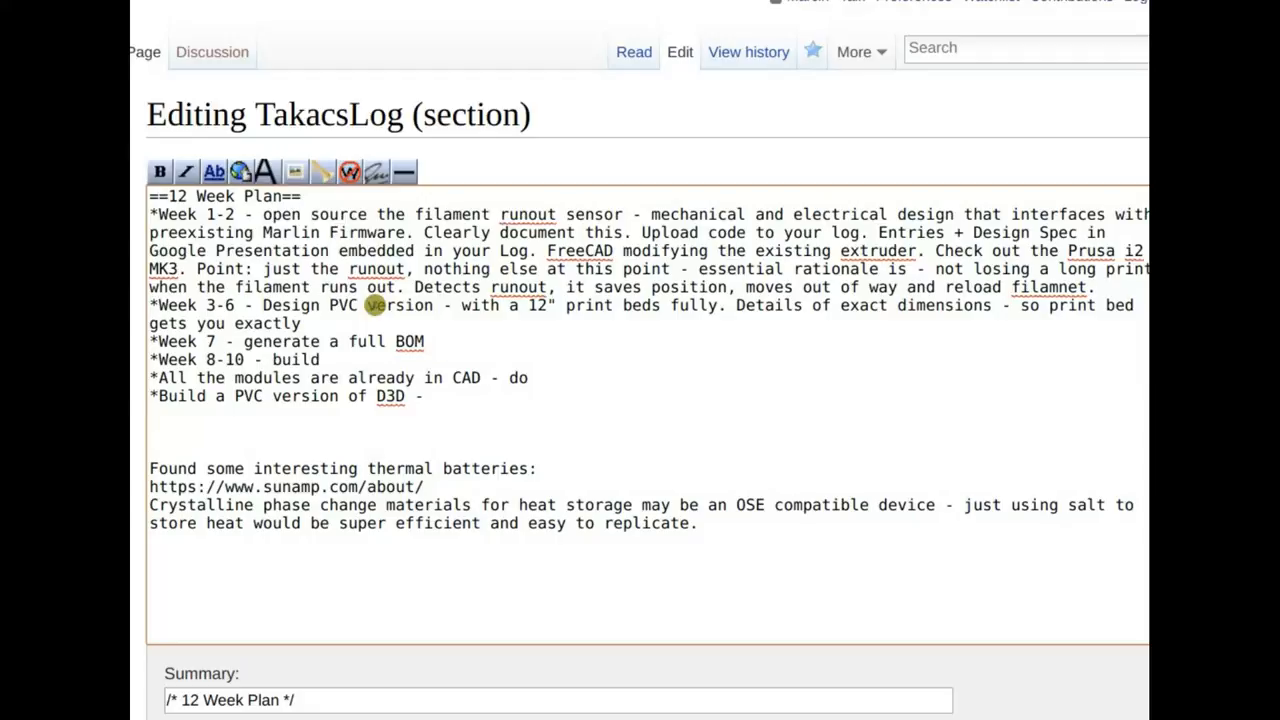
double_click(398, 305)
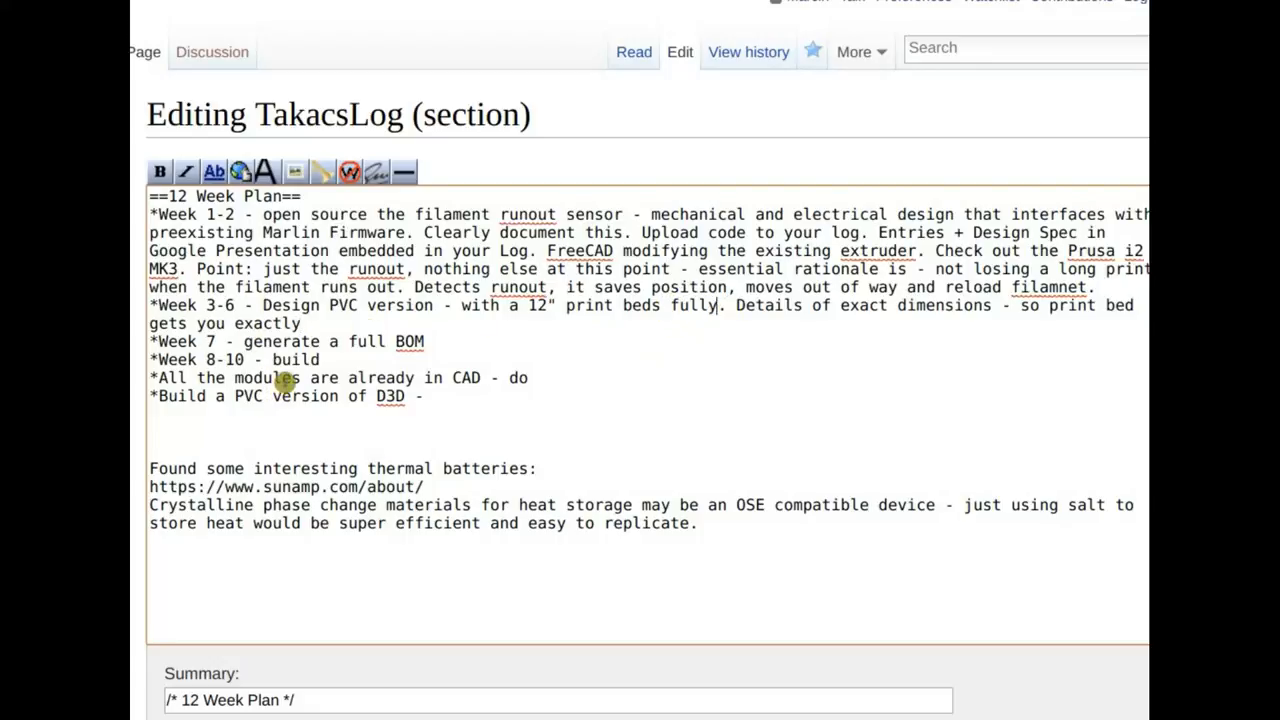
triple_click(287, 341)
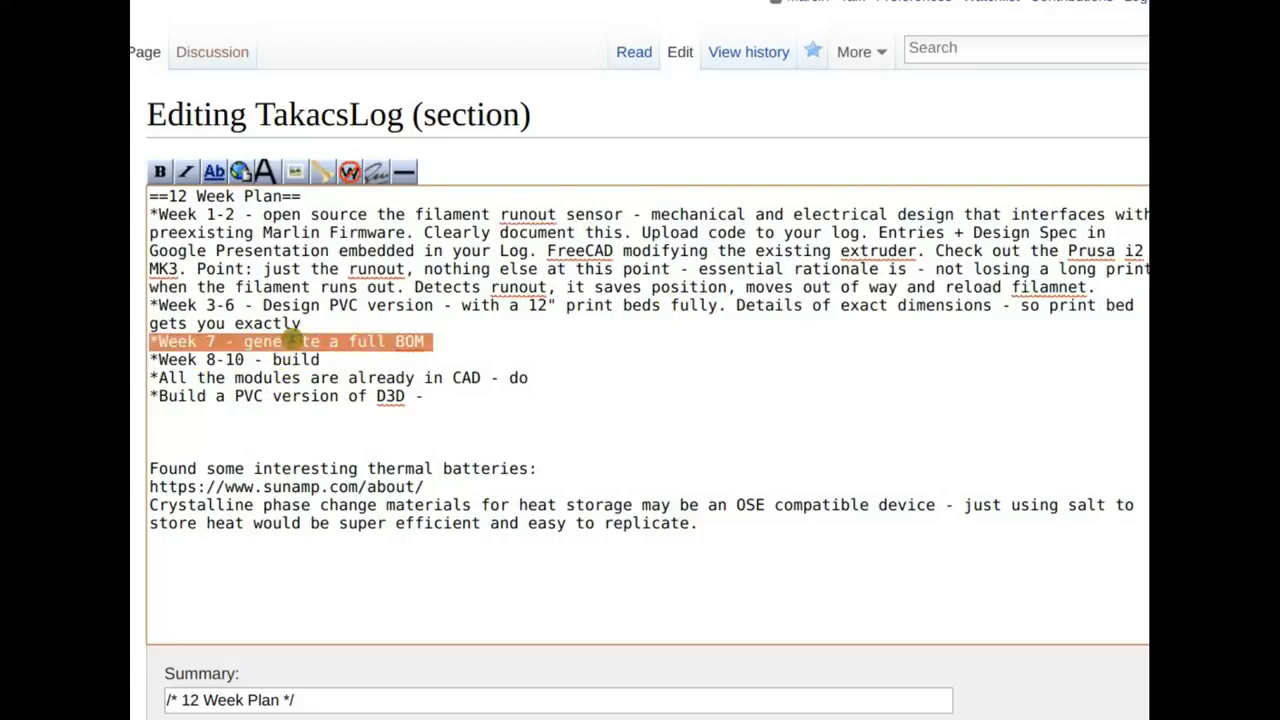
click(335, 287)
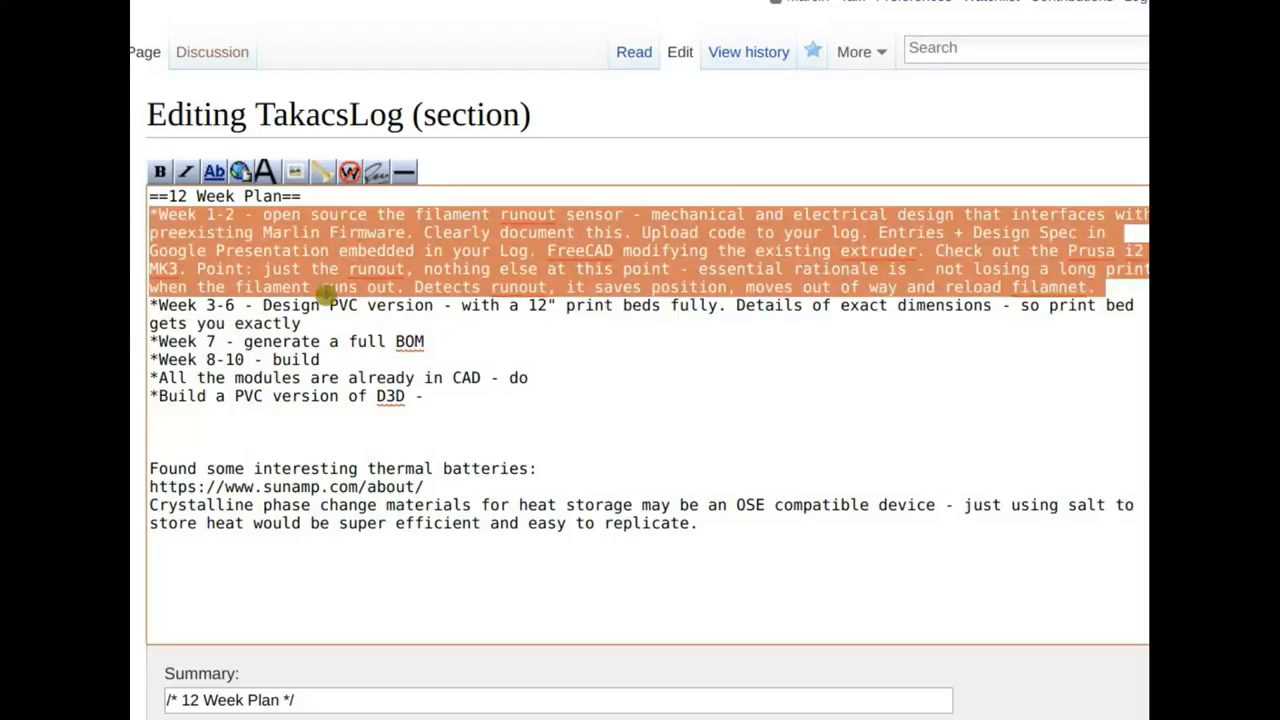
click(337, 287)
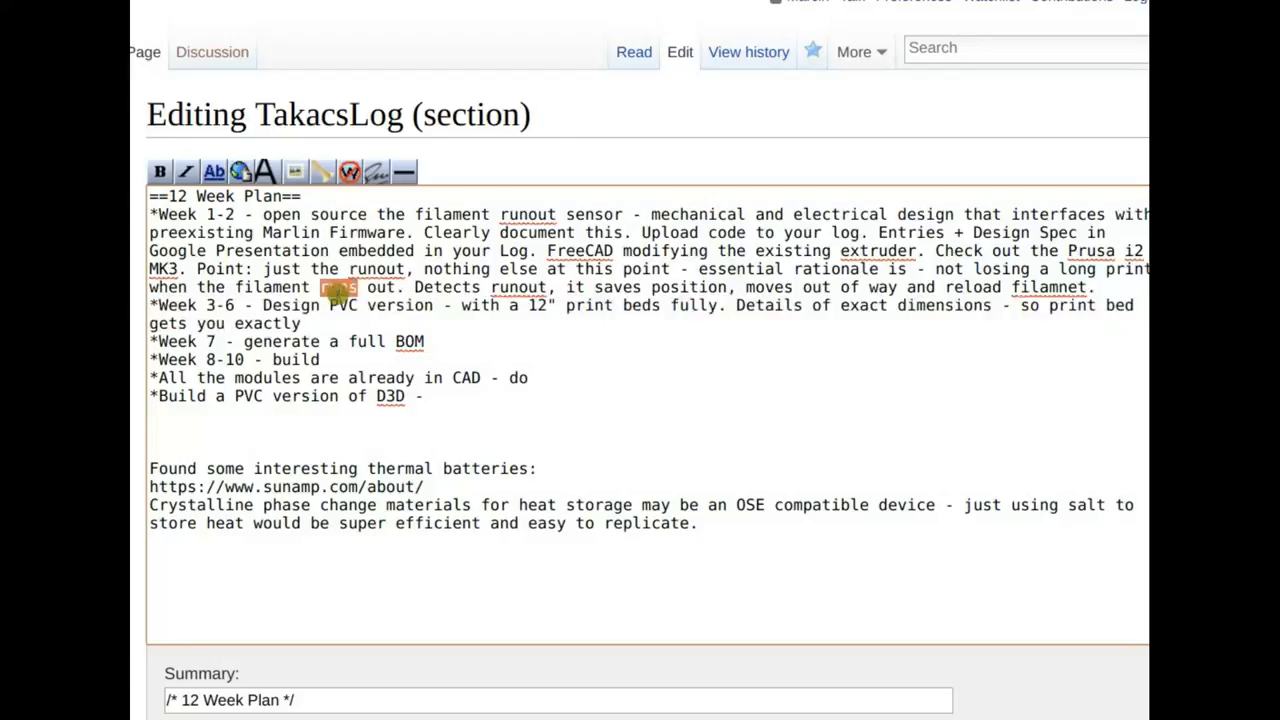